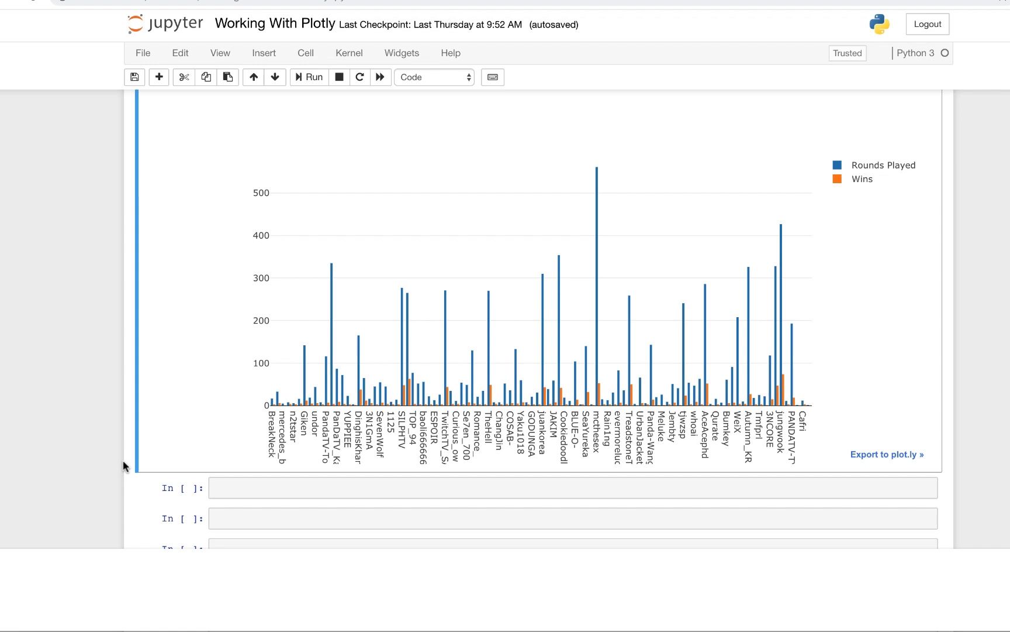
# Scroll down the Kaggle PUBG Player Statistics dataset page.
pyautogui.scroll(-3)
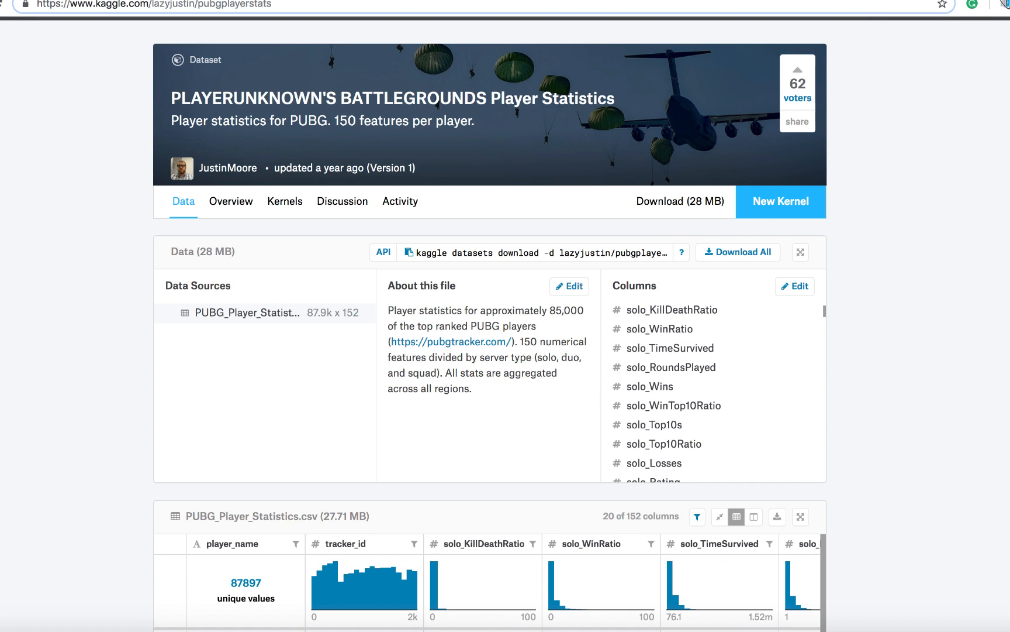
# Return to the notebook and scroll to the Episode 3 cells importing pandas and reading PUBG.csv.
pyautogui.click(193, 5)
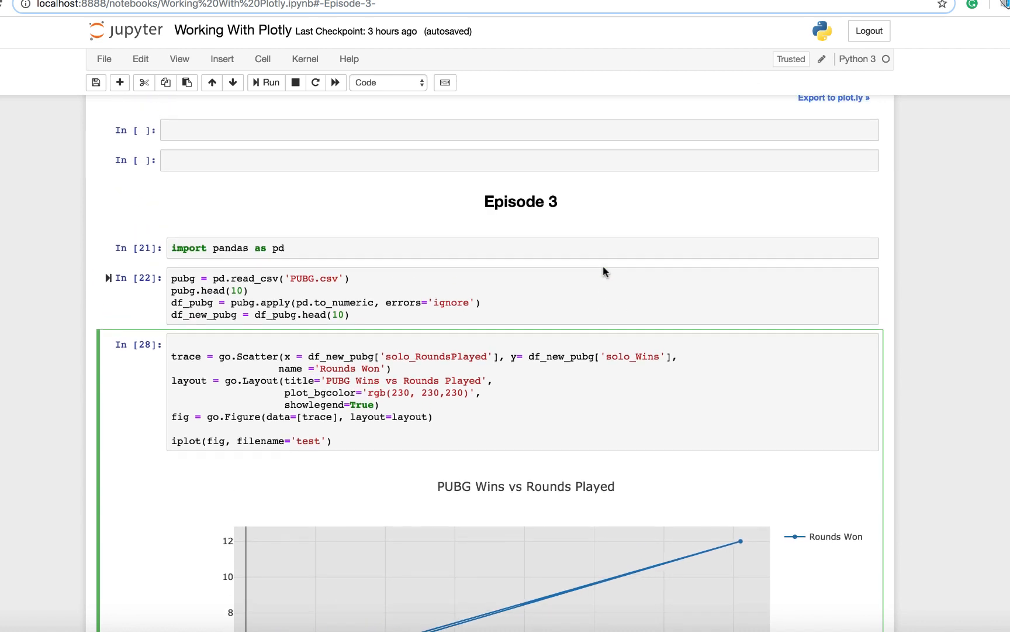
pyautogui.scroll(3)
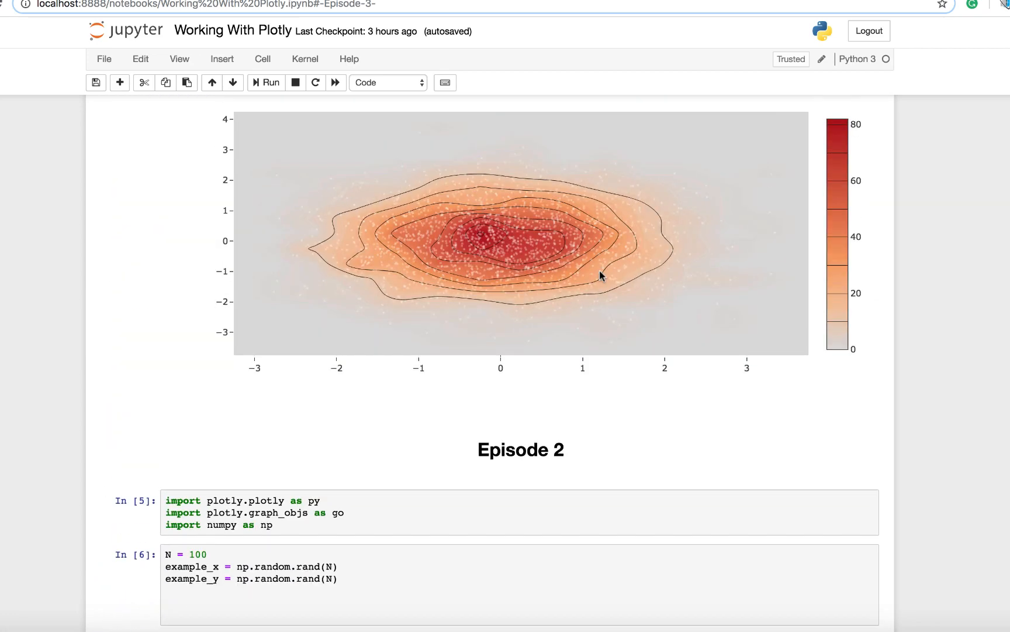
pyautogui.scroll(-3)
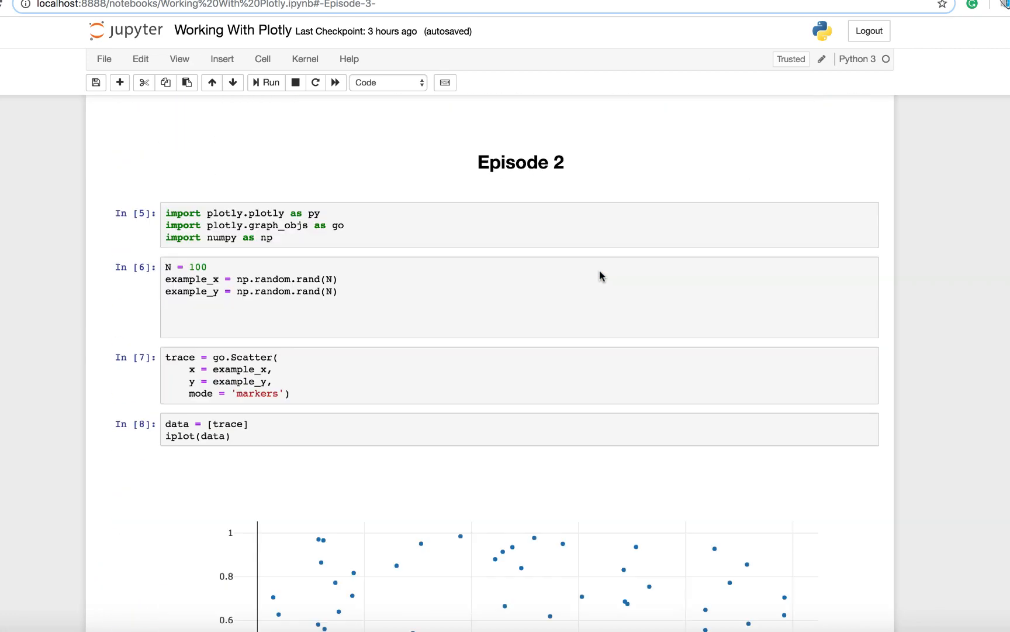
pyautogui.scroll(-3)
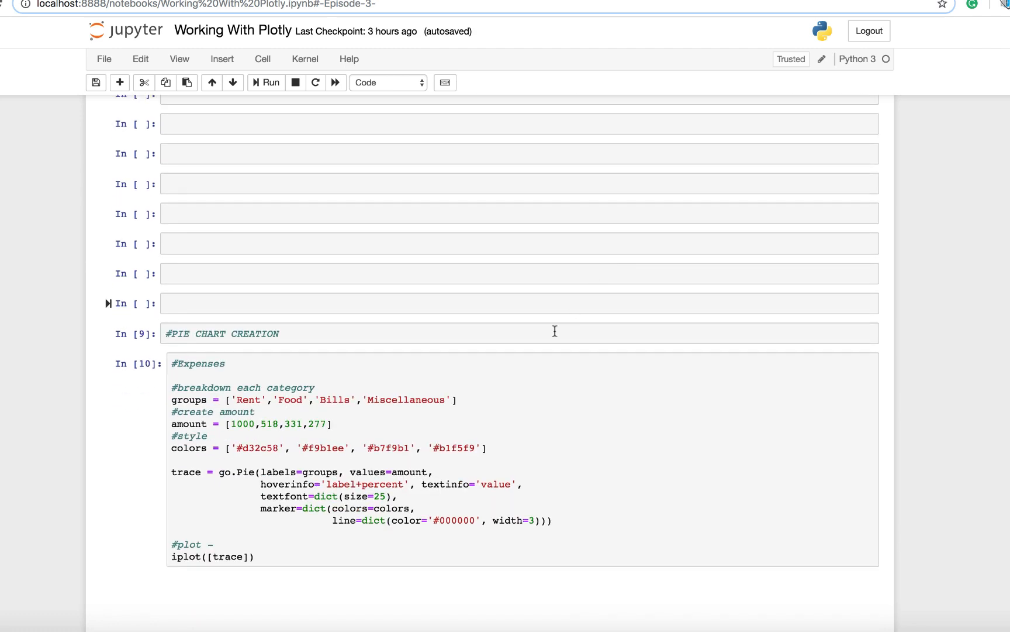
pyautogui.click(269, 83)
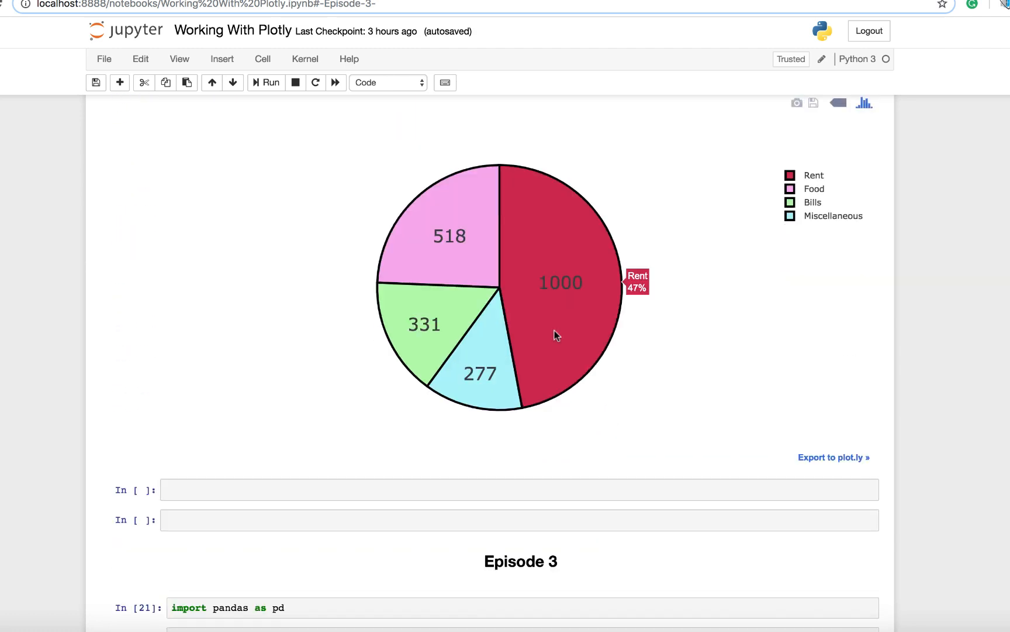
pyautogui.scroll(-3)
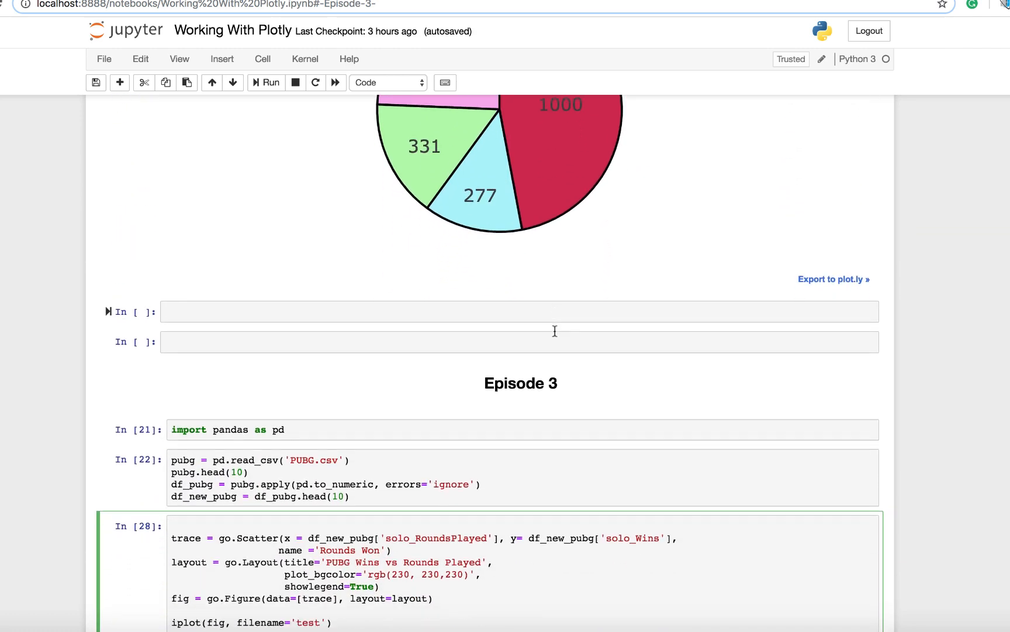
pyautogui.scroll(-3)
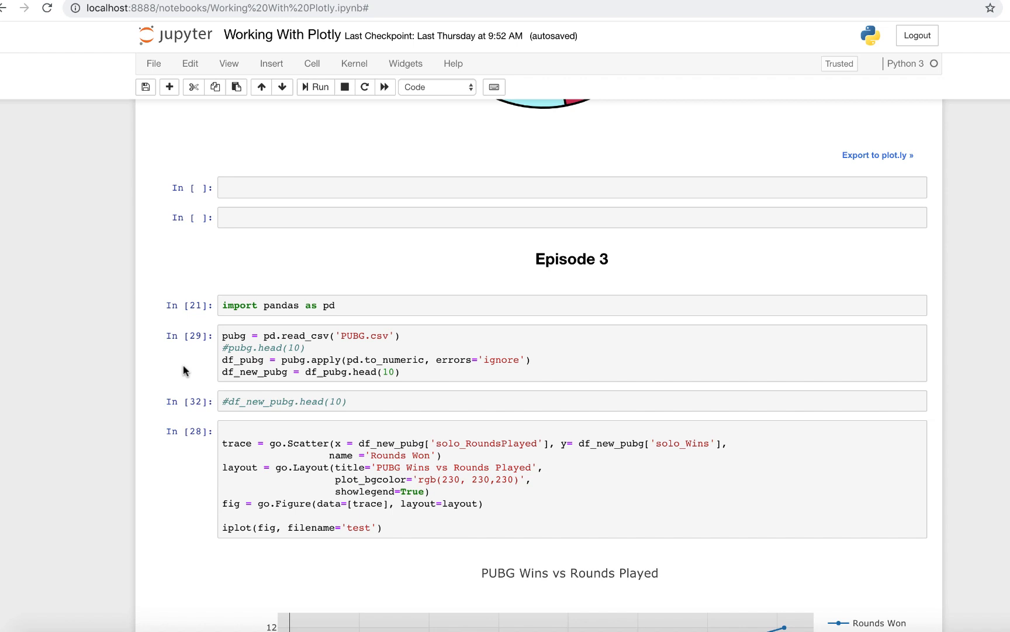
pyautogui.moveTo(216, 365)
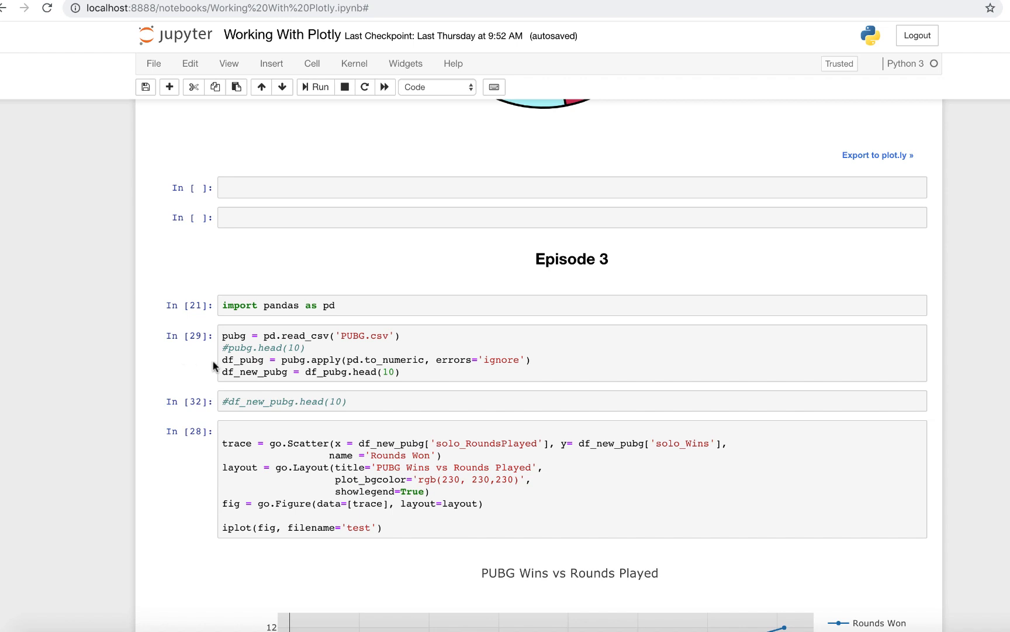
pyautogui.moveTo(181, 372)
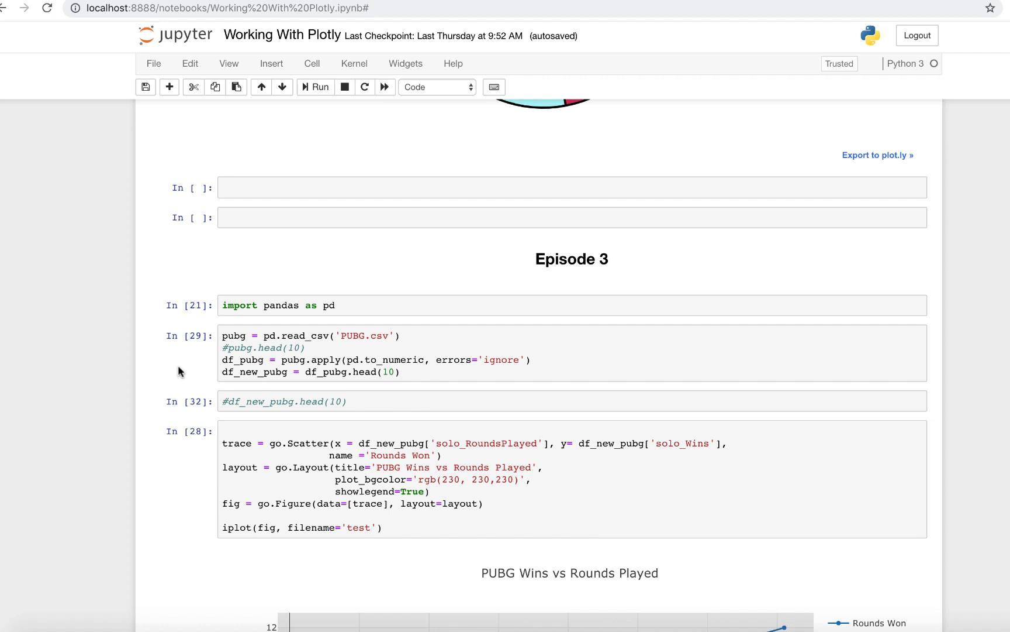
pyautogui.moveTo(353, 343)
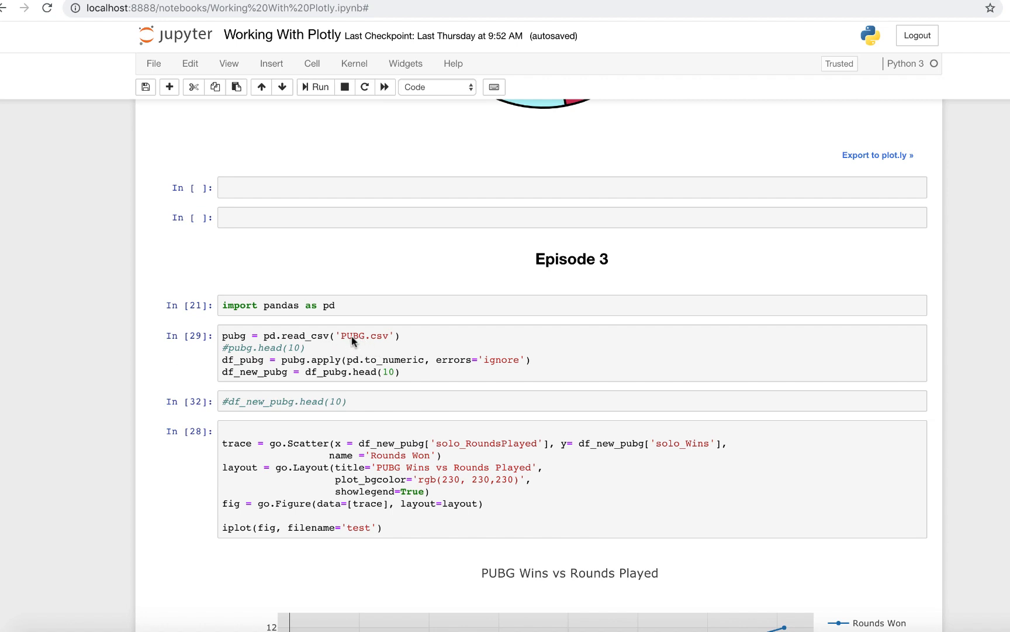
pyautogui.moveTo(271, 342)
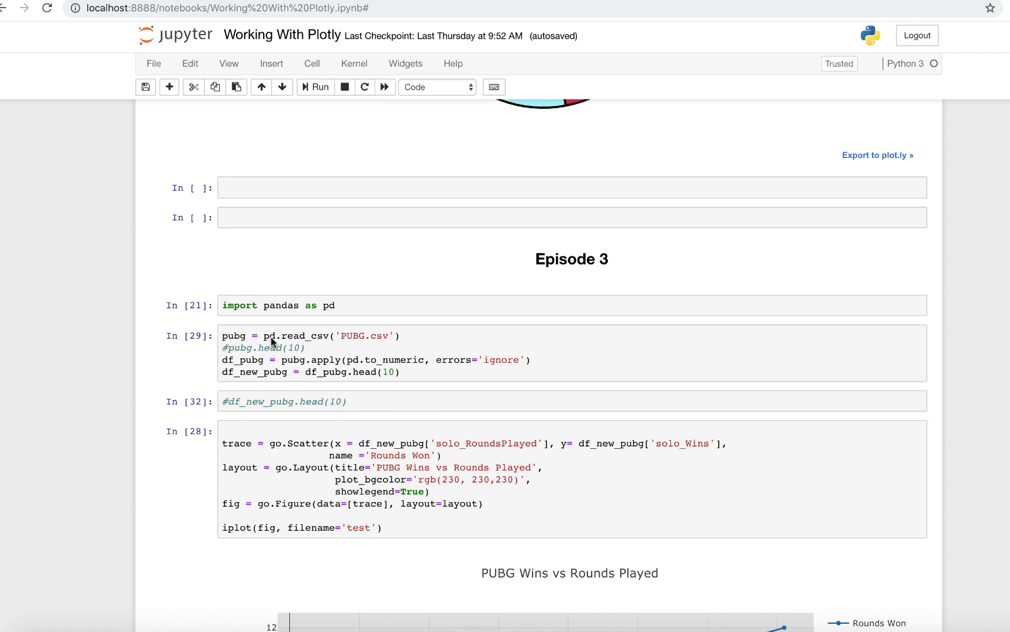
pyautogui.moveTo(332, 339)
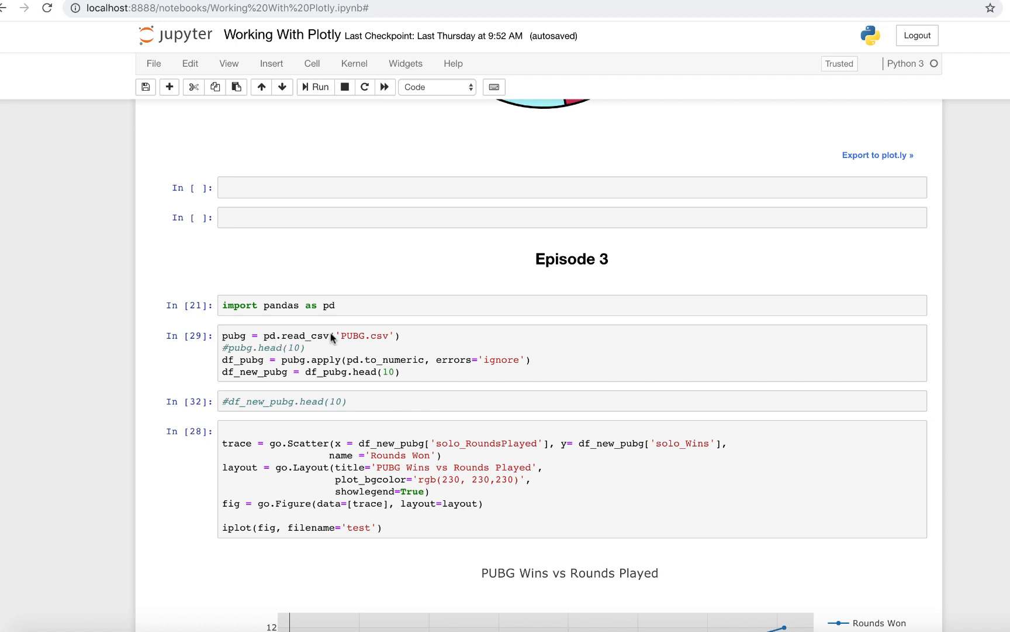
pyautogui.moveTo(248, 339)
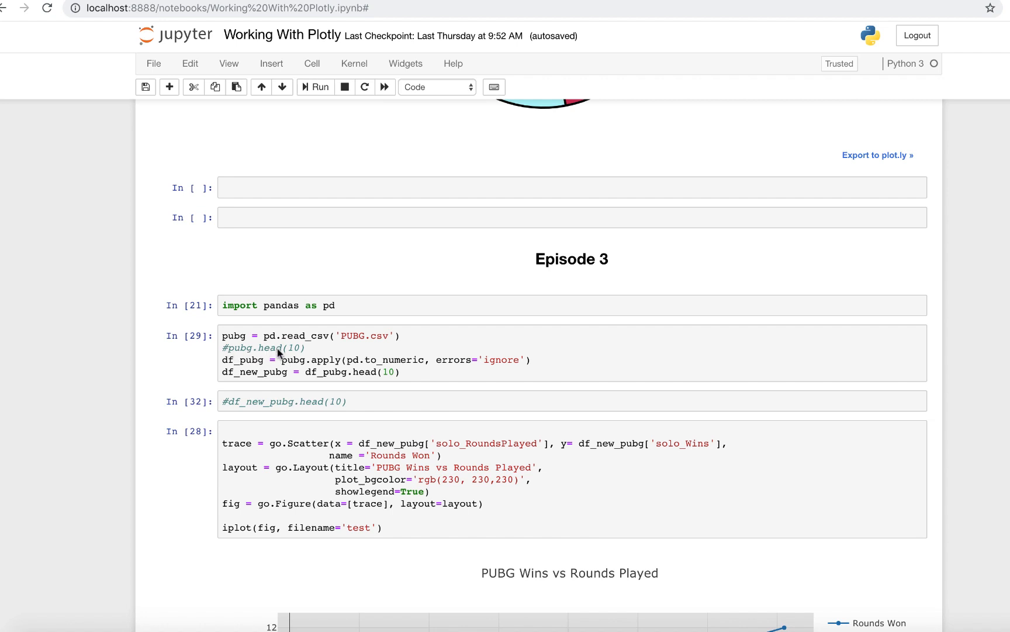
pyautogui.moveTo(270, 359)
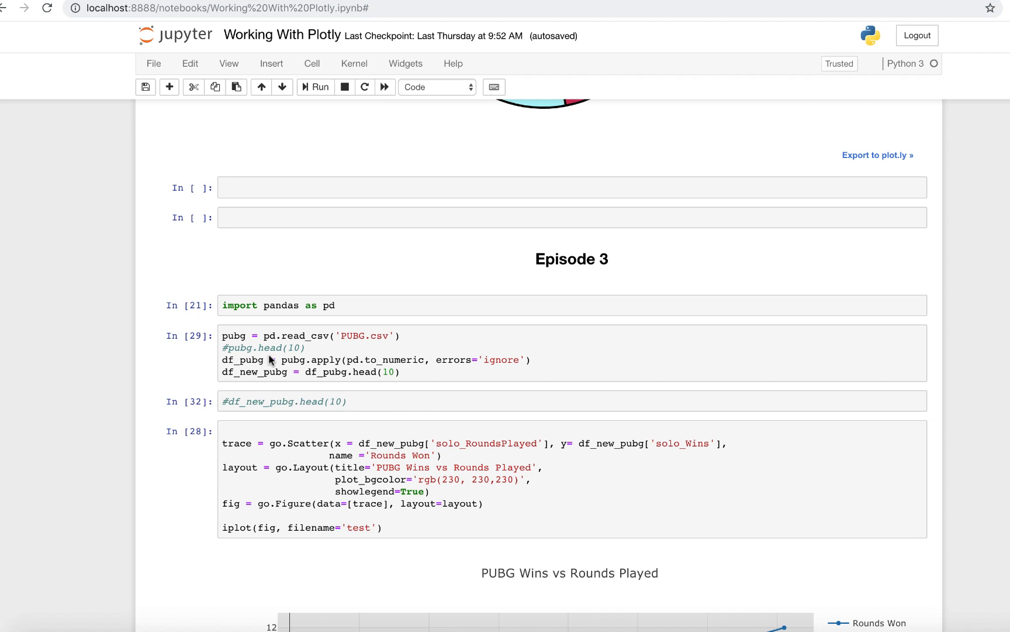
pyautogui.moveTo(296, 361)
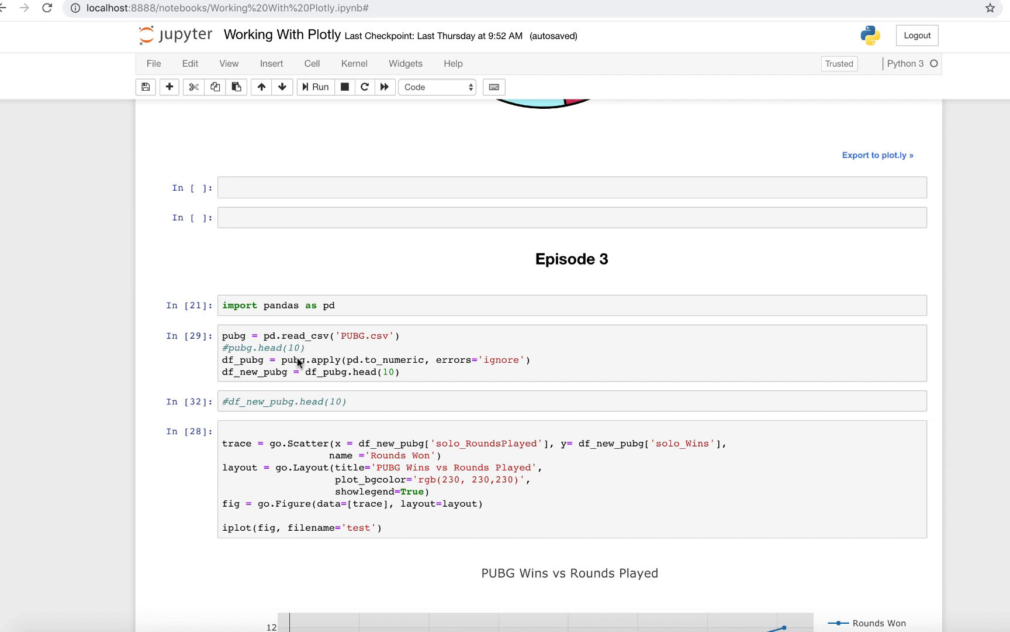
pyautogui.moveTo(330, 364)
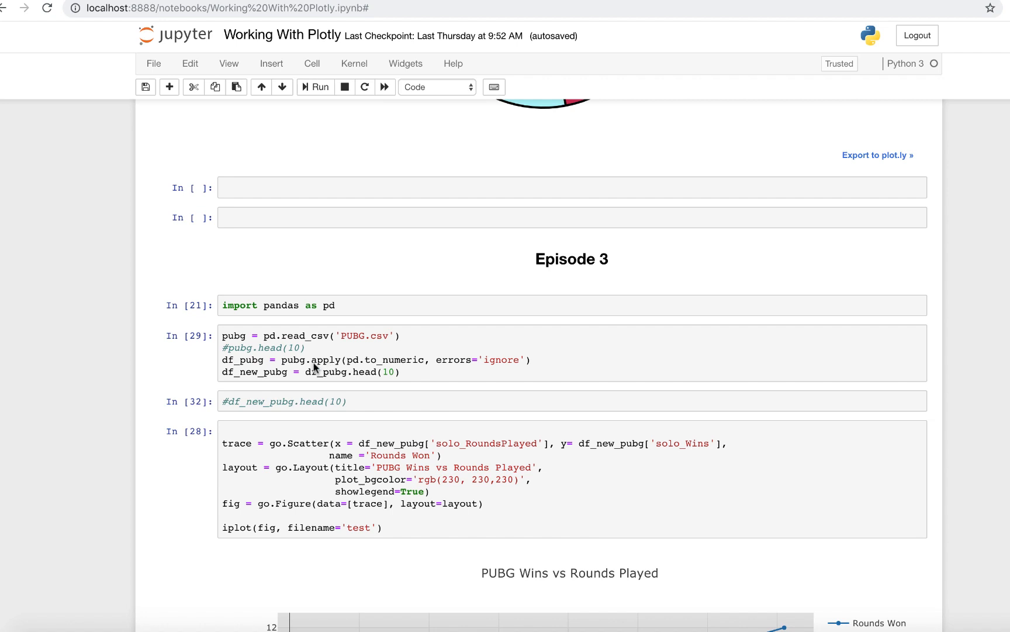
pyautogui.moveTo(241, 369)
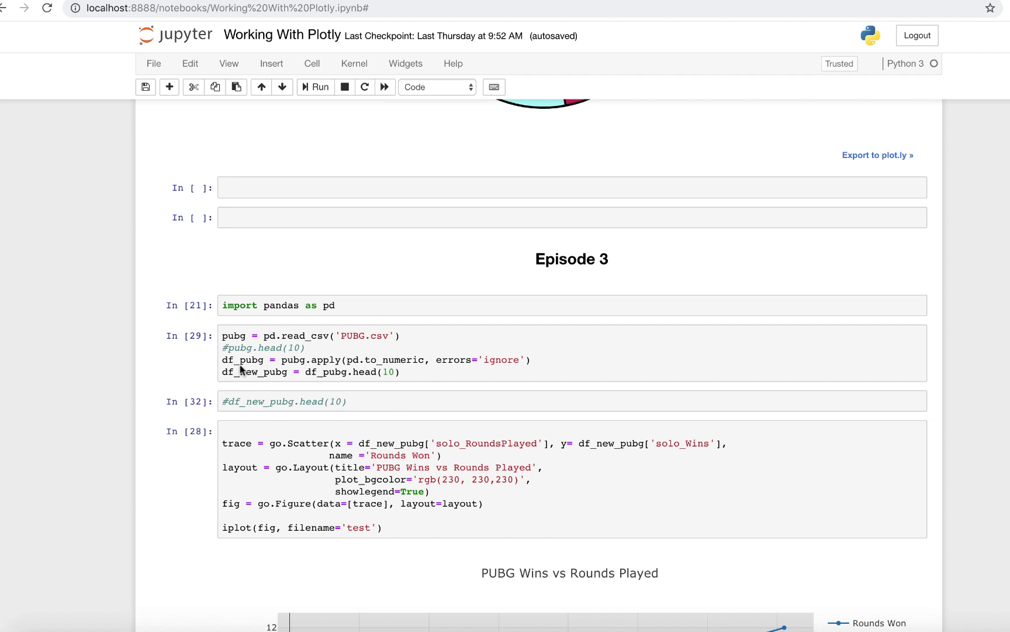
pyautogui.moveTo(224, 371)
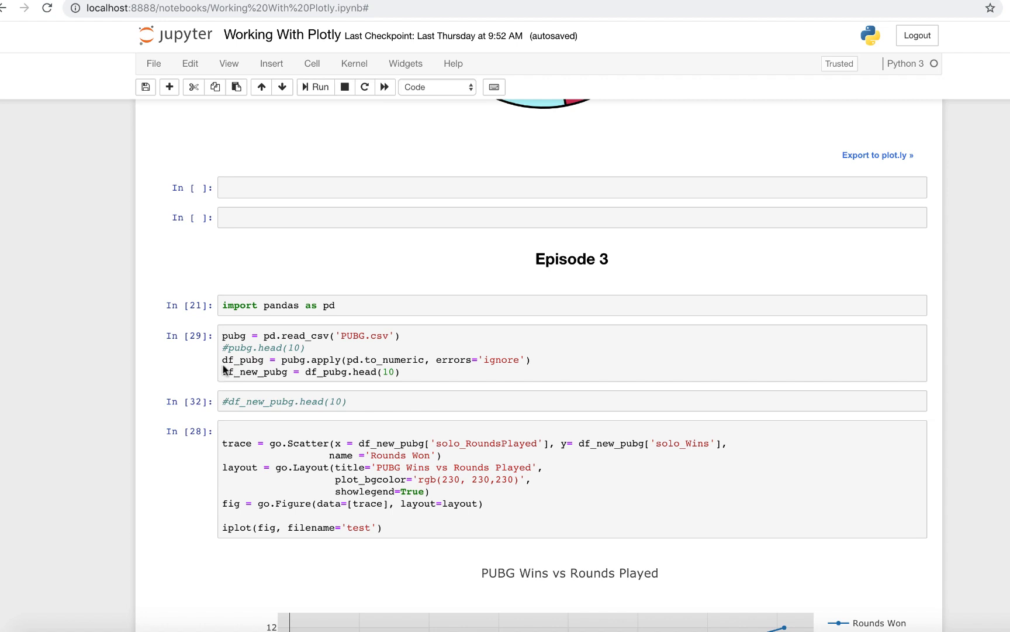
pyautogui.moveTo(264, 367)
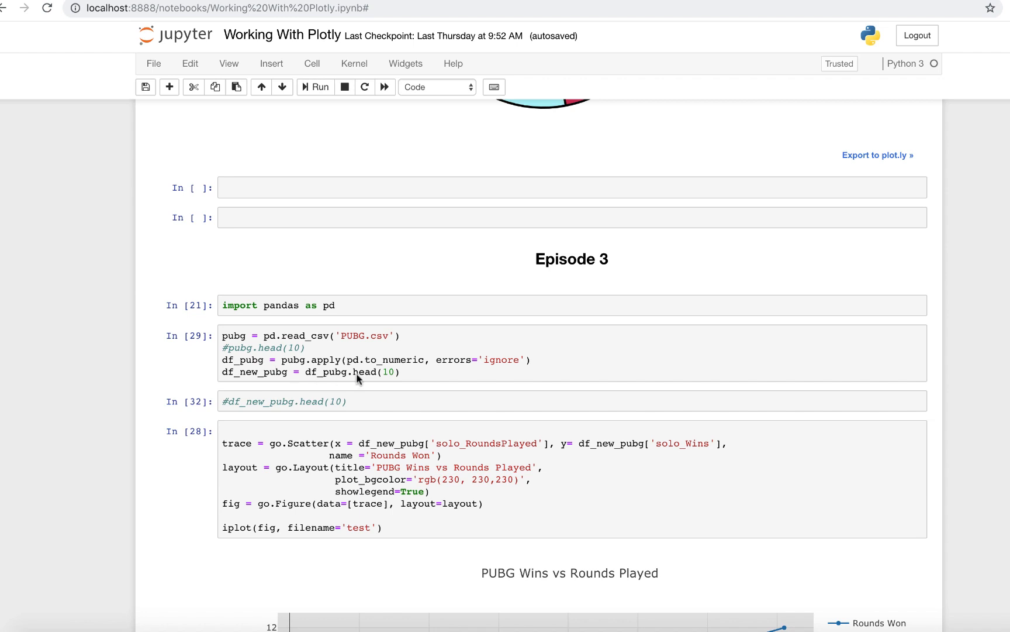
pyautogui.moveTo(275, 383)
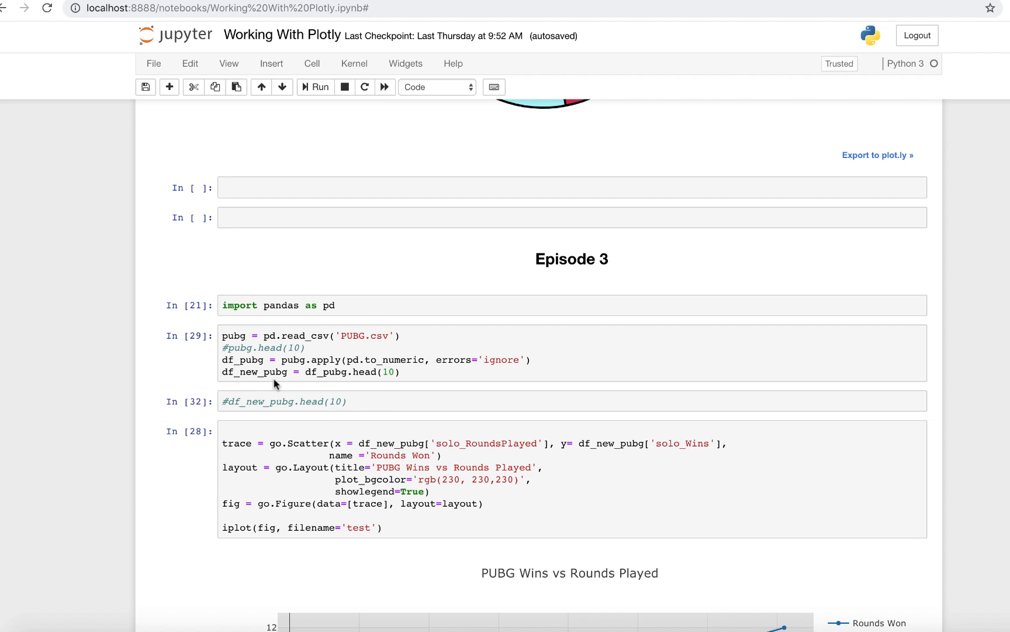
pyautogui.scroll(-3)
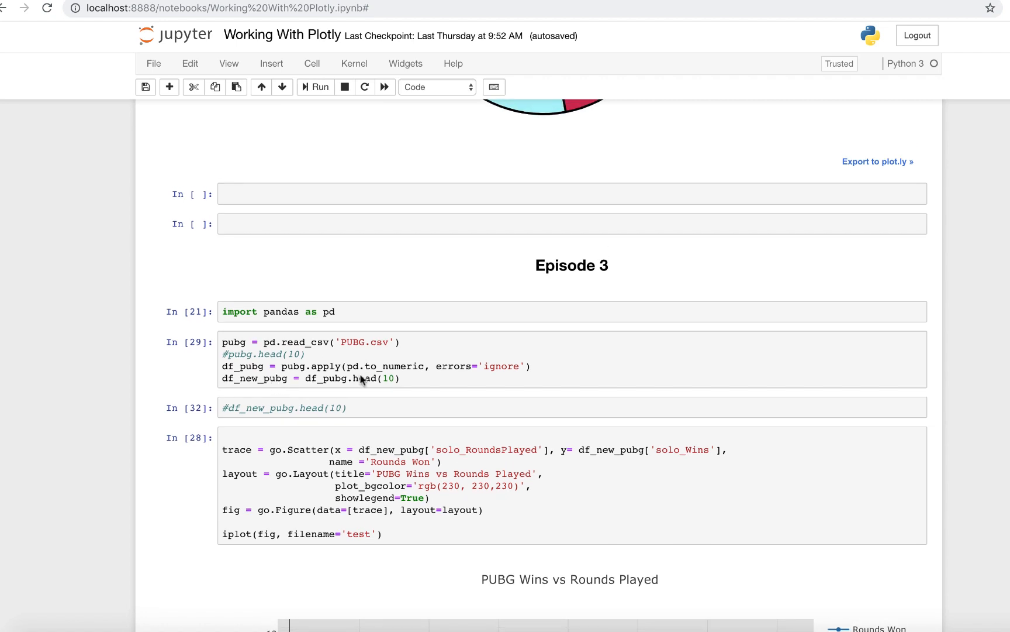
pyautogui.moveTo(391, 386)
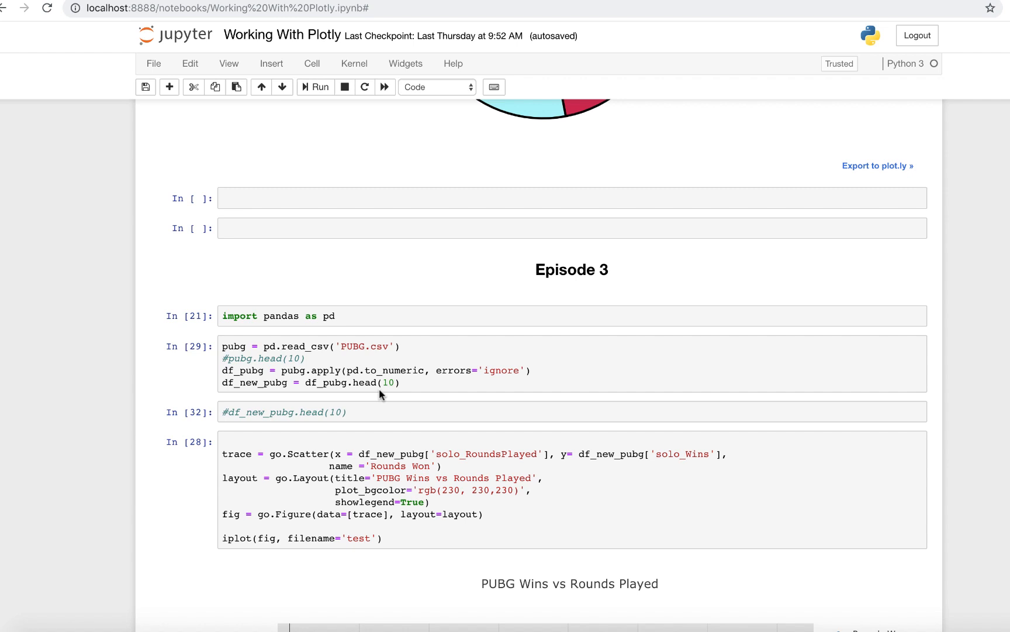
pyautogui.moveTo(241, 393)
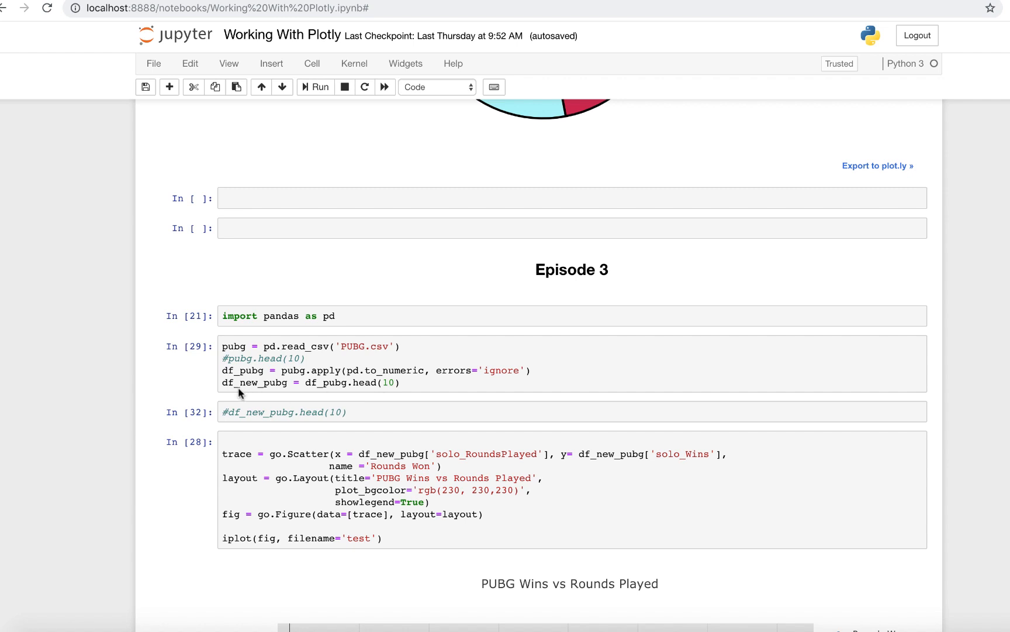
pyautogui.moveTo(241, 391)
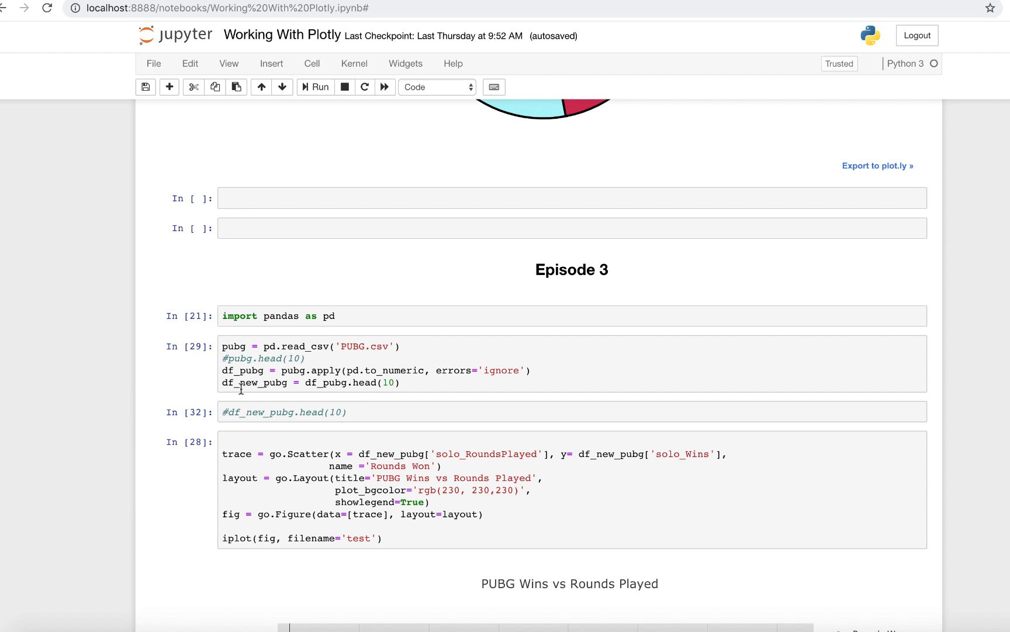
pyautogui.moveTo(205, 400)
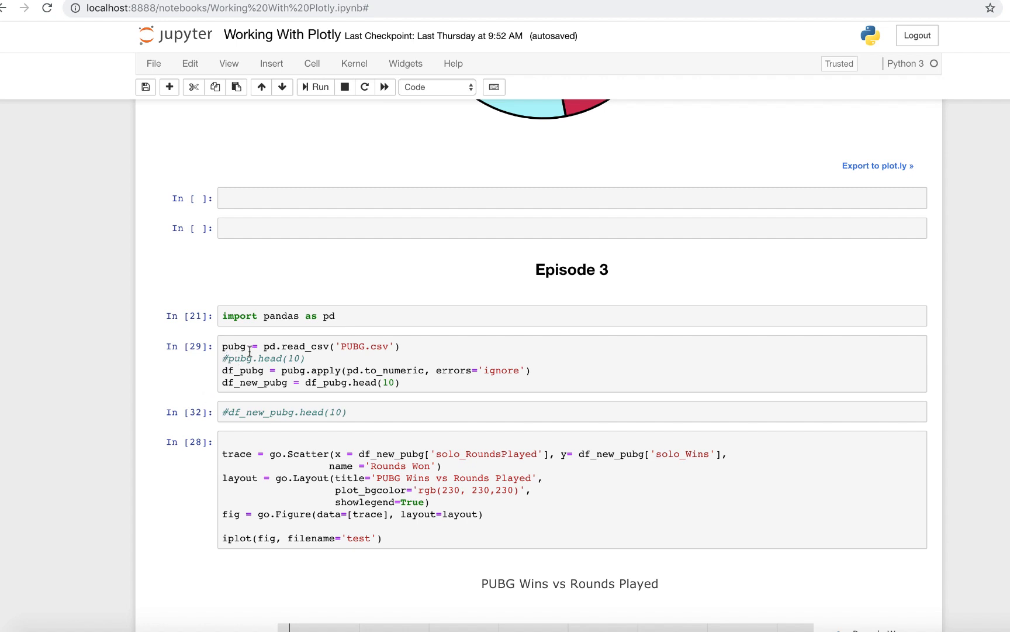
pyautogui.moveTo(231, 386)
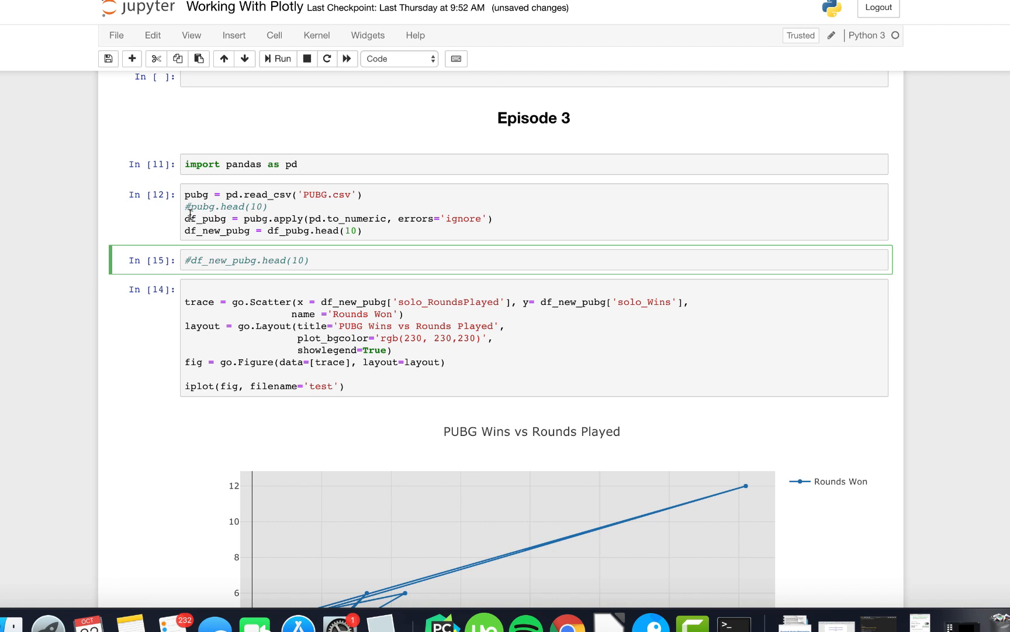
pyautogui.moveTo(242, 307)
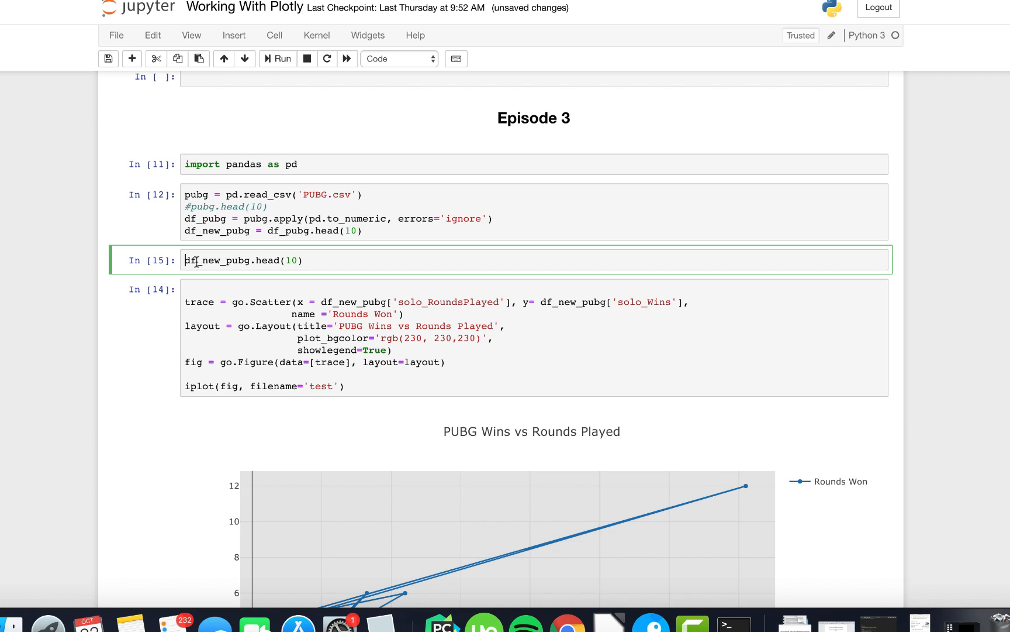
# Comment out df_new_pubg.head(10) and rerun the cell so the 10-row table disappears.
pyautogui.click(281, 59)
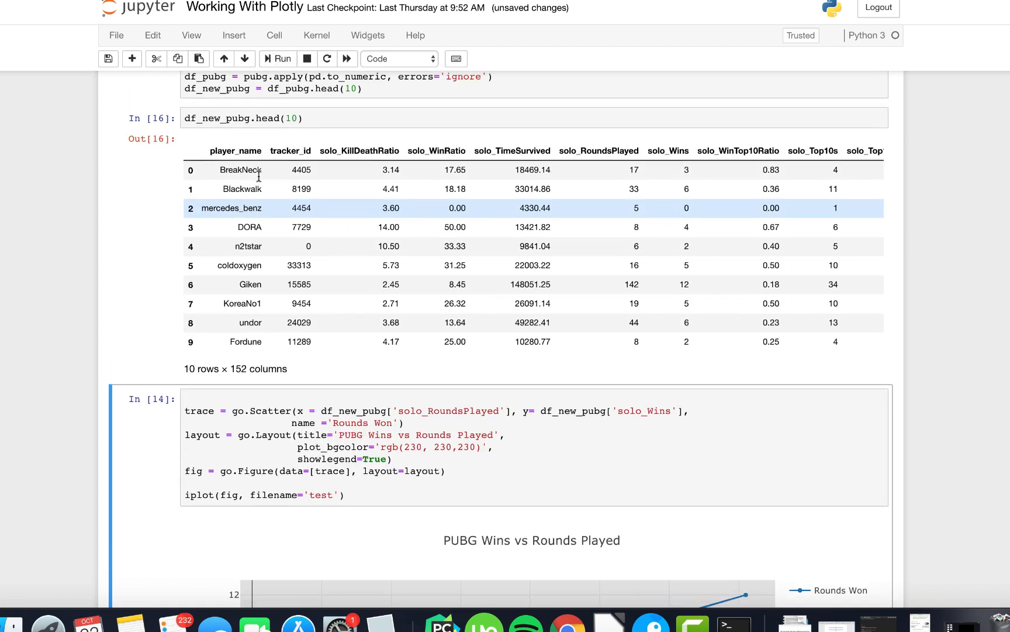
pyautogui.scroll(3)
pyautogui.write('#')
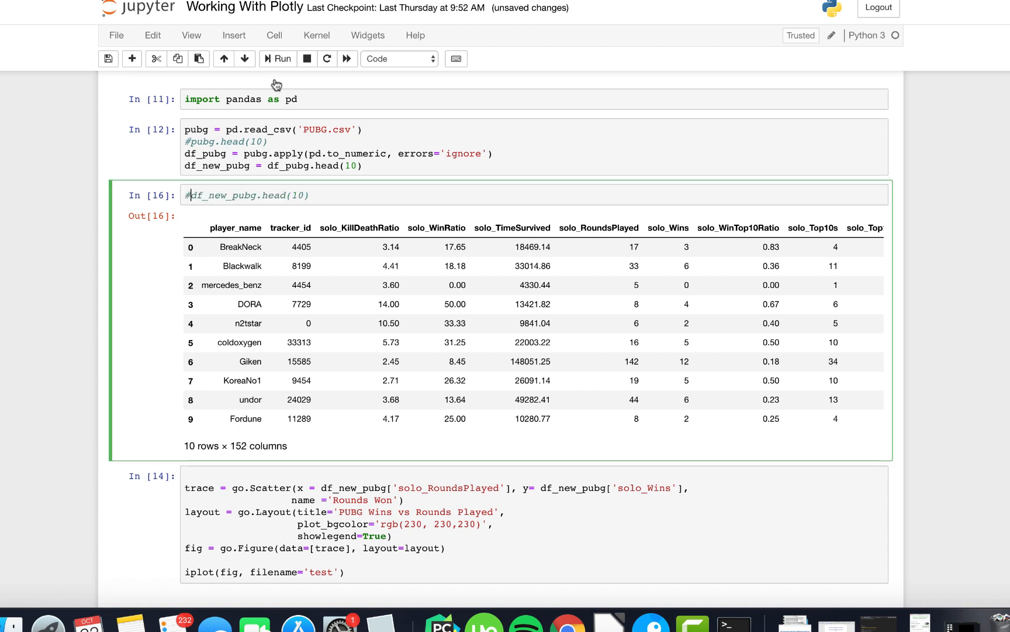
pyautogui.click(278, 59)
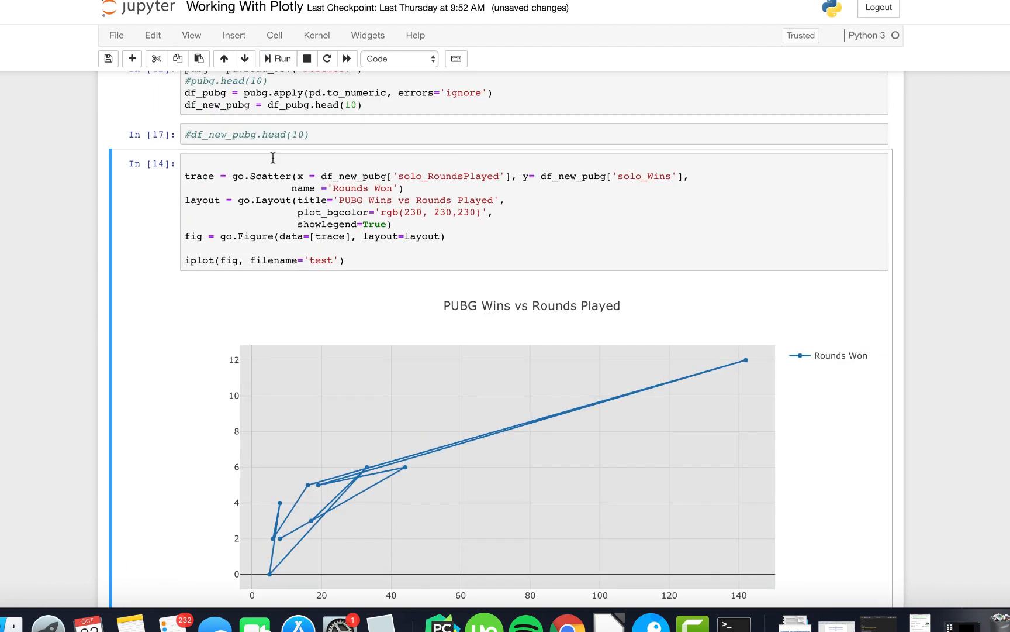
pyautogui.scroll(3)
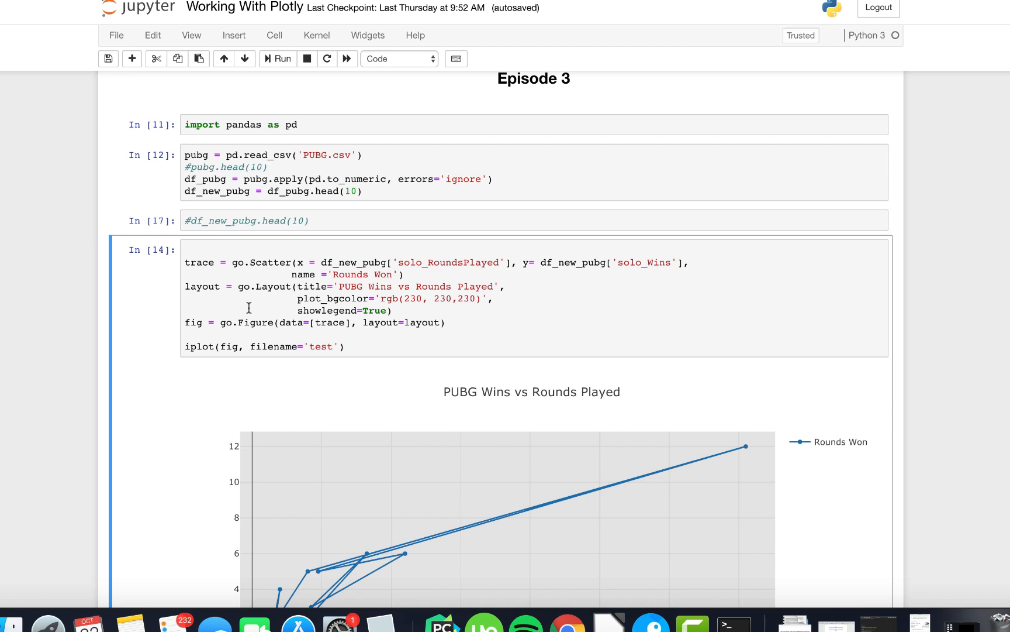
pyautogui.moveTo(200, 260)
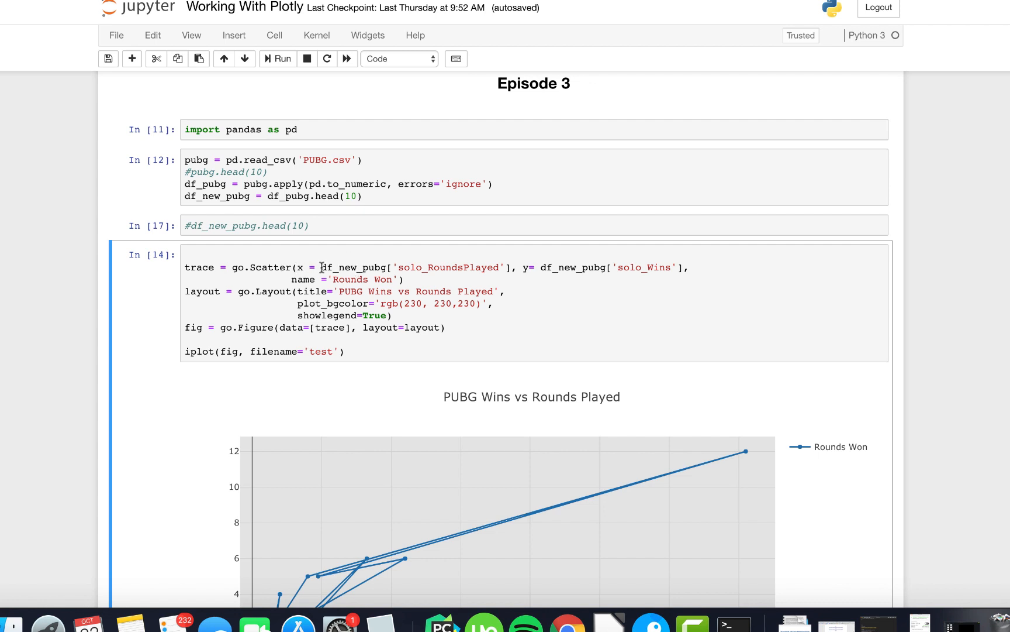
pyautogui.moveTo(358, 270)
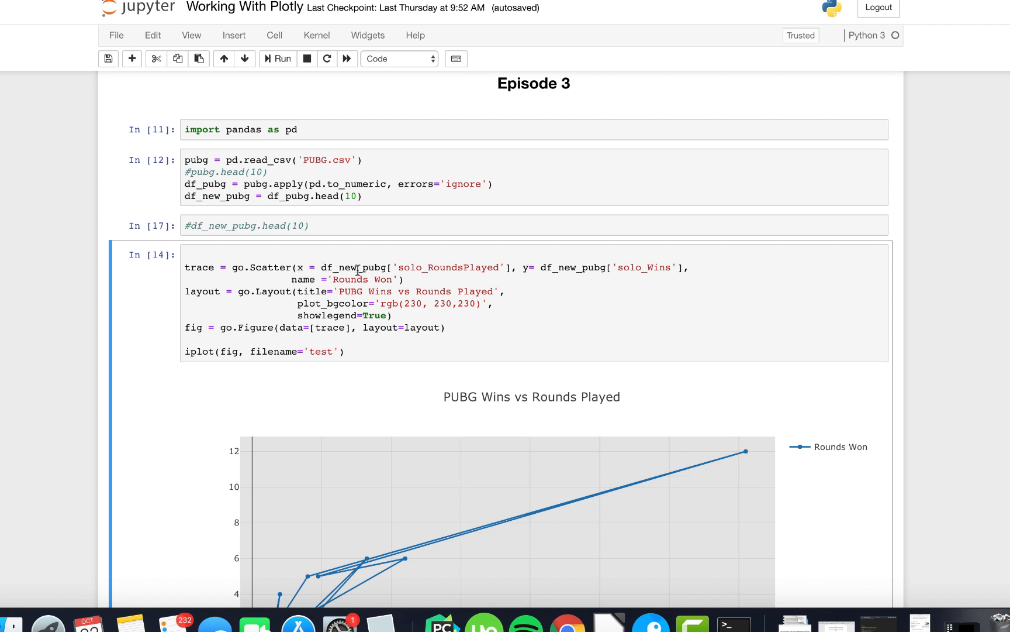
pyautogui.moveTo(430, 269)
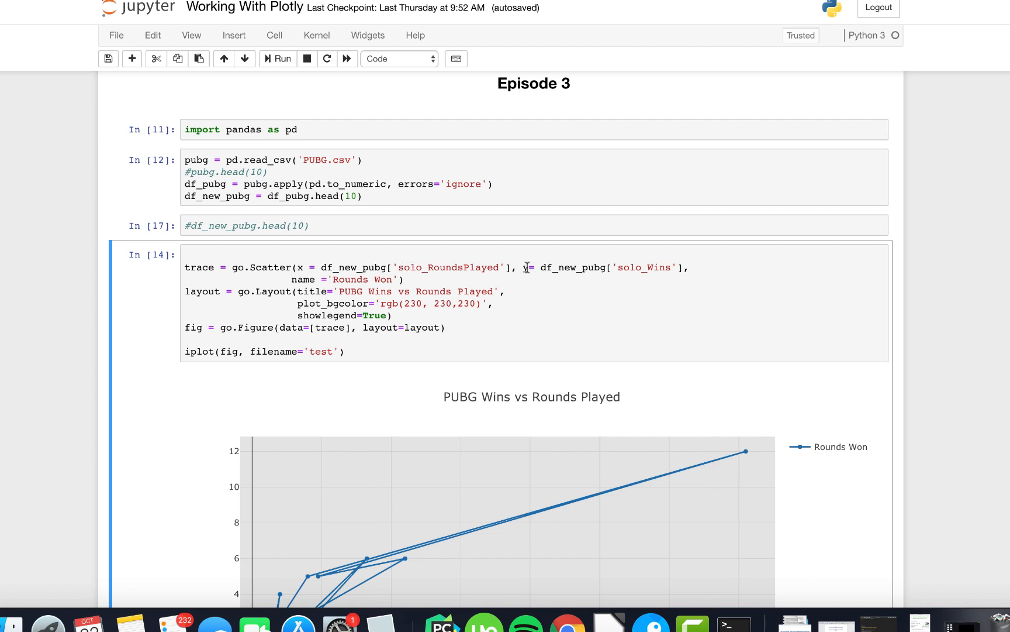
pyautogui.moveTo(525, 270)
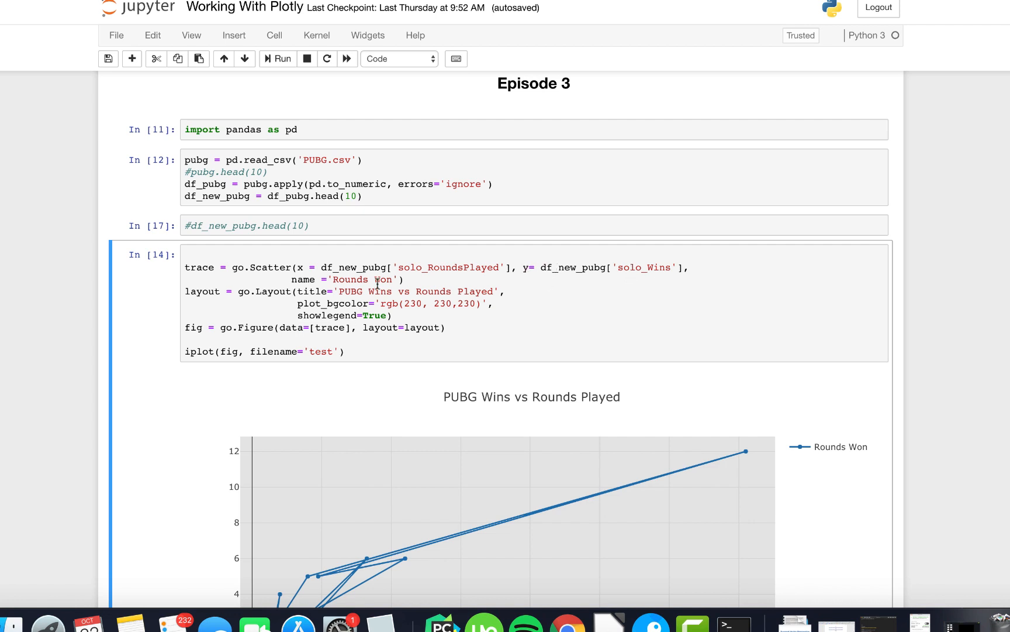
pyautogui.moveTo(308, 295)
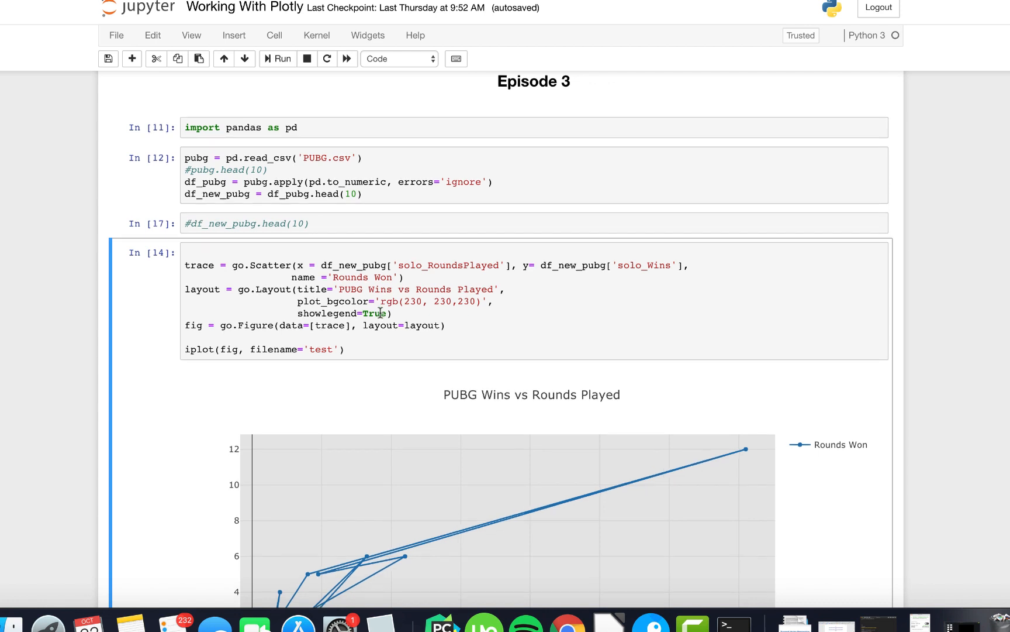
pyautogui.scroll(3)
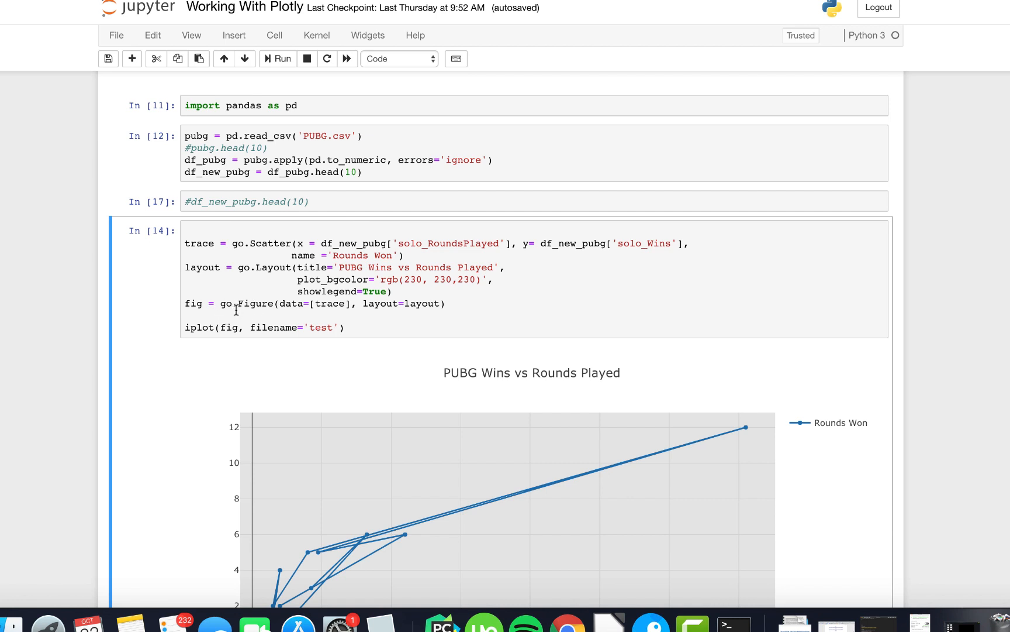
pyautogui.moveTo(293, 301)
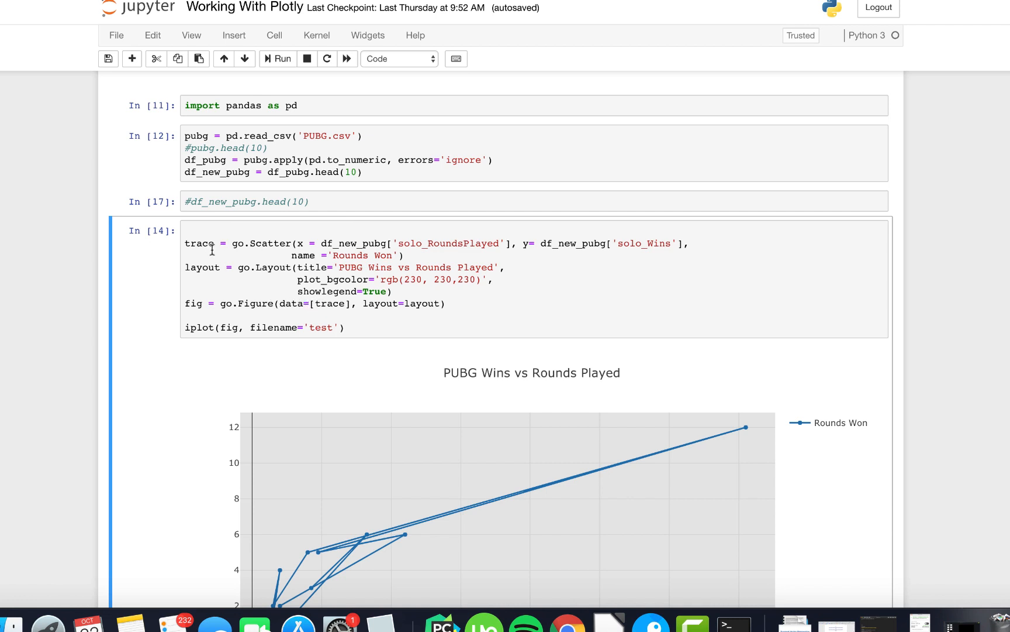
pyautogui.moveTo(395, 249)
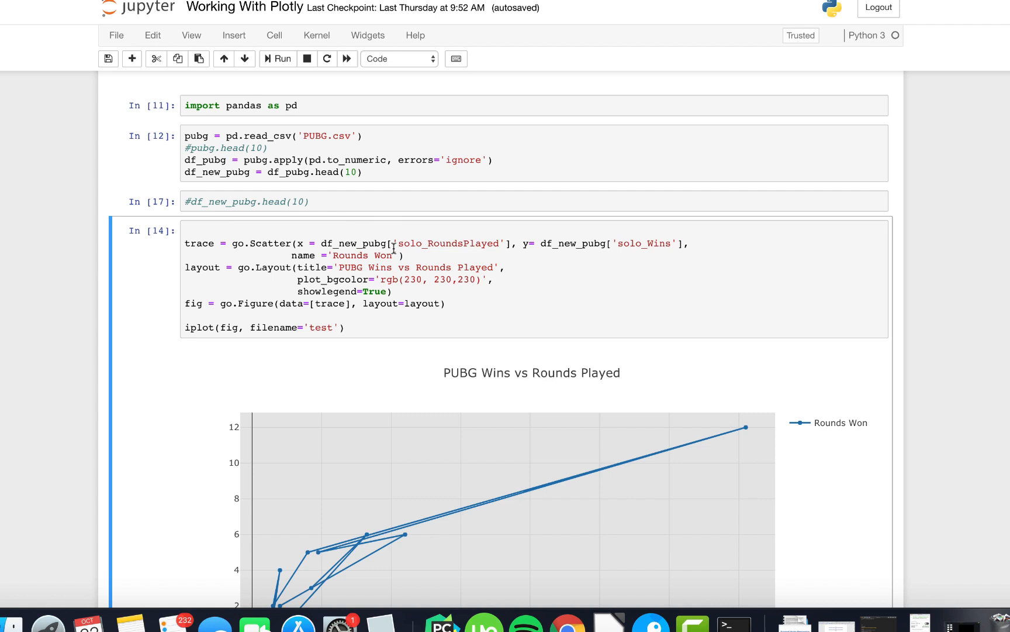
pyautogui.scroll(3)
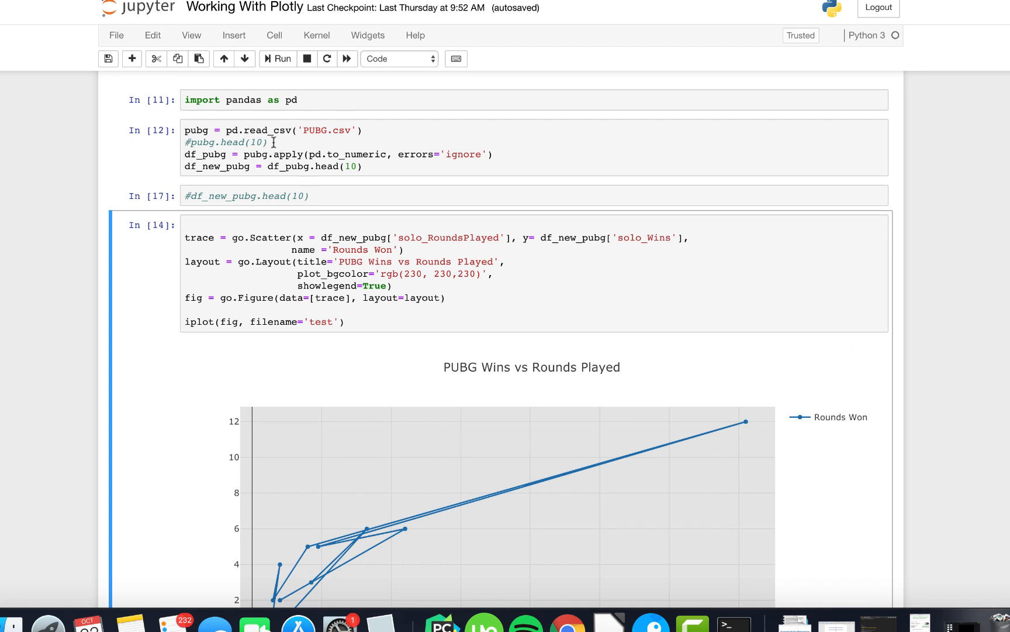
pyautogui.moveTo(282, 124)
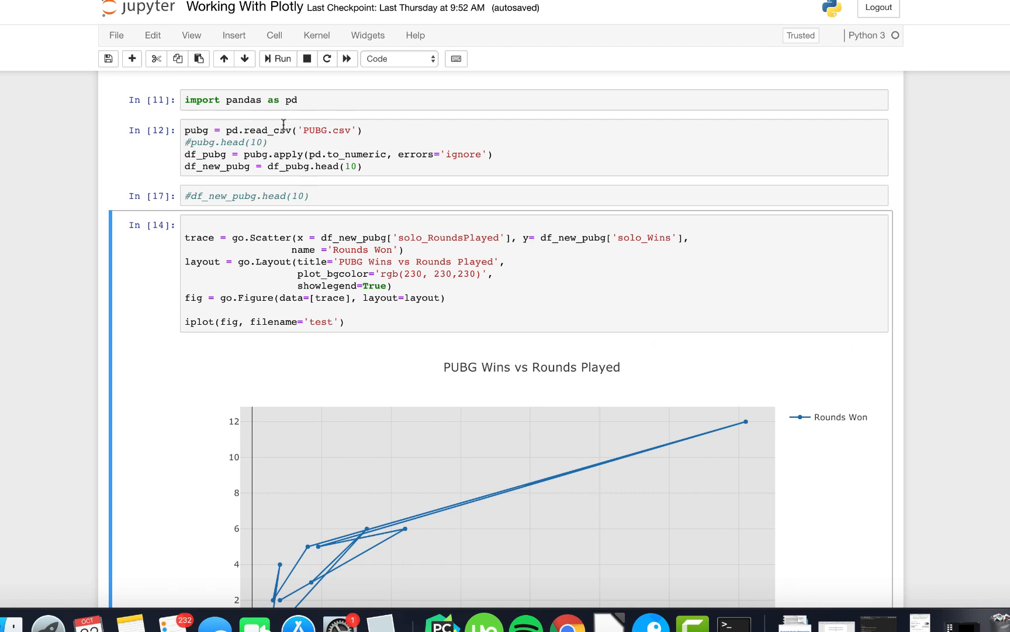
pyautogui.moveTo(428, 235)
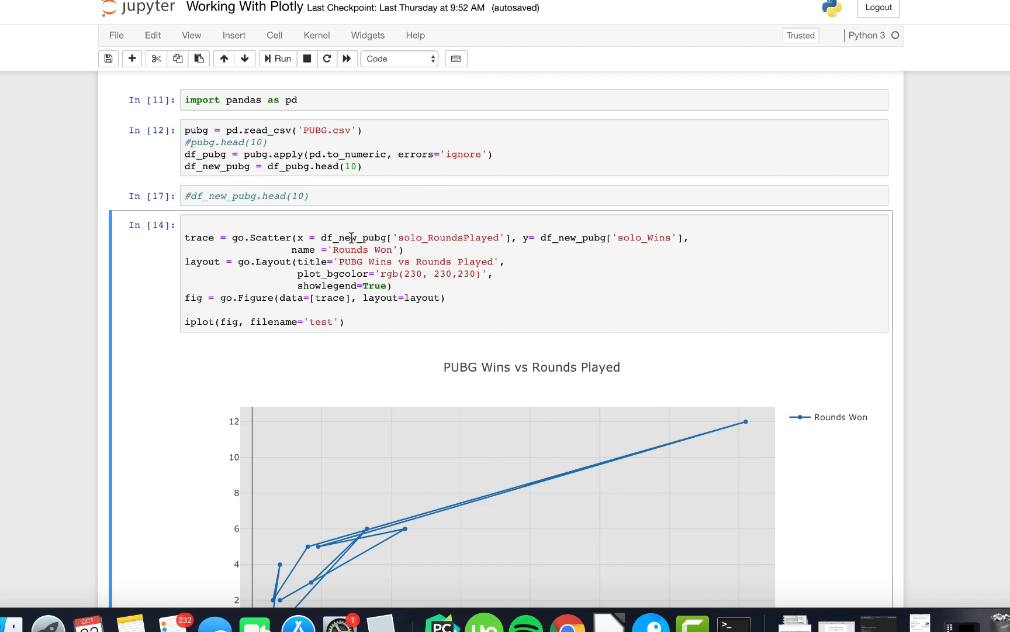
pyautogui.scroll(3)
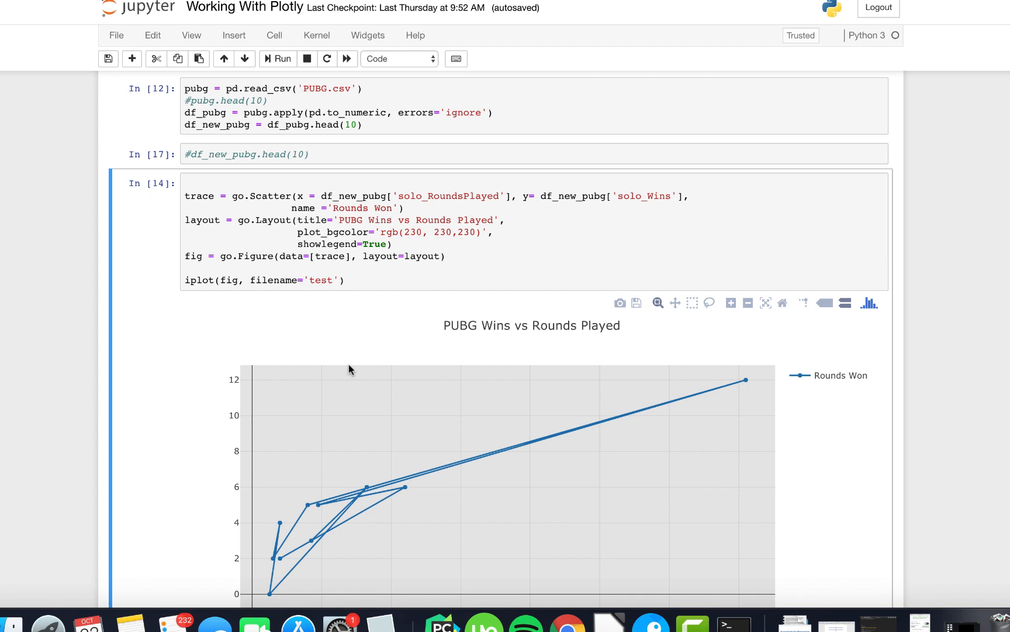
pyautogui.scroll(3)
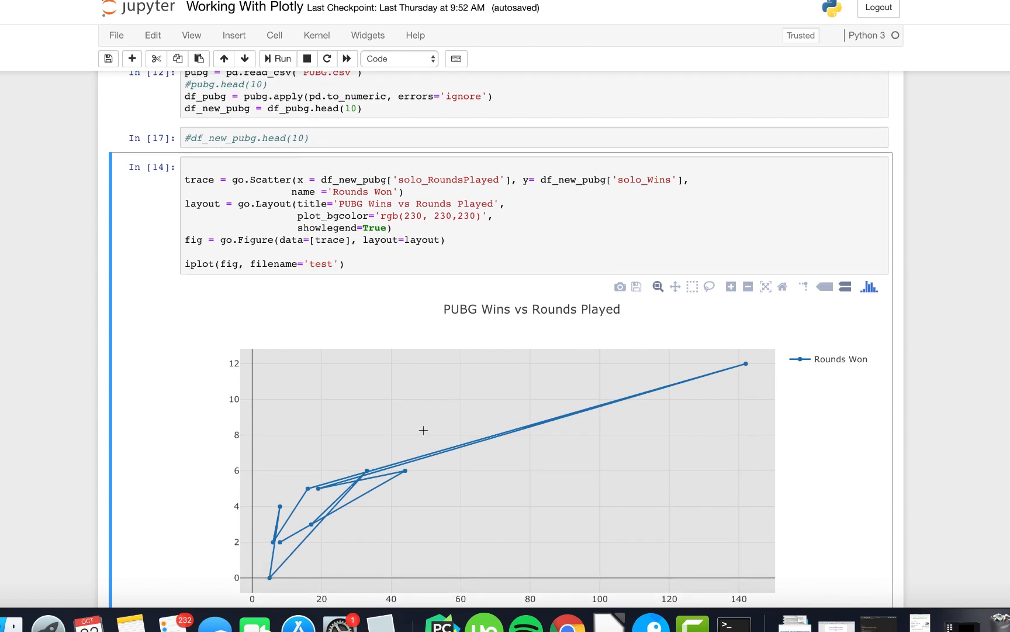
pyautogui.scroll(3)
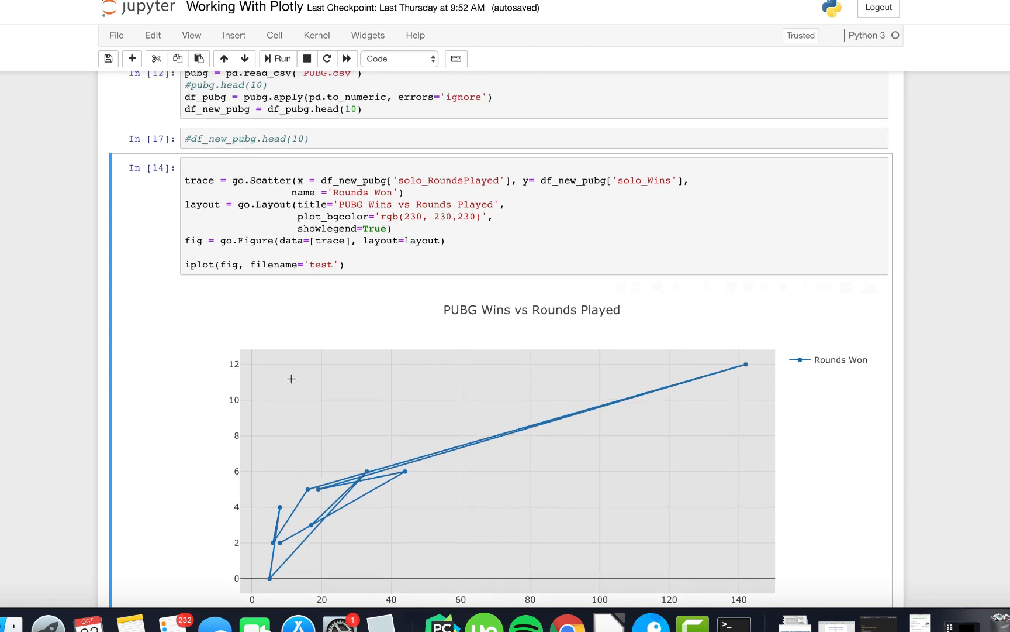
pyautogui.scroll(3)
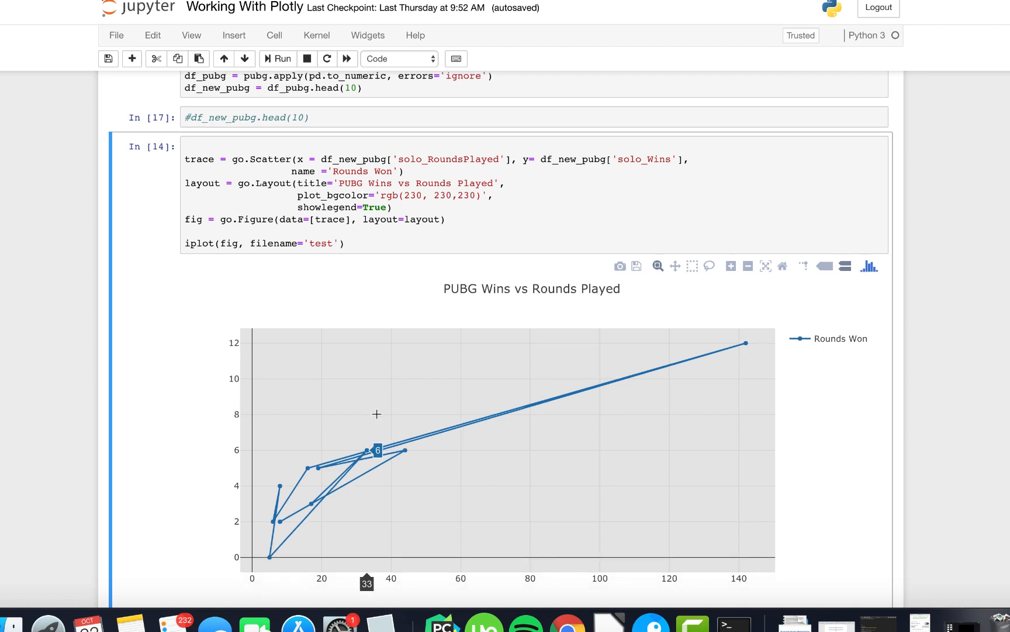
pyautogui.moveTo(255, 439)
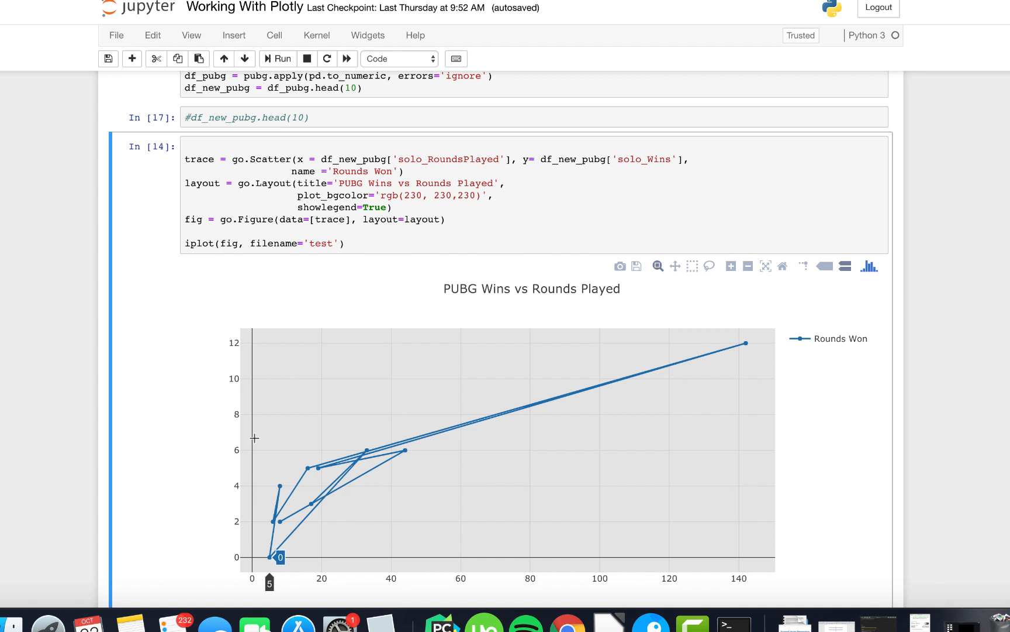
pyautogui.scroll(3)
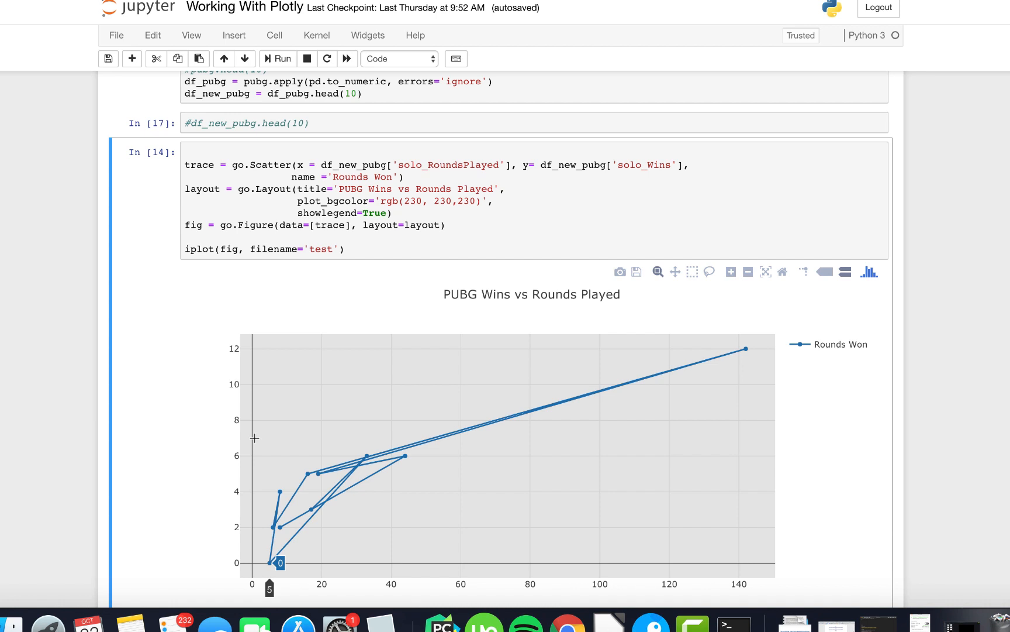
pyautogui.moveTo(403, 456)
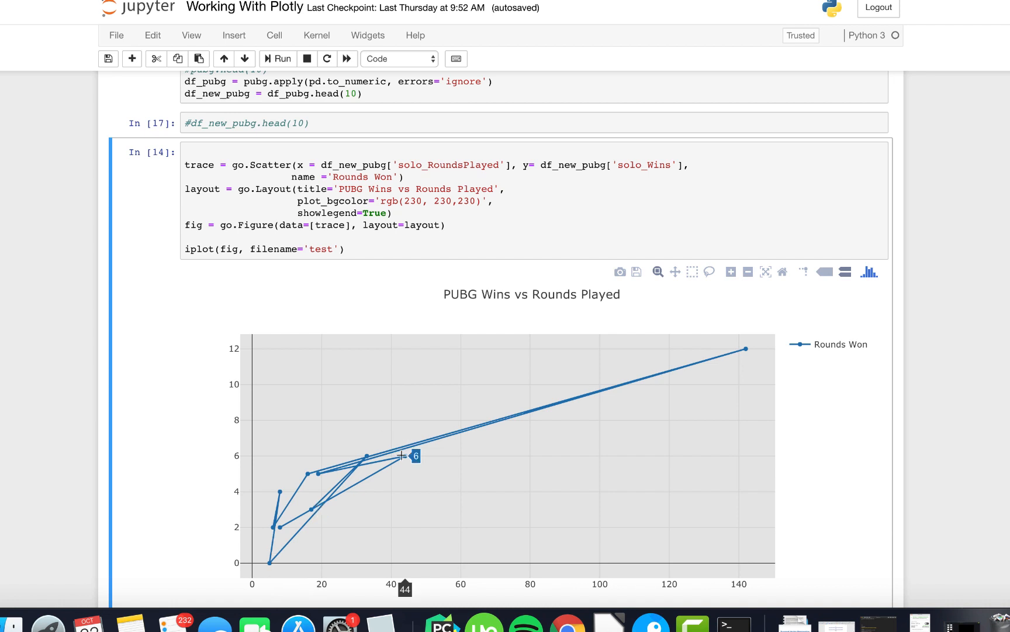
pyautogui.moveTo(357, 423)
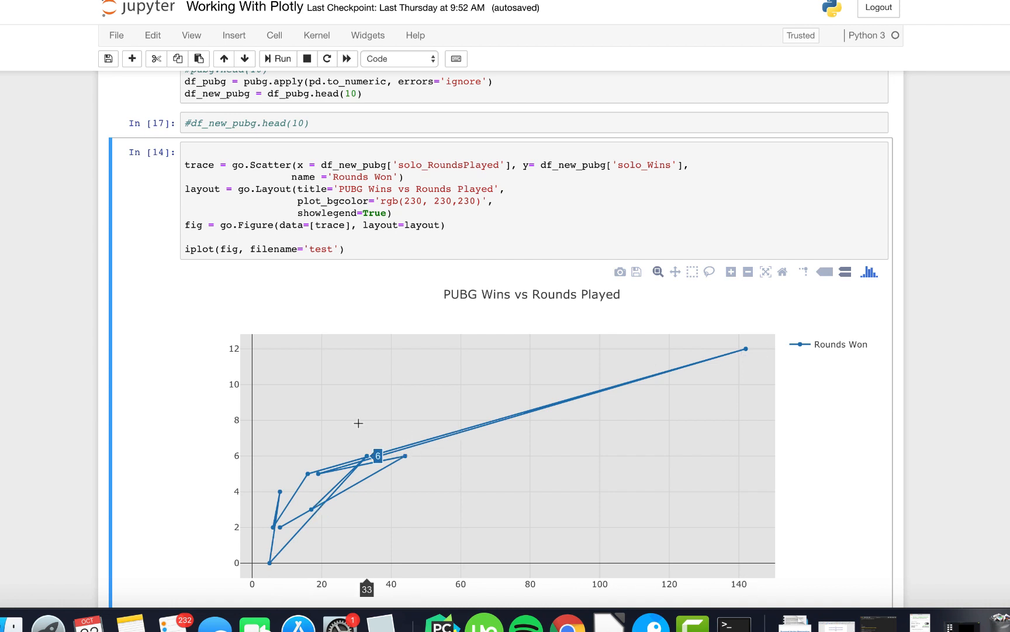
pyautogui.moveTo(188, 429)
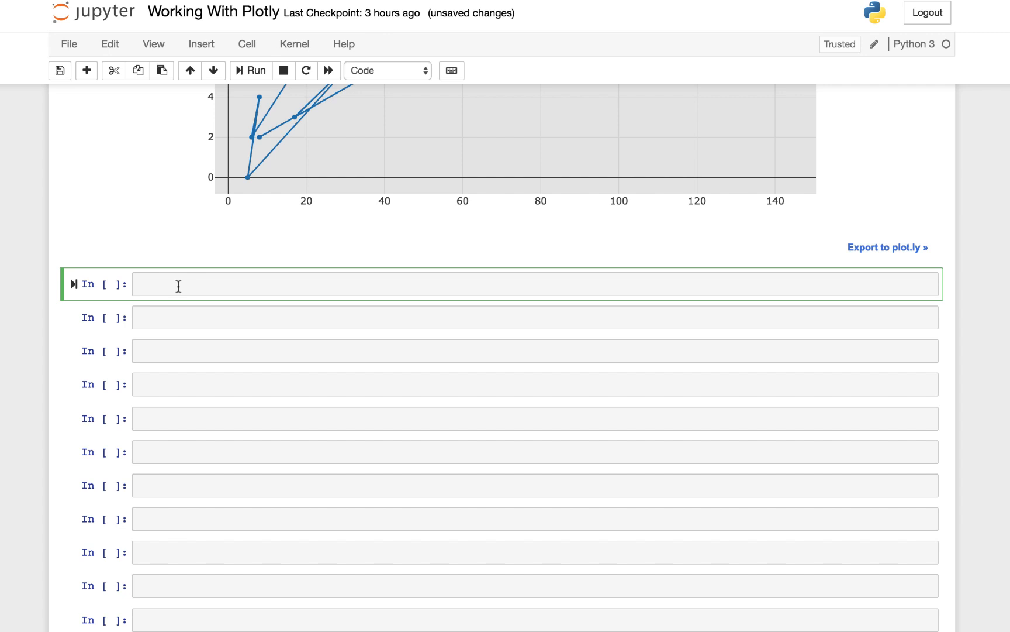
# Write df_bar_pubg = df_pubg.head(100) in the empty cell and run it.
pyautogui.write('df_')
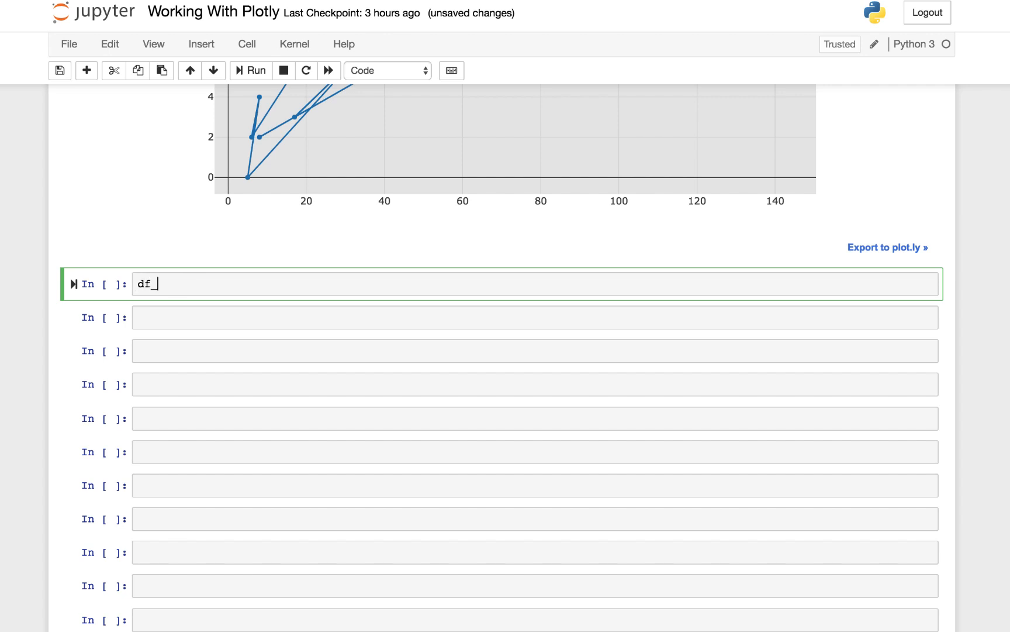
pyautogui.write('bar_')
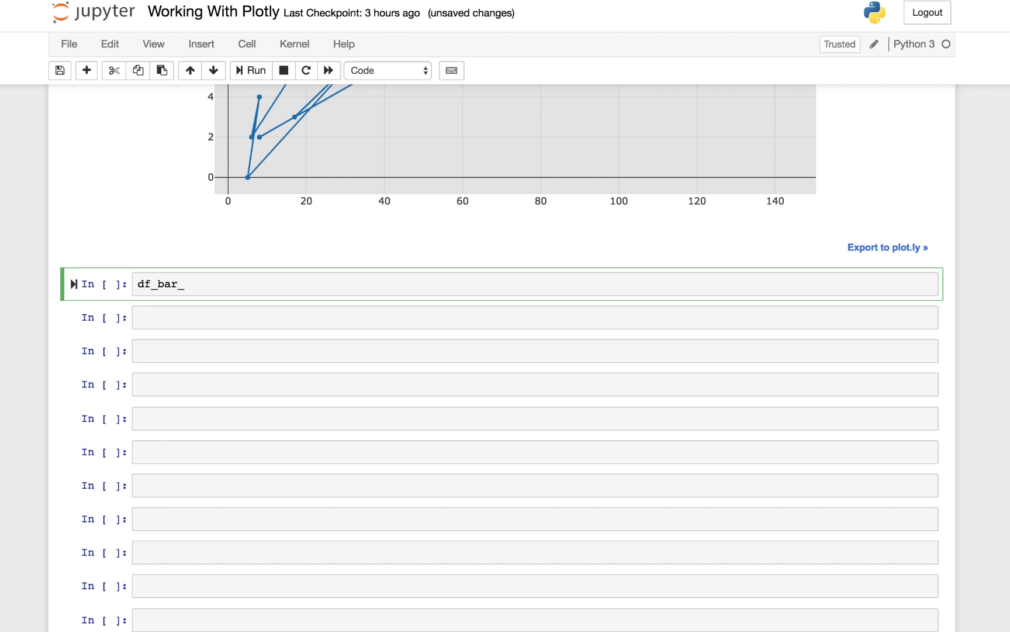
pyautogui.write('pubg')
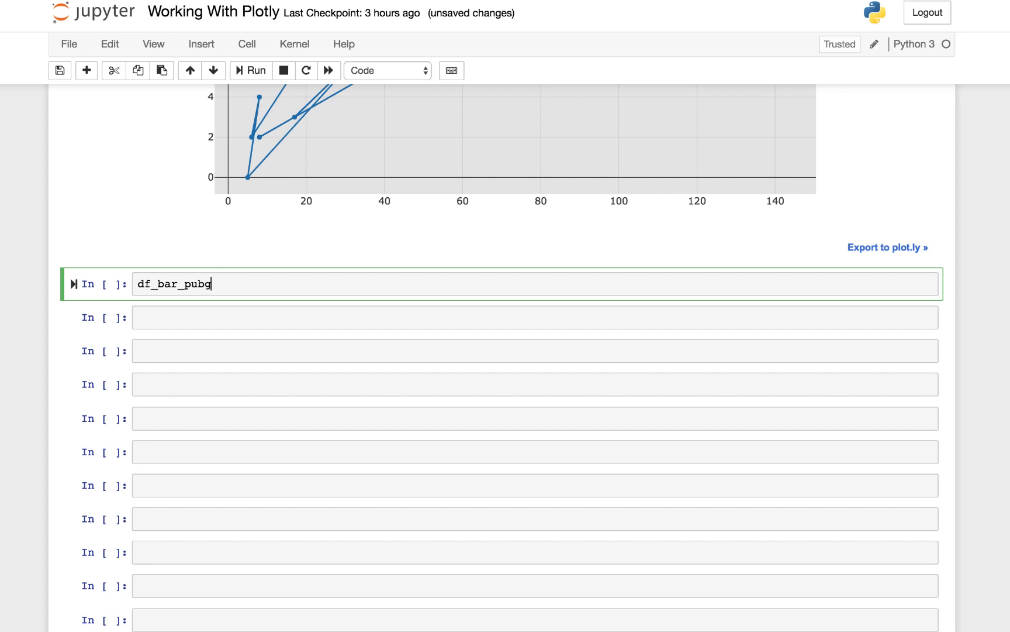
pyautogui.write('= df_pub')
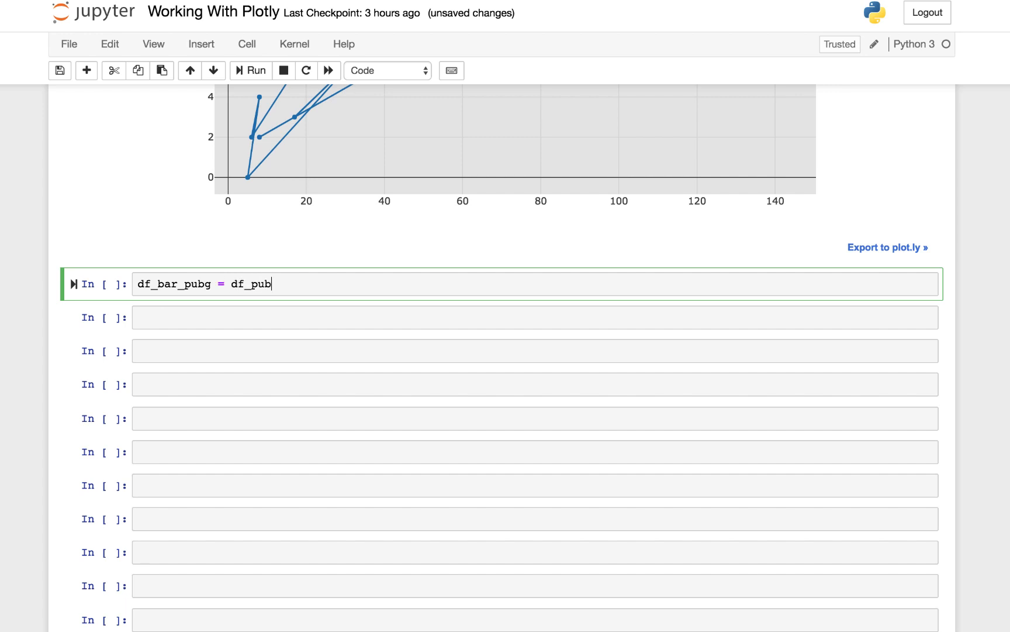
pyautogui.write('g.head')
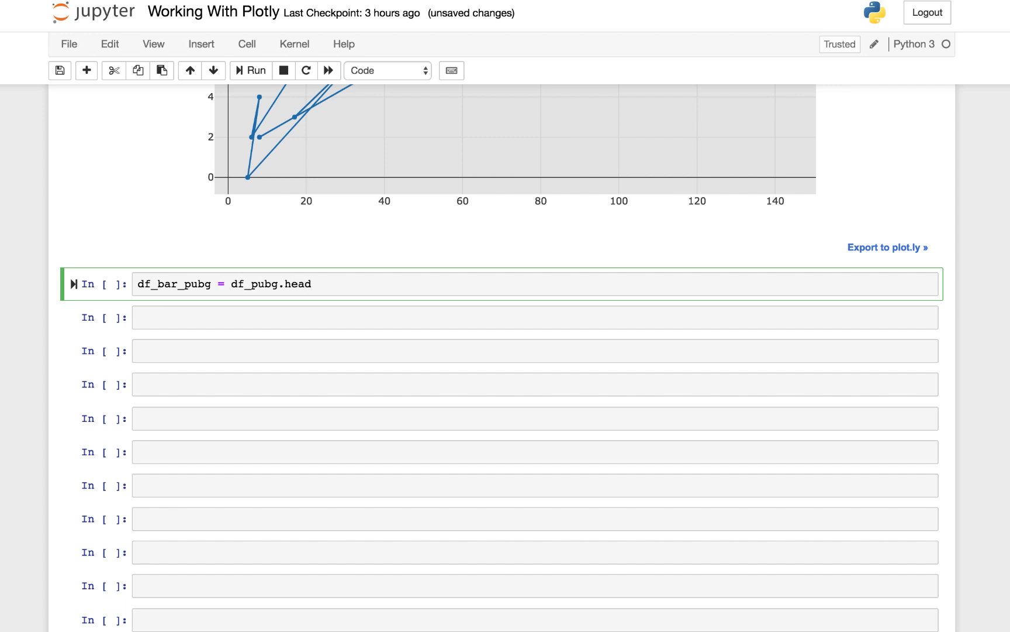
pyautogui.write('()')
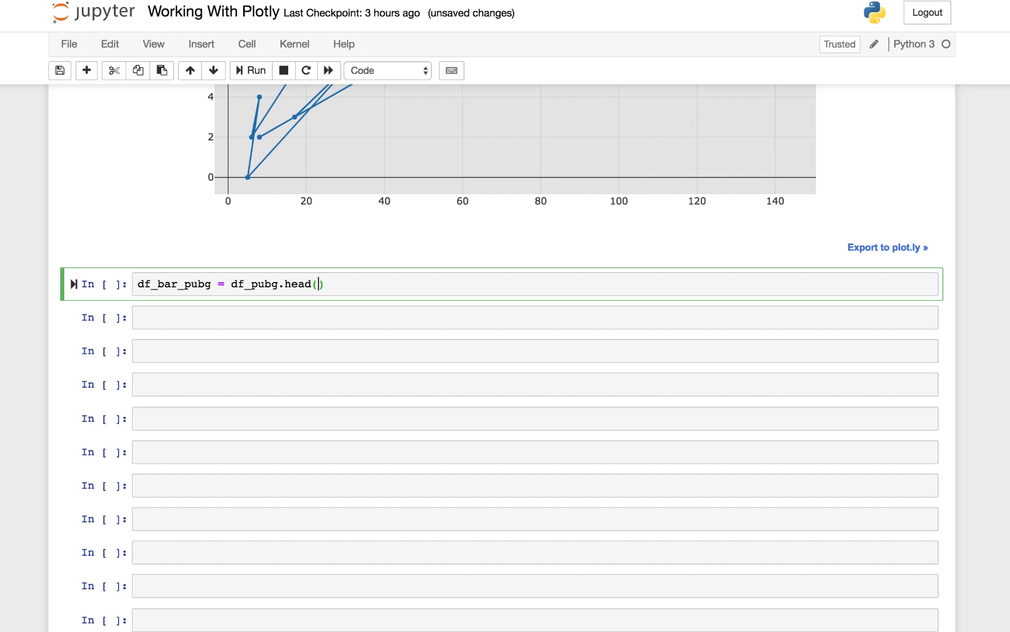
pyautogui.write('100')
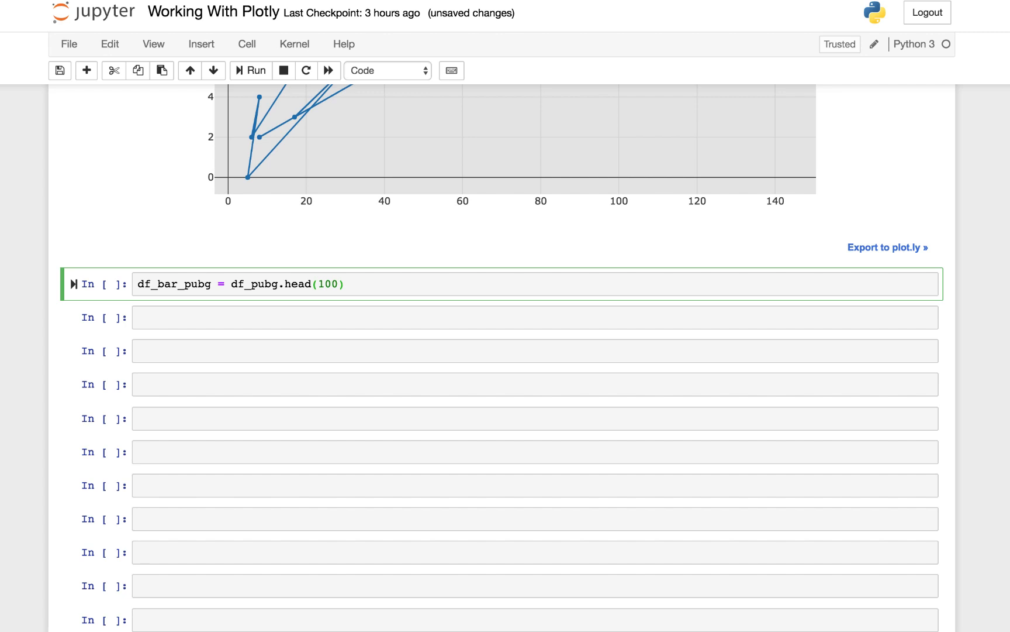
pyautogui.moveTo(307, 118)
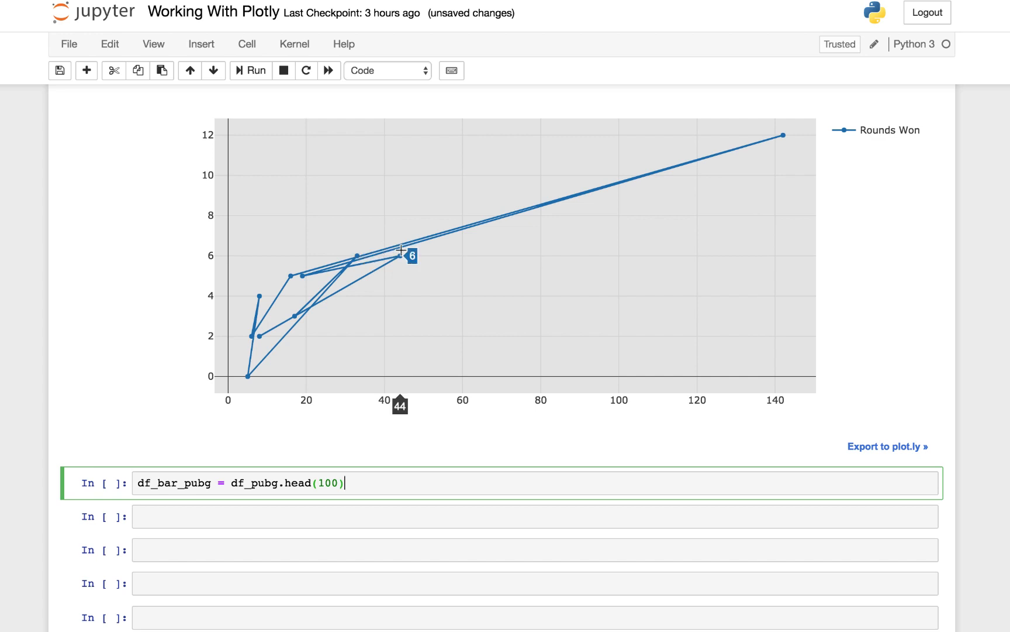
pyautogui.moveTo(298, 316)
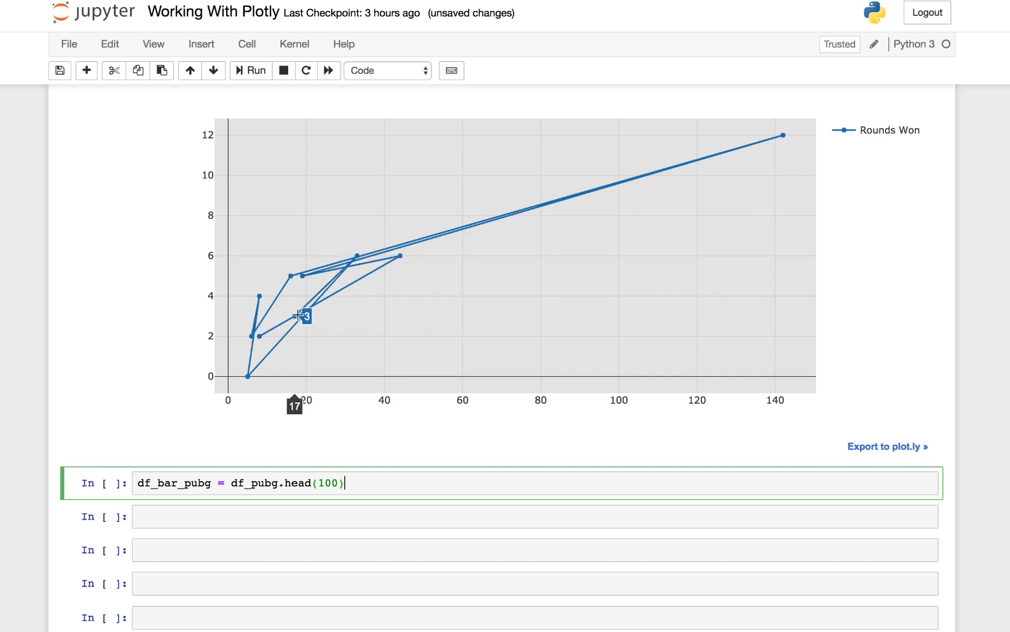
pyautogui.scroll(-3)
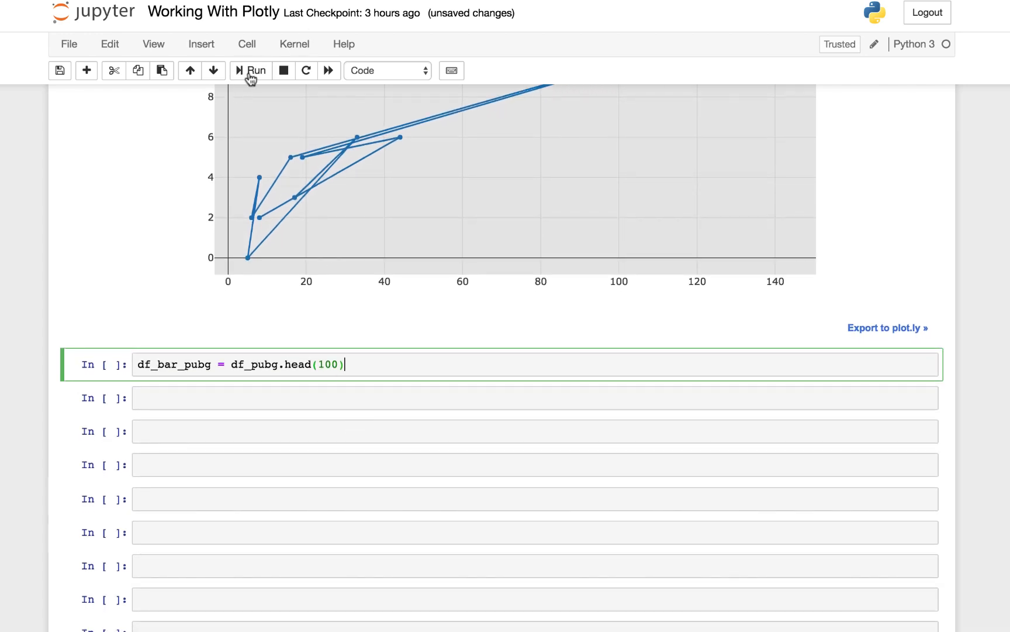
pyautogui.click(255, 72)
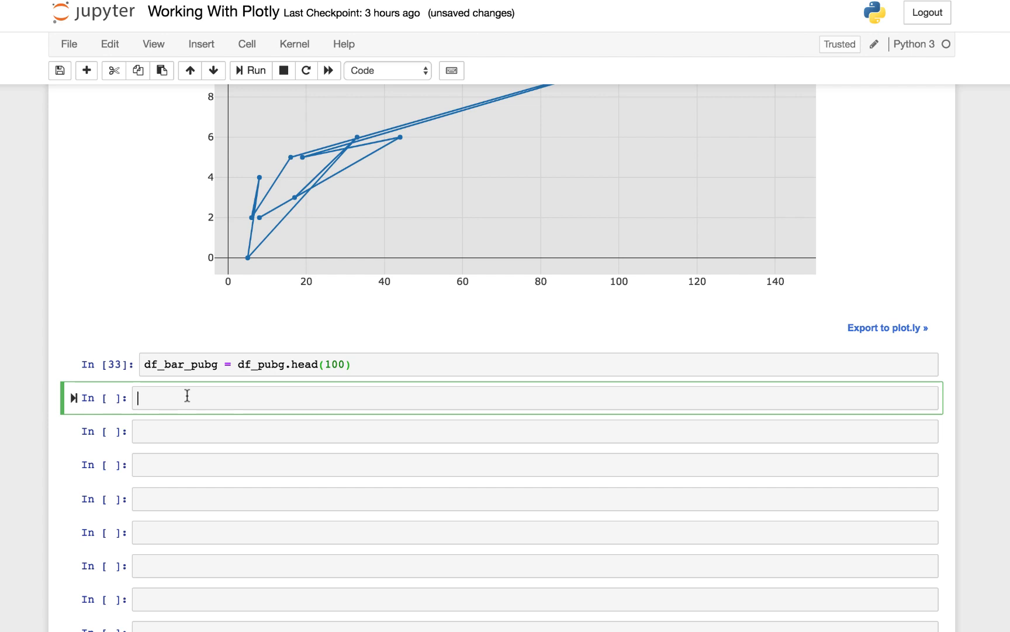
# Start trace1 as go.Bar with x taken from df_bar_pubg['player_name'].
pyautogui.write('trace')
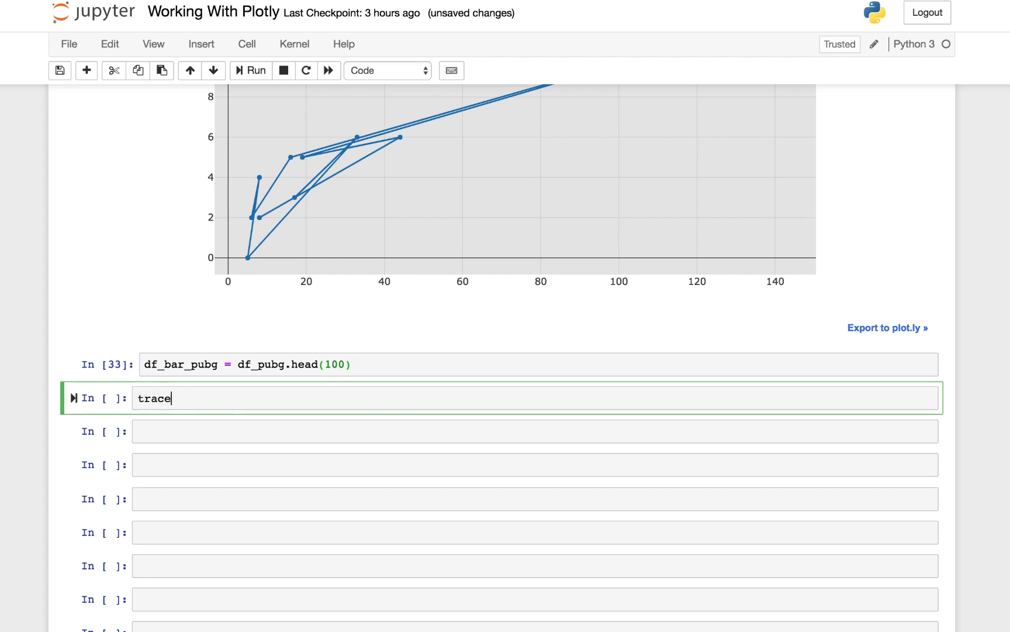
pyautogui.write('1 =')
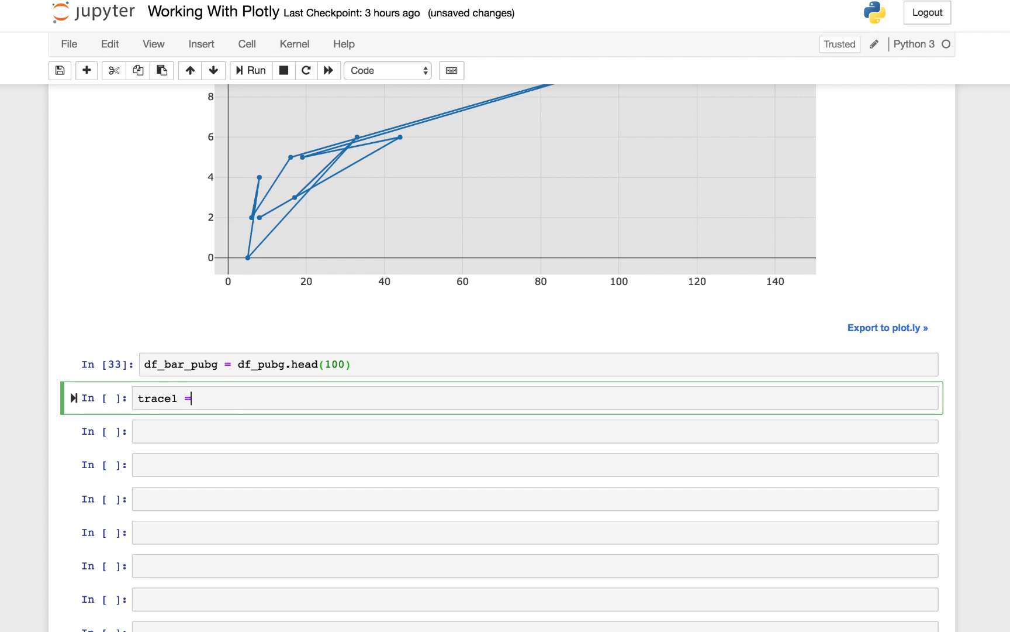
pyautogui.write('go.B')
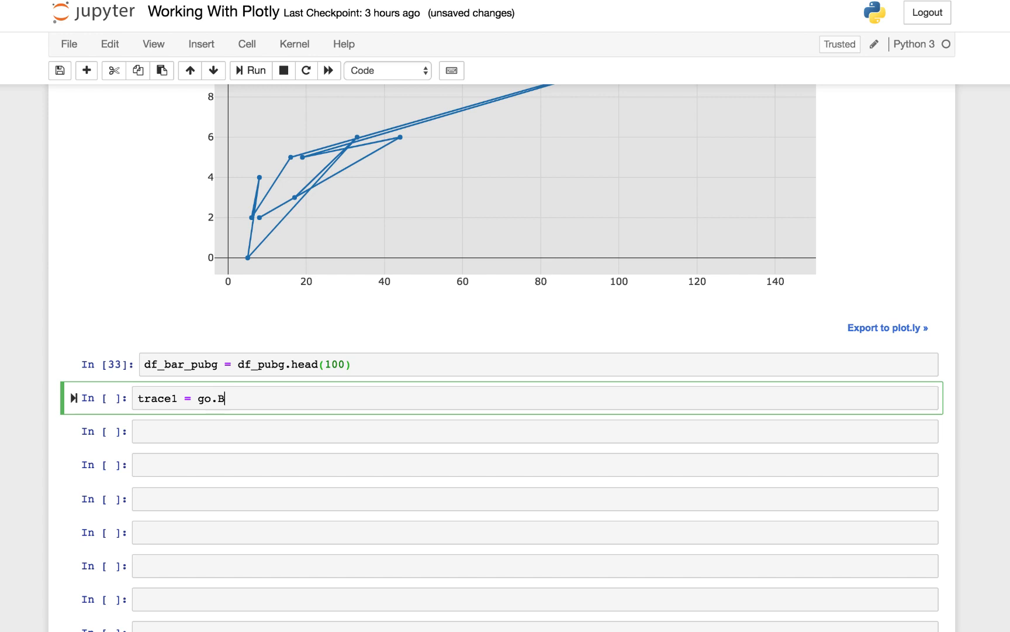
pyautogui.write('ar')
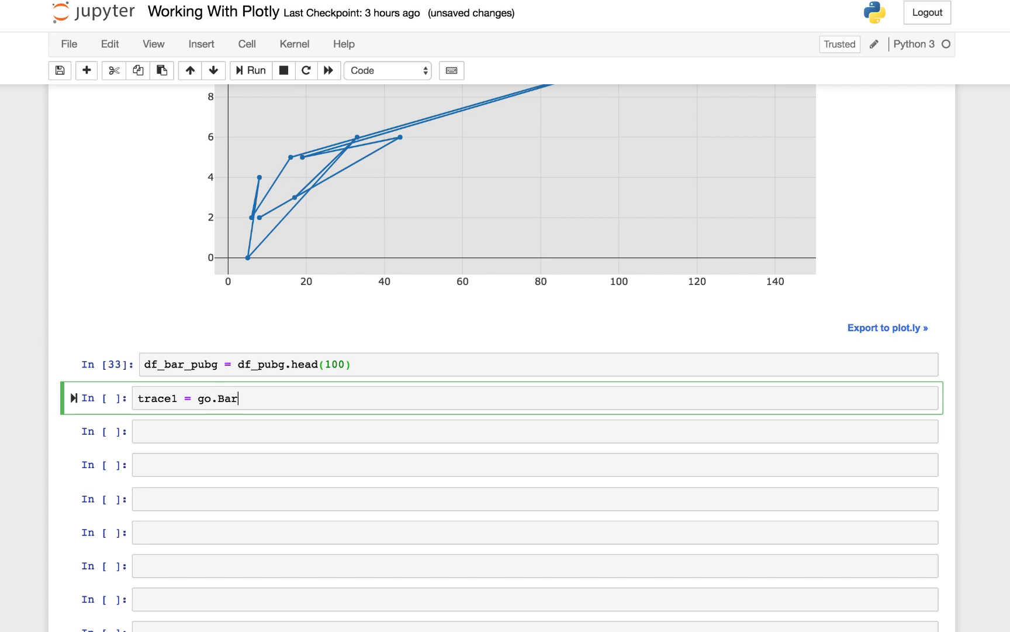
pyautogui.write('(')
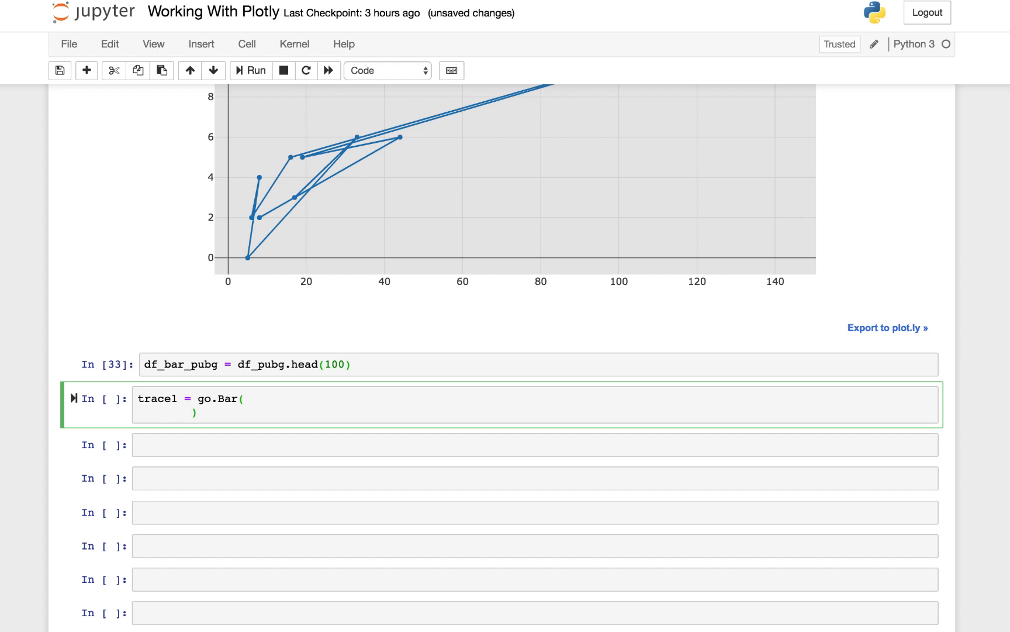
pyautogui.write('x = df')
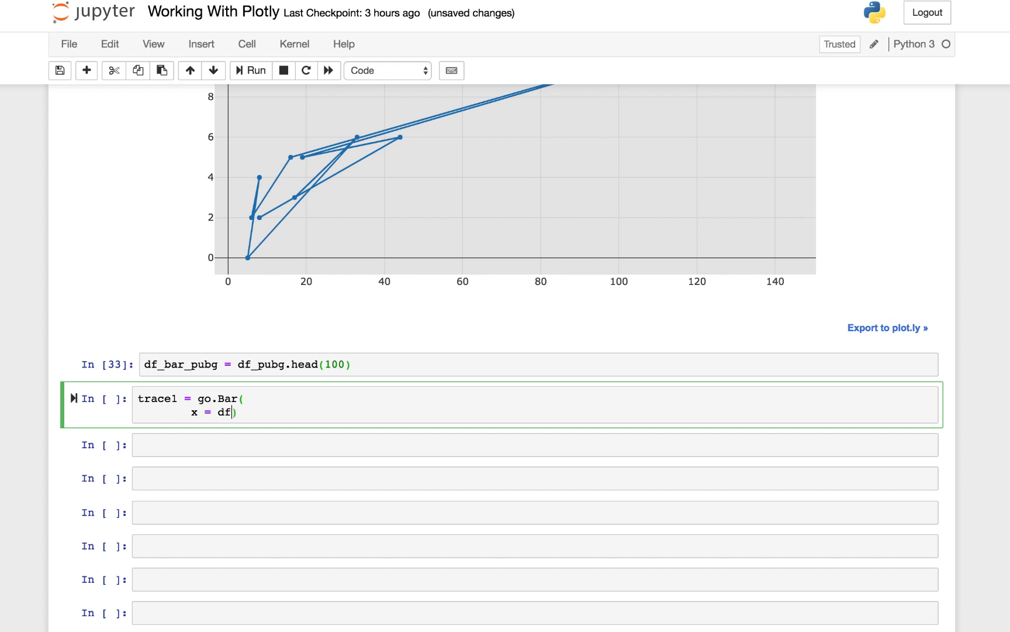
pyautogui.write('_bar_pubg')
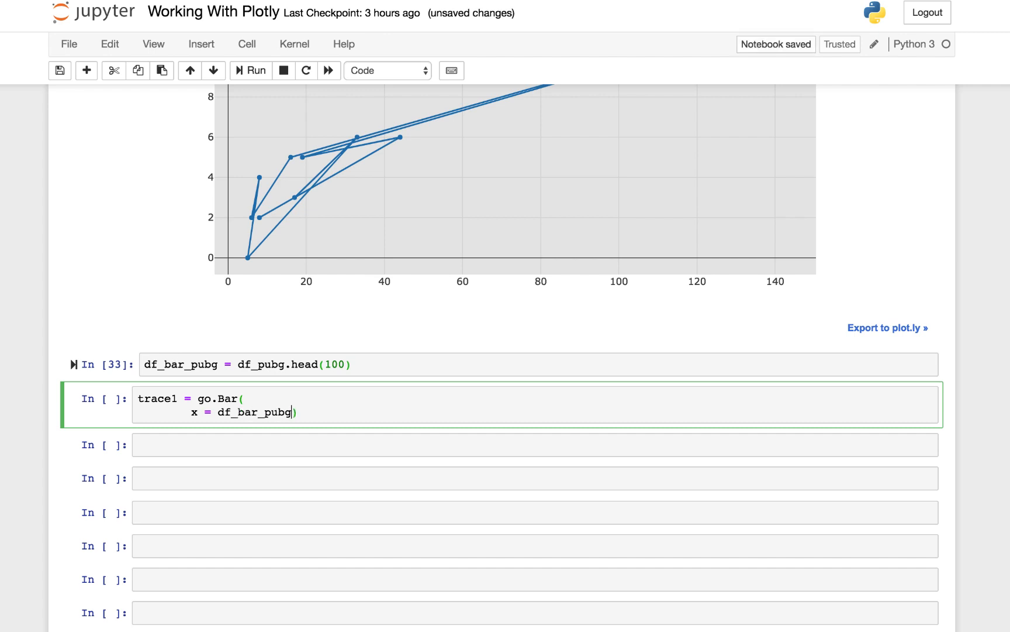
pyautogui.write('[')
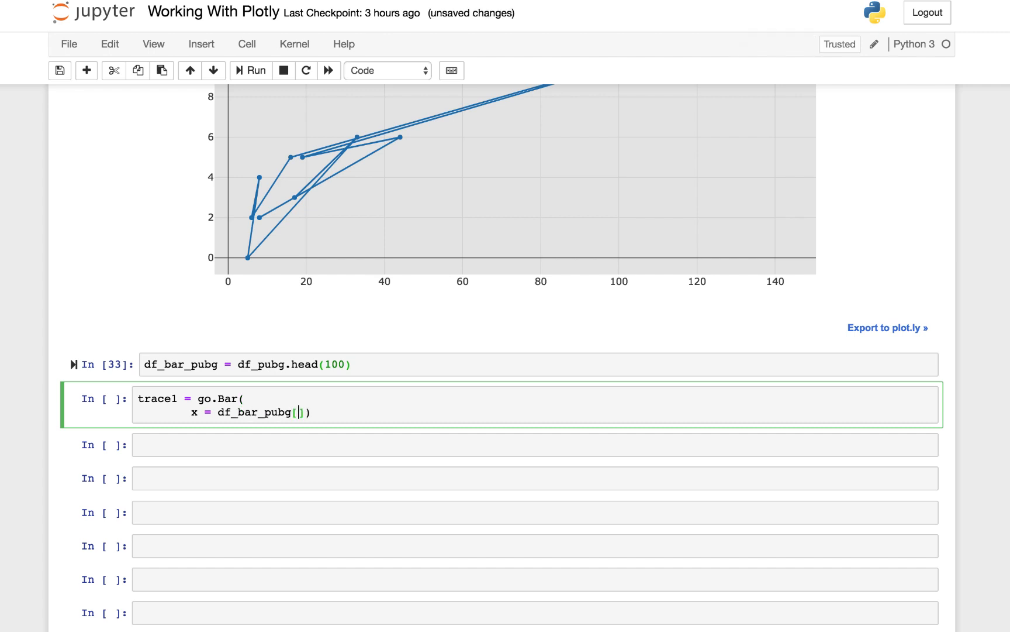
pyautogui.write("''")
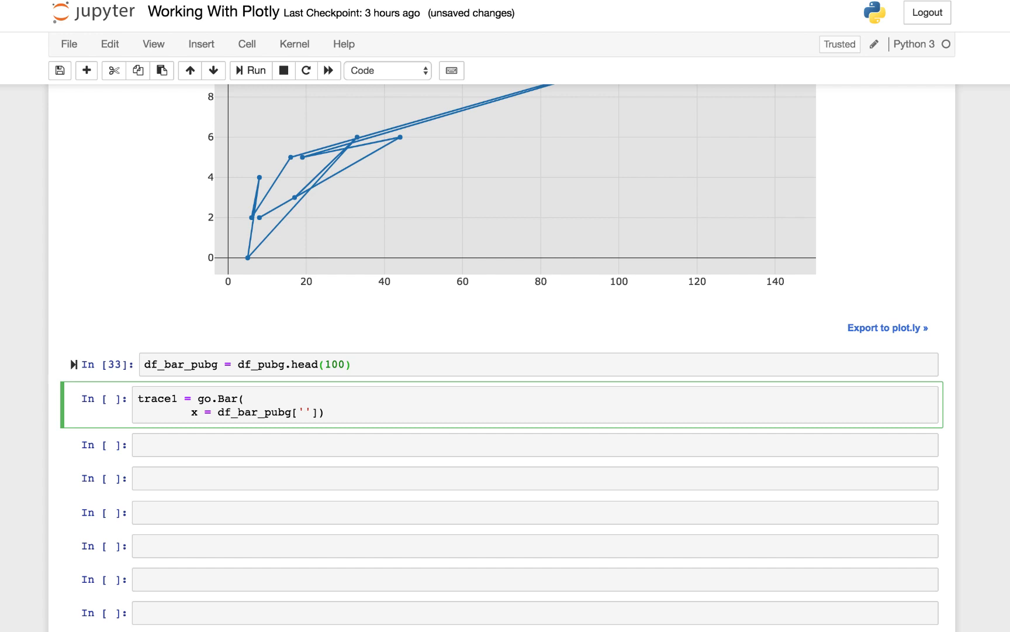
pyautogui.click(303, 412)
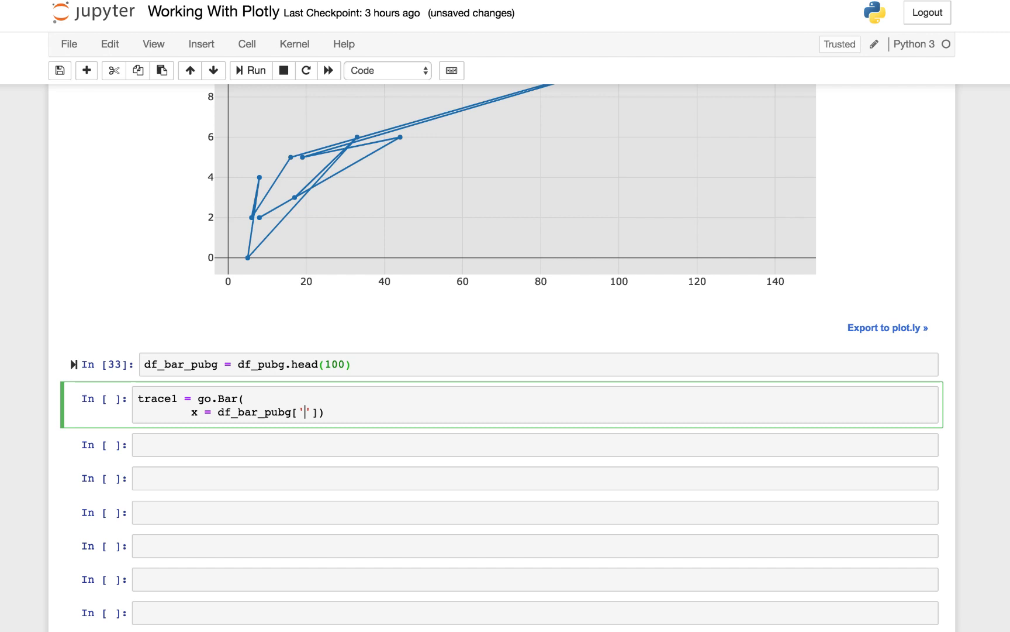
pyautogui.write('playe')
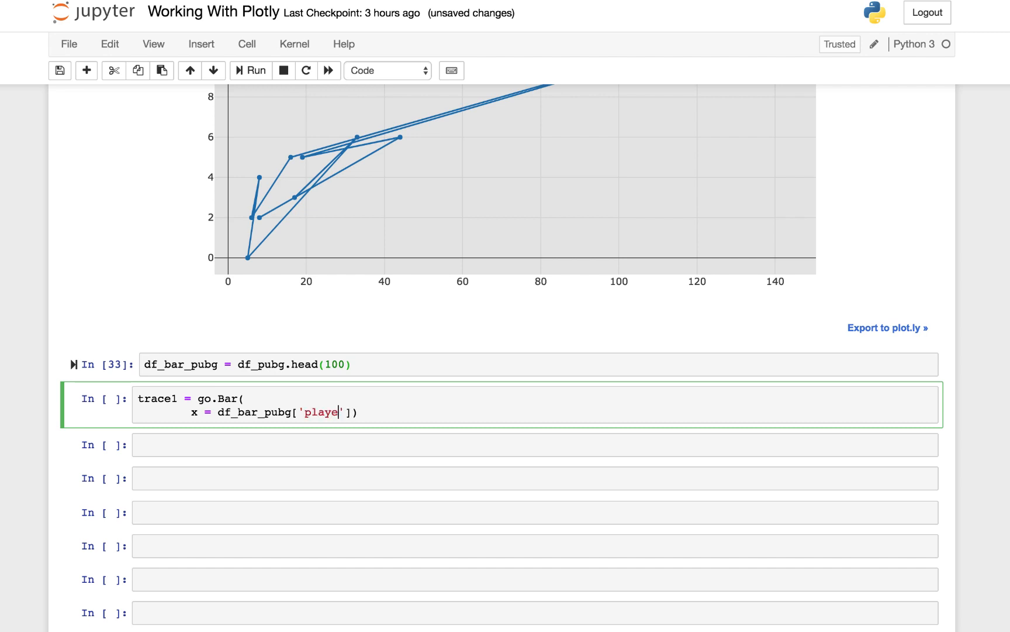
pyautogui.write('r_name')
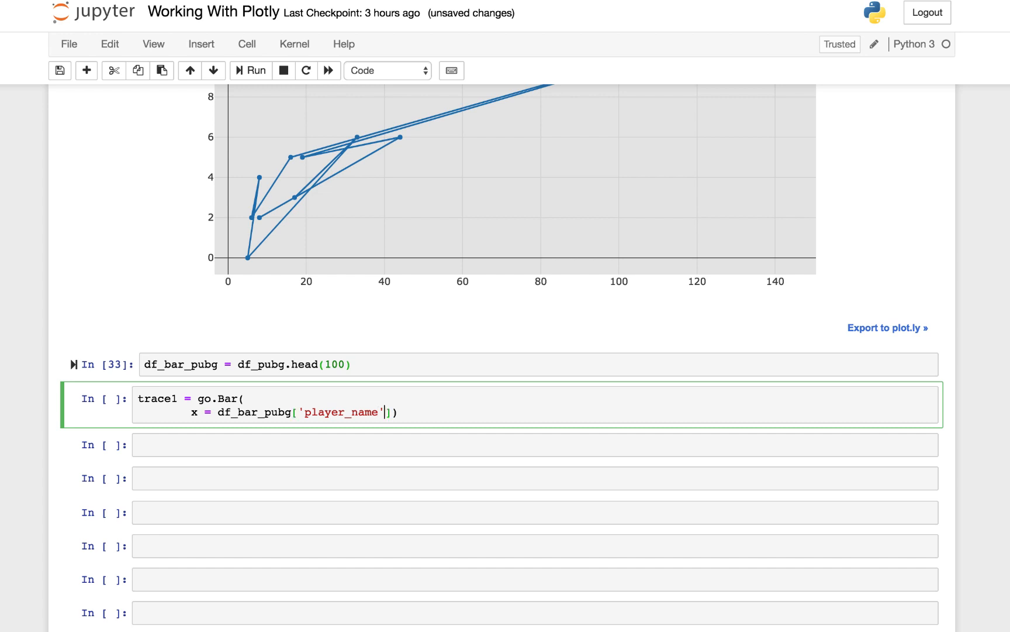
# Complete trace1 with y = solo_RoundsPlayed and name='Rounds Played'.
pyautogui.write(',')
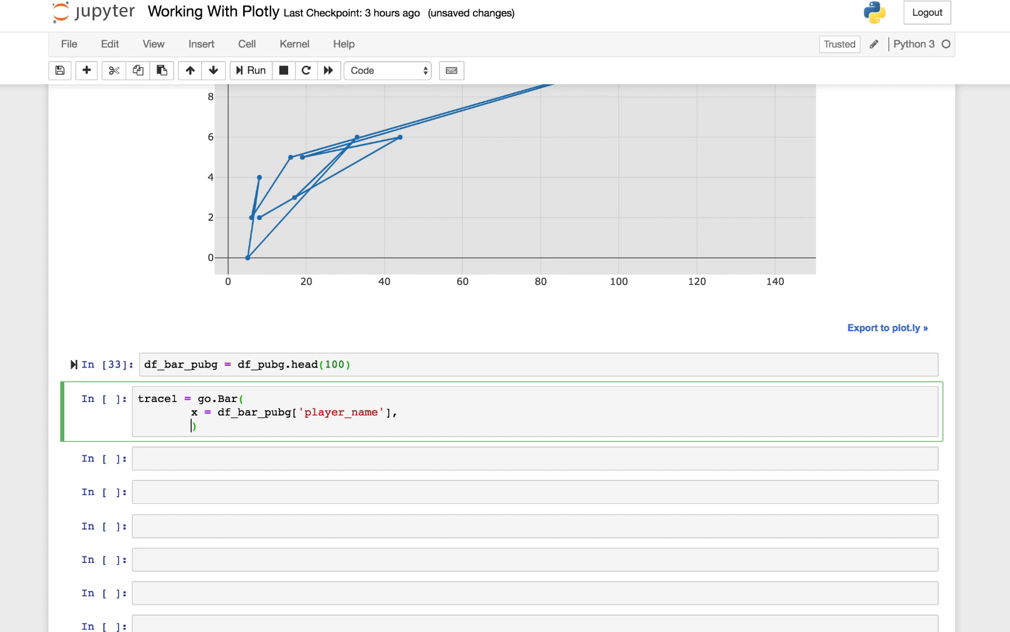
pyautogui.write("y = df_bar_pubg['")
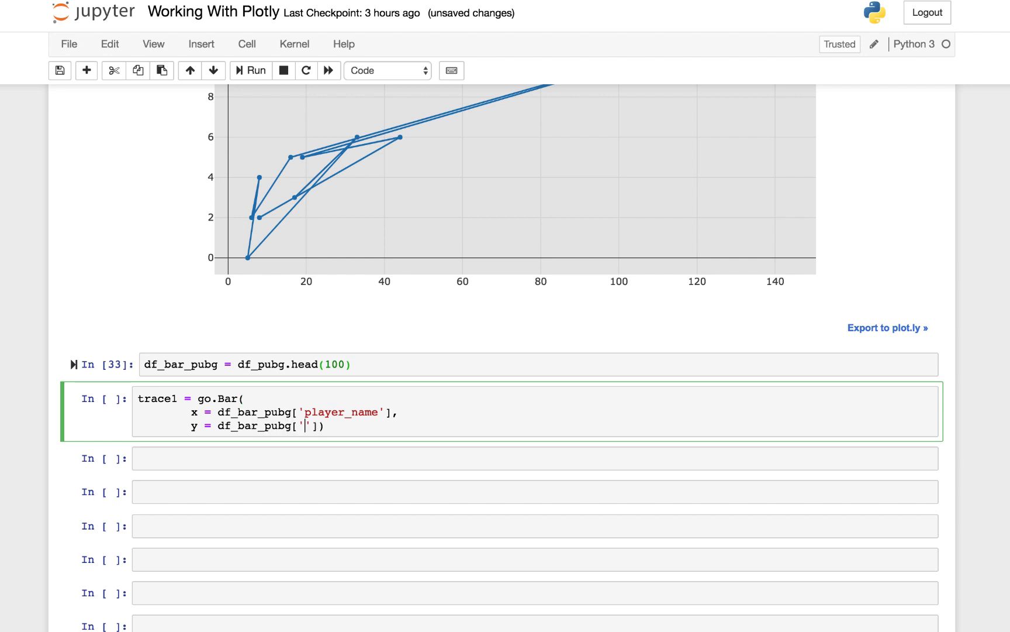
pyautogui.write('solo_')
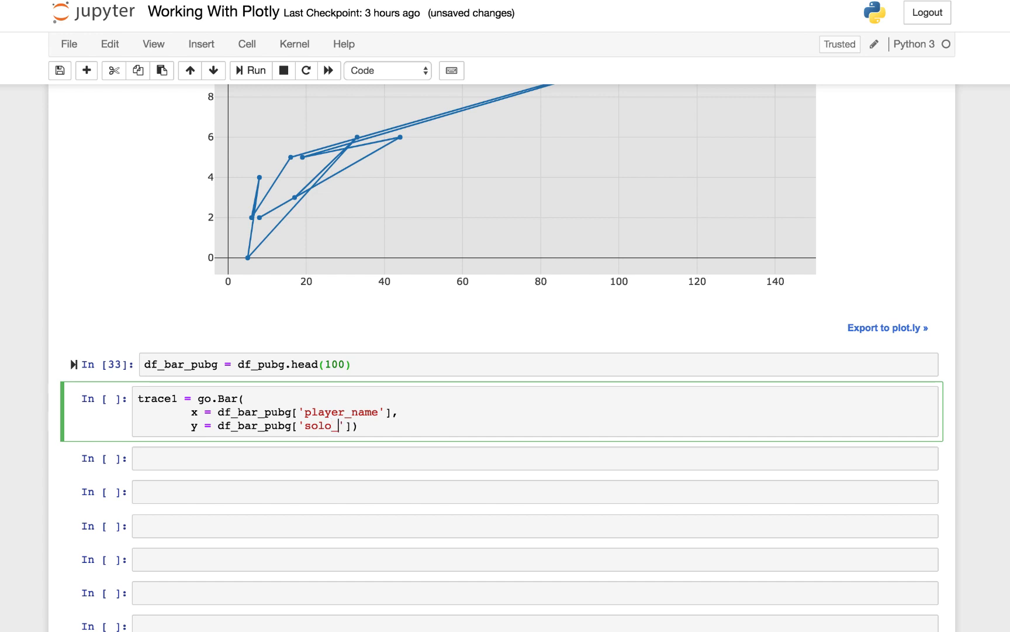
pyautogui.write('Rounds')
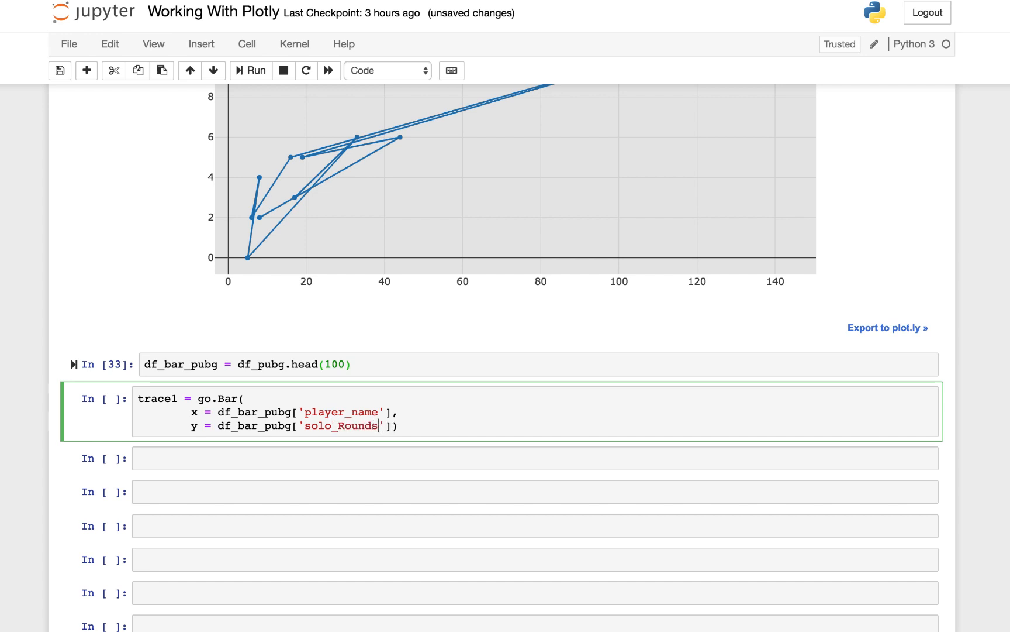
pyautogui.write('Played')
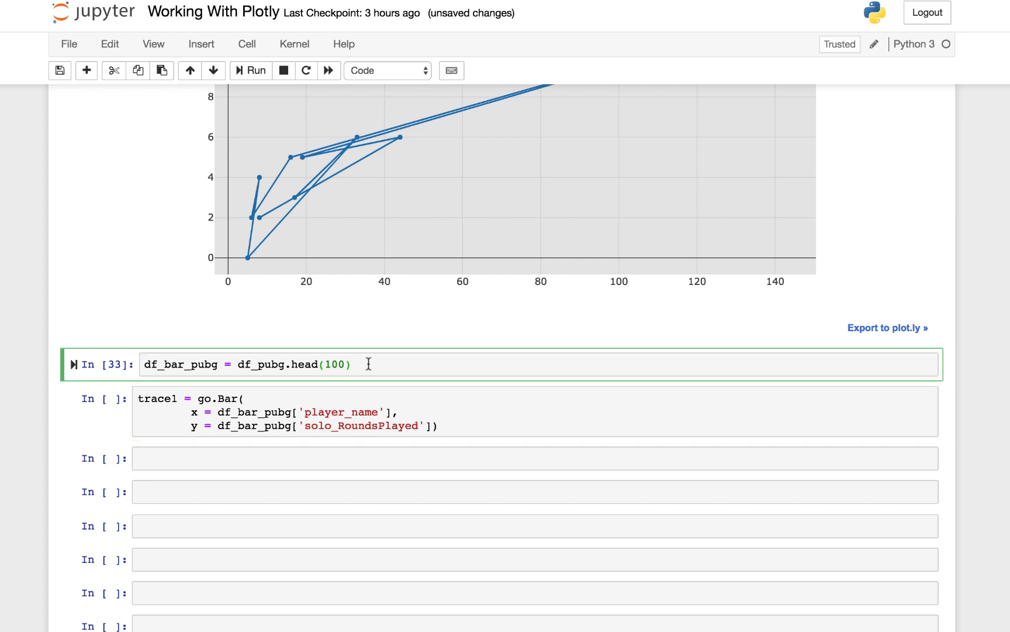
pyautogui.moveTo(207, 371)
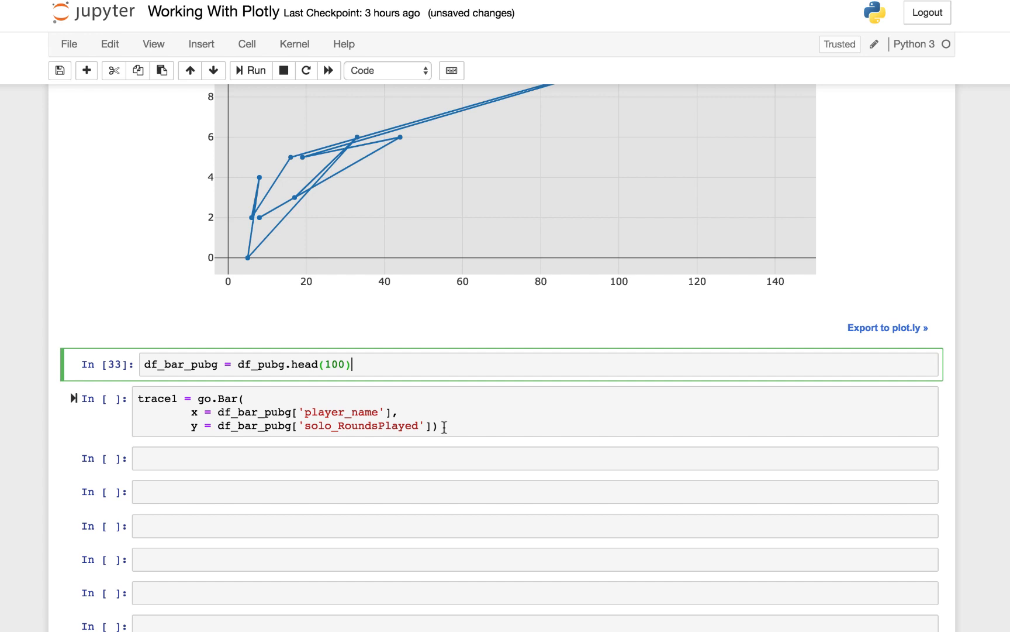
pyautogui.click(430, 426)
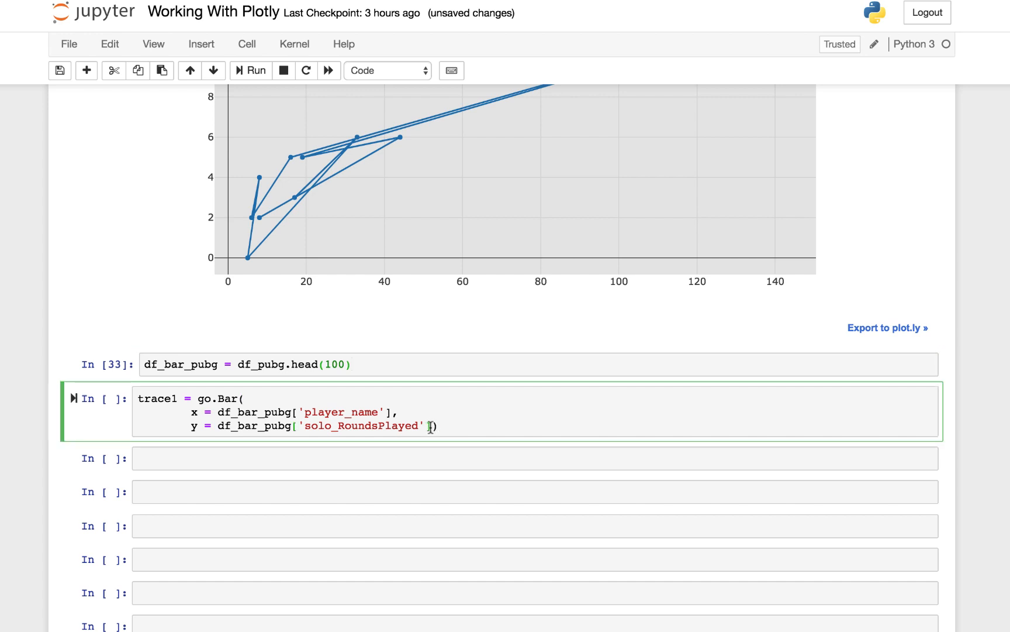
pyautogui.write(']')
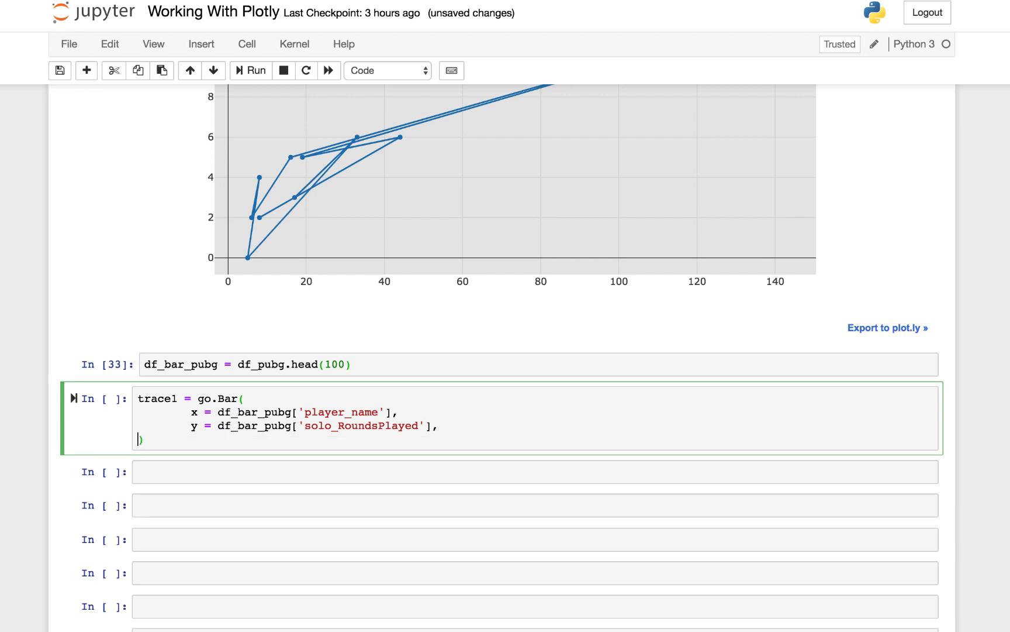
pyautogui.write("name=''")
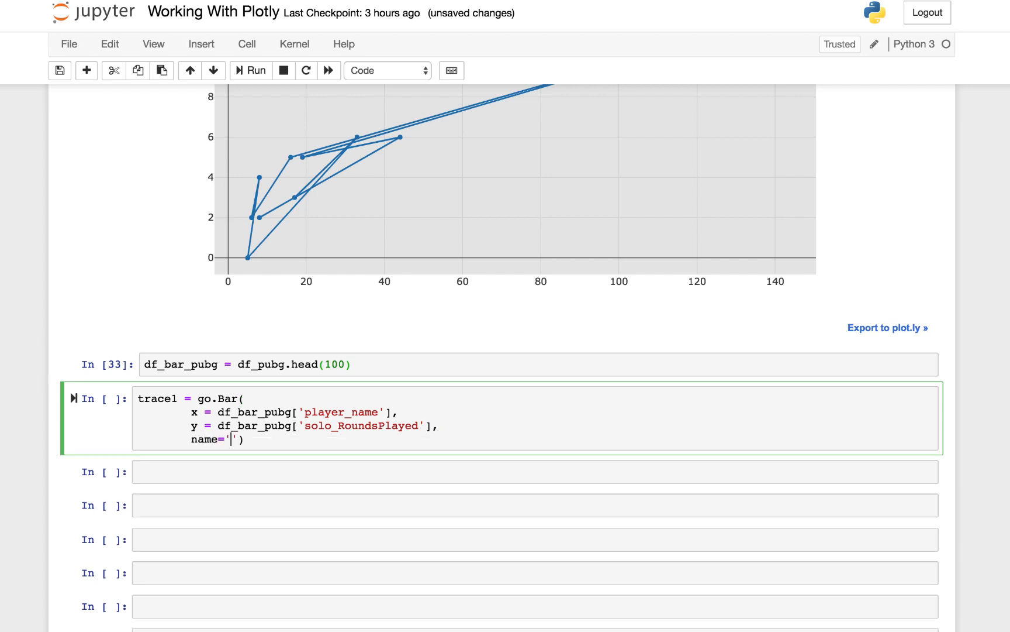
pyautogui.write('Rounds P')
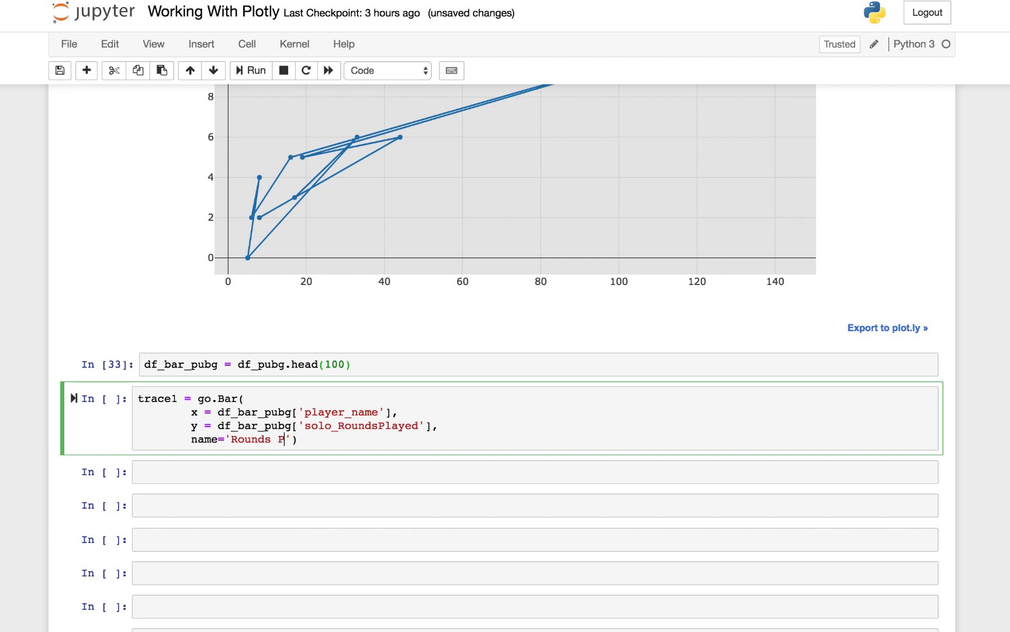
pyautogui.write('layed')
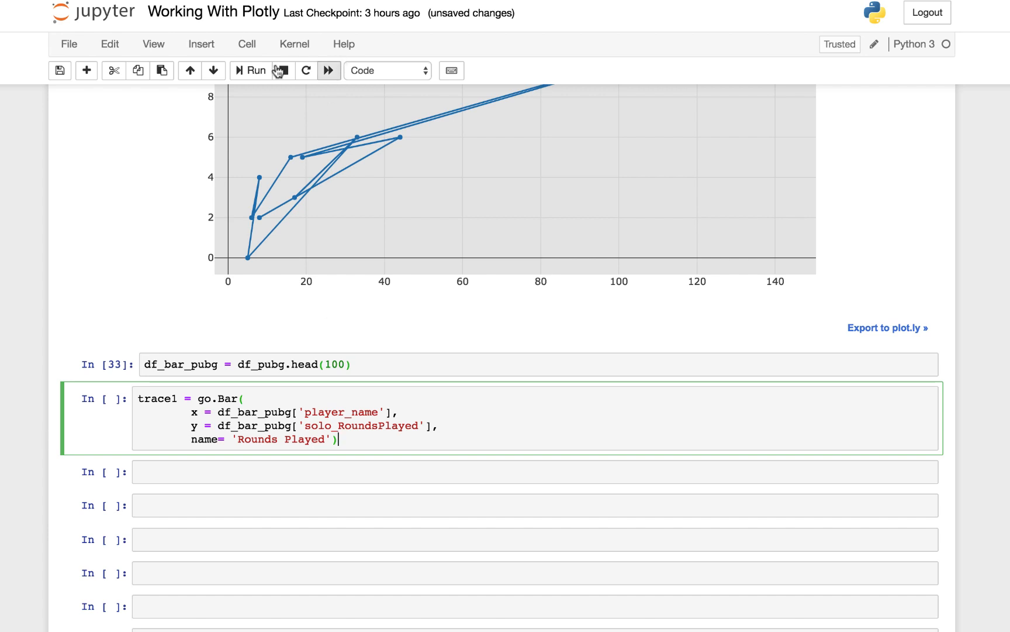
pyautogui.click(256, 70)
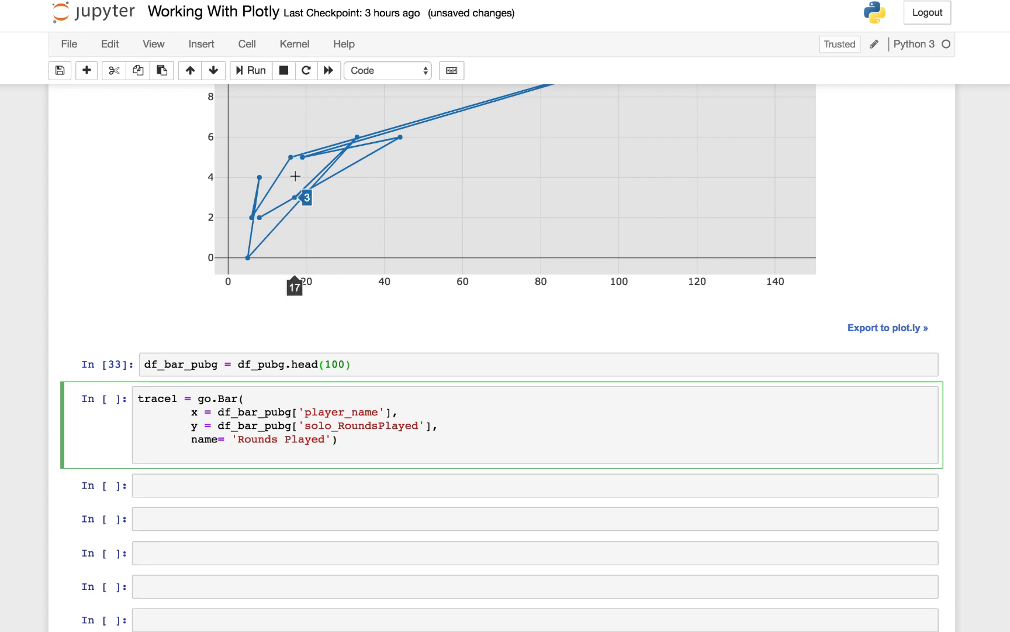
# Make trace2 plot solo_Wins with name='Wins' and run the two-trace cell.
pyautogui.click(250, 70)
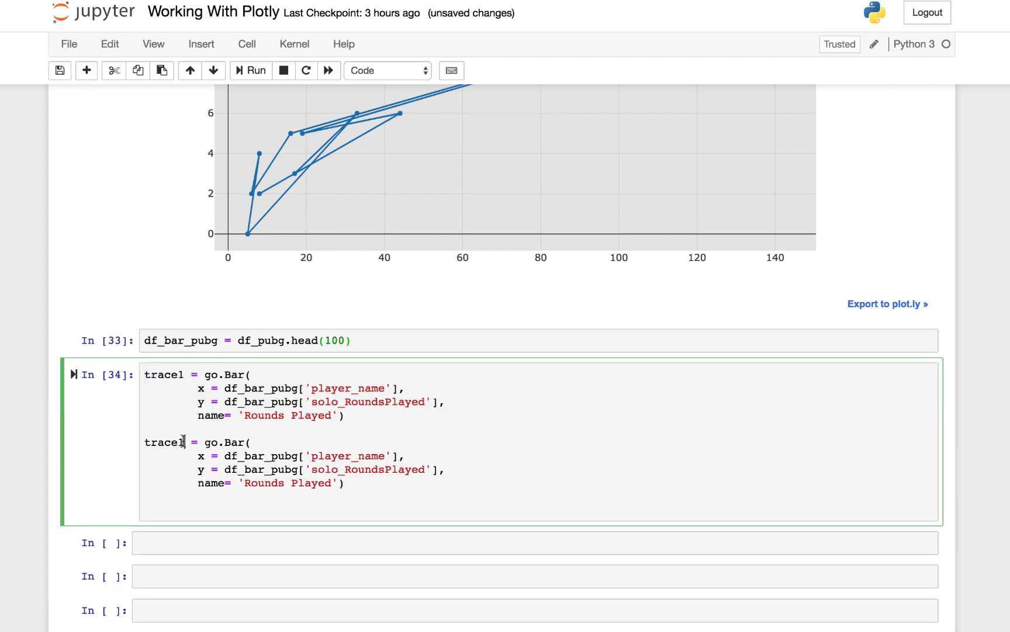
pyautogui.write('2')
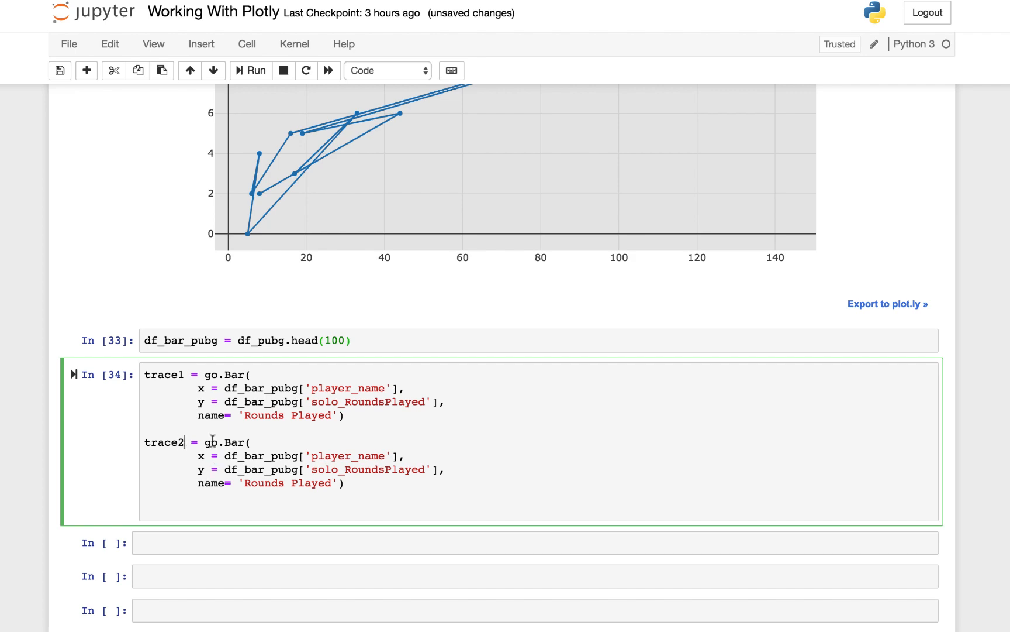
pyautogui.scroll(3)
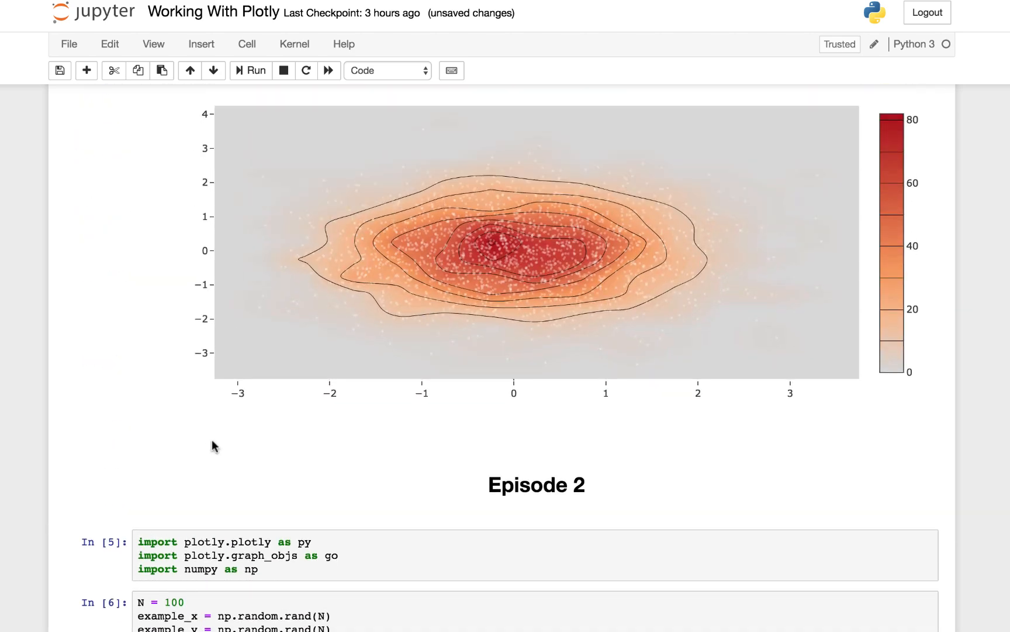
pyautogui.scroll(-3)
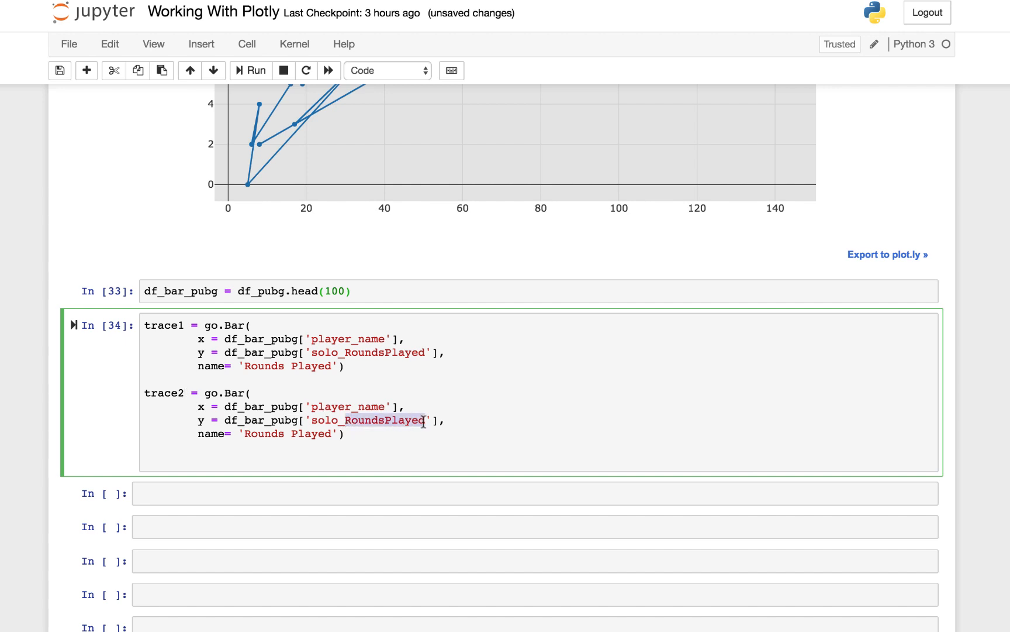
pyautogui.write('solo_Wins')
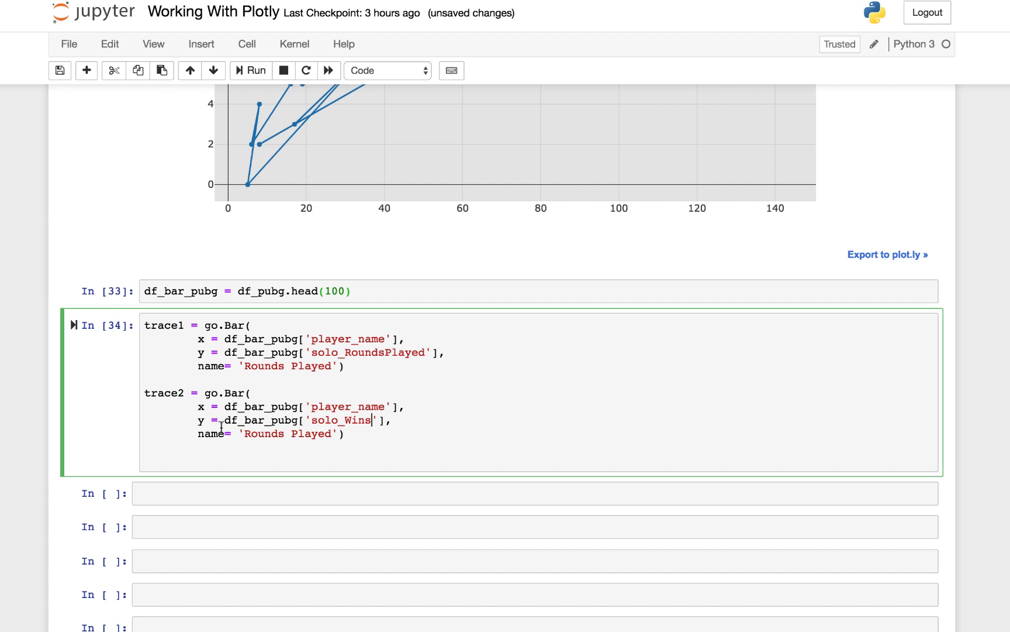
pyautogui.moveTo(257, 433)
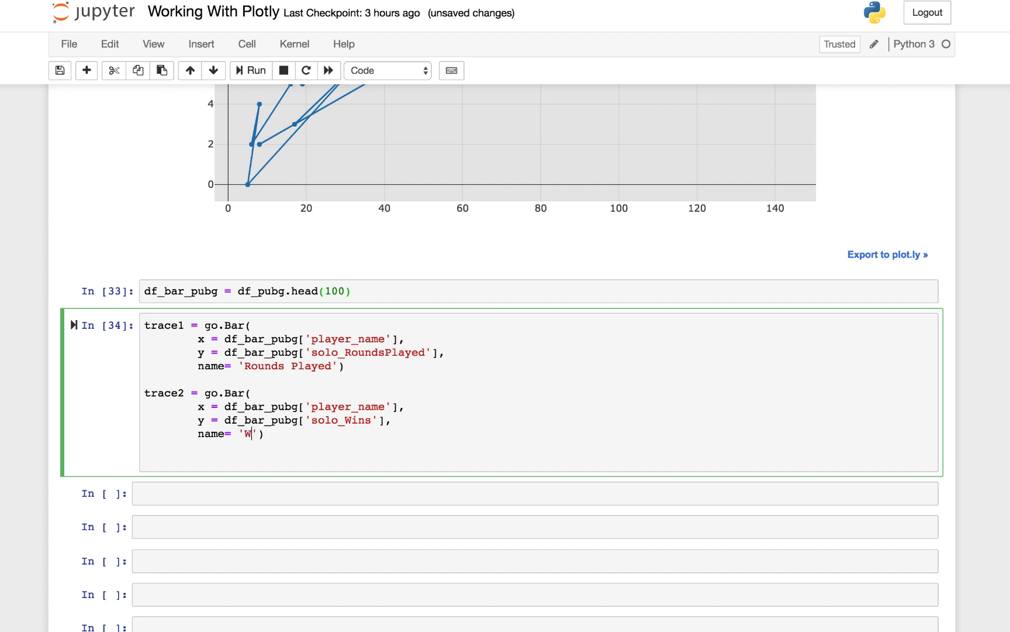
pyautogui.write('ins')
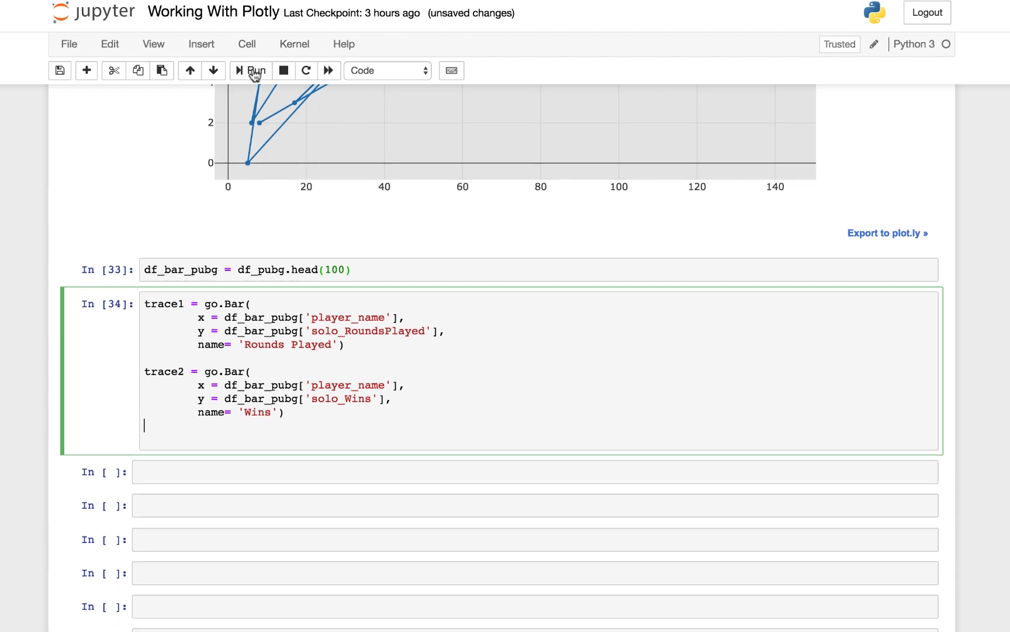
pyautogui.click(255, 71)
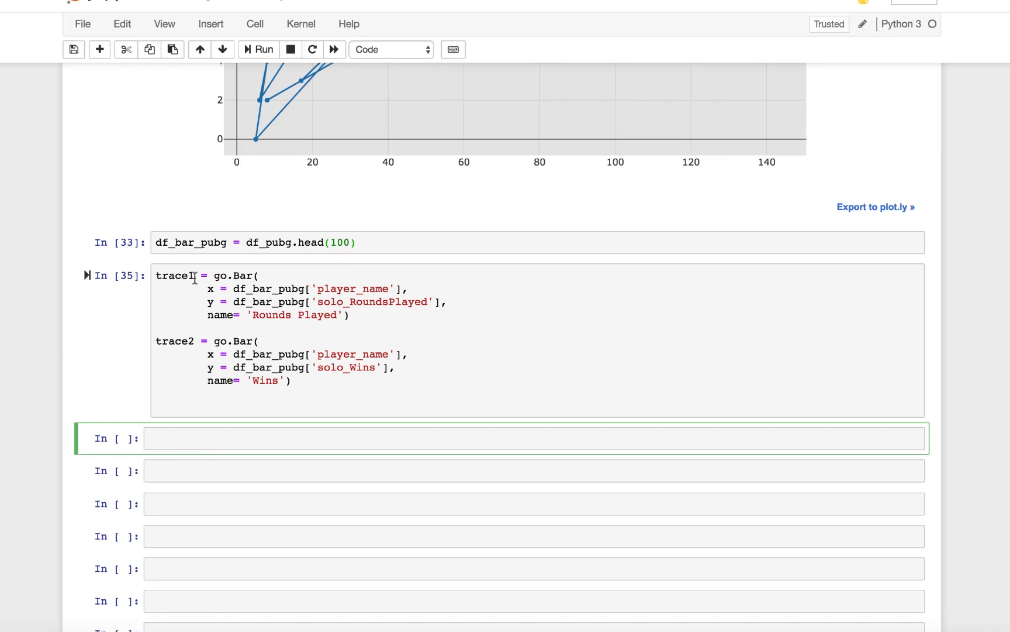
# Write data = [trace1, trace2] and layout = go.Layout(barmode='group').
pyautogui.write('dat')
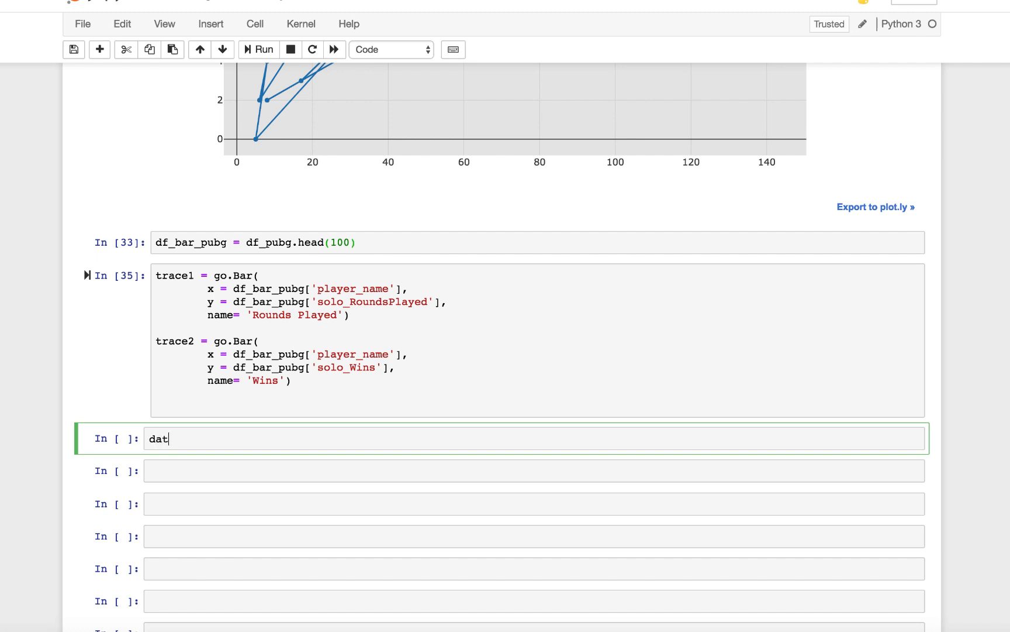
pyautogui.write('a = []')
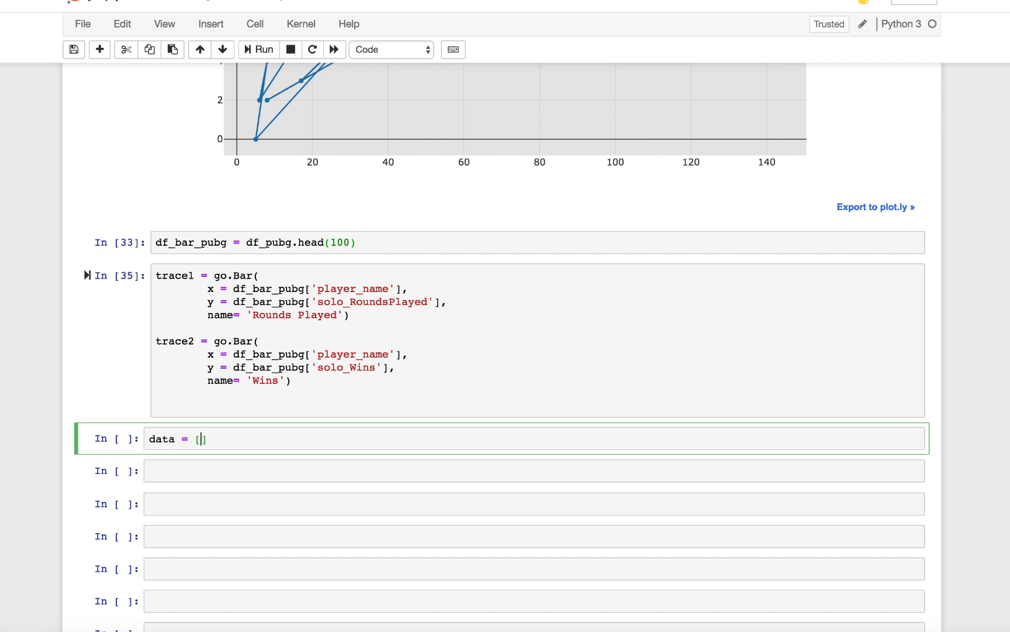
pyautogui.write('trac')
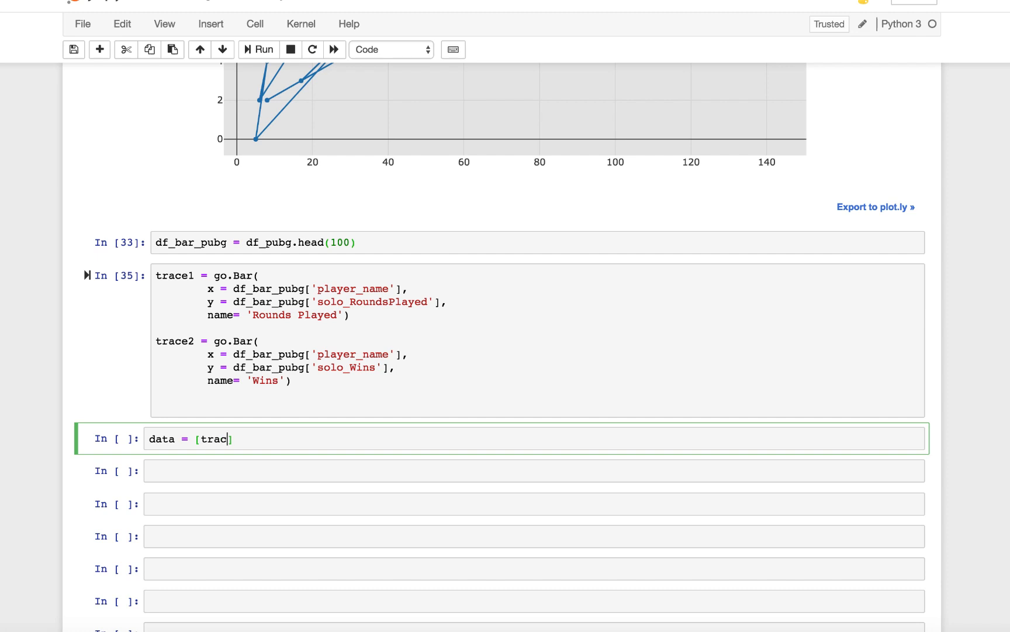
pyautogui.write('e, tra')
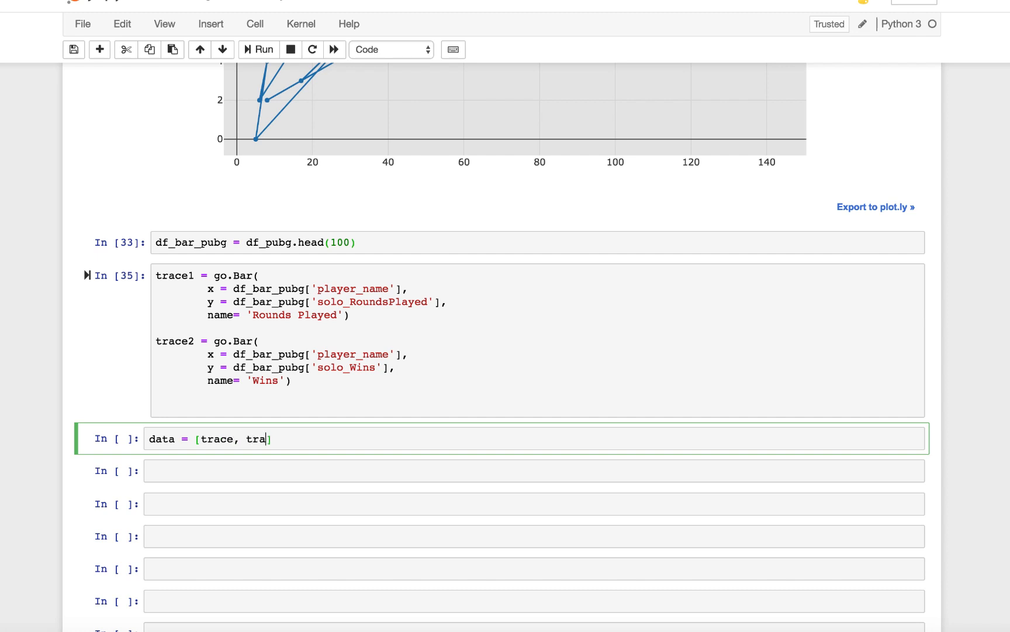
pyautogui.write('ce2')
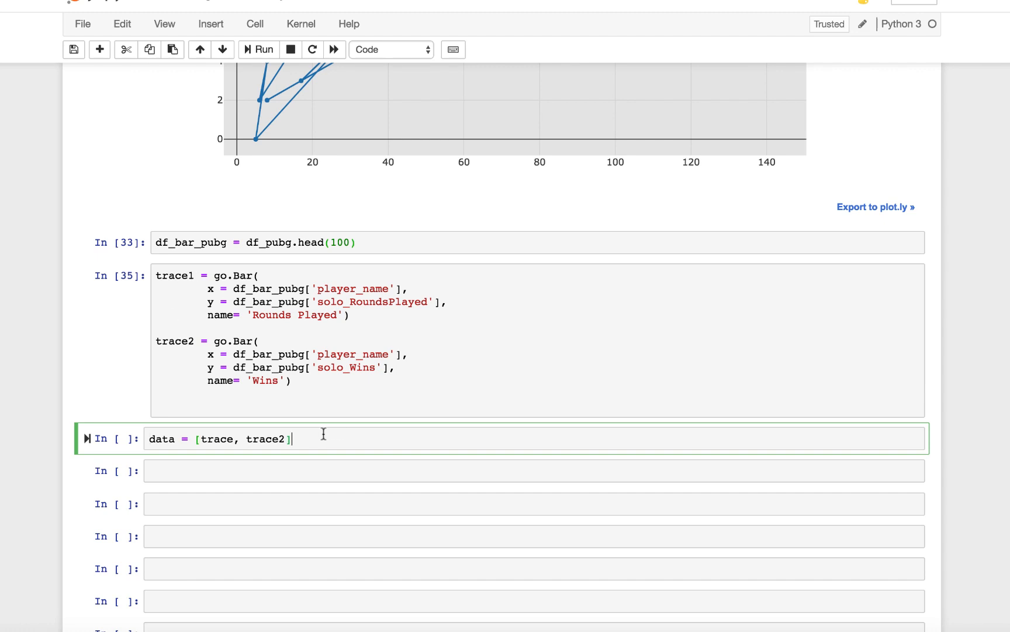
pyautogui.write('layo')
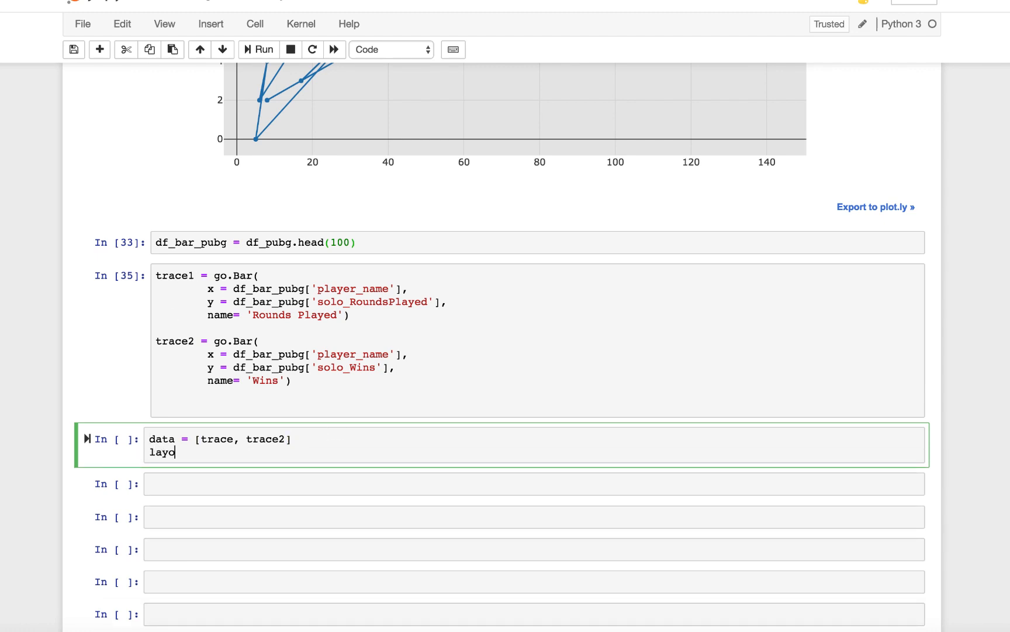
pyautogui.write('ut =go')
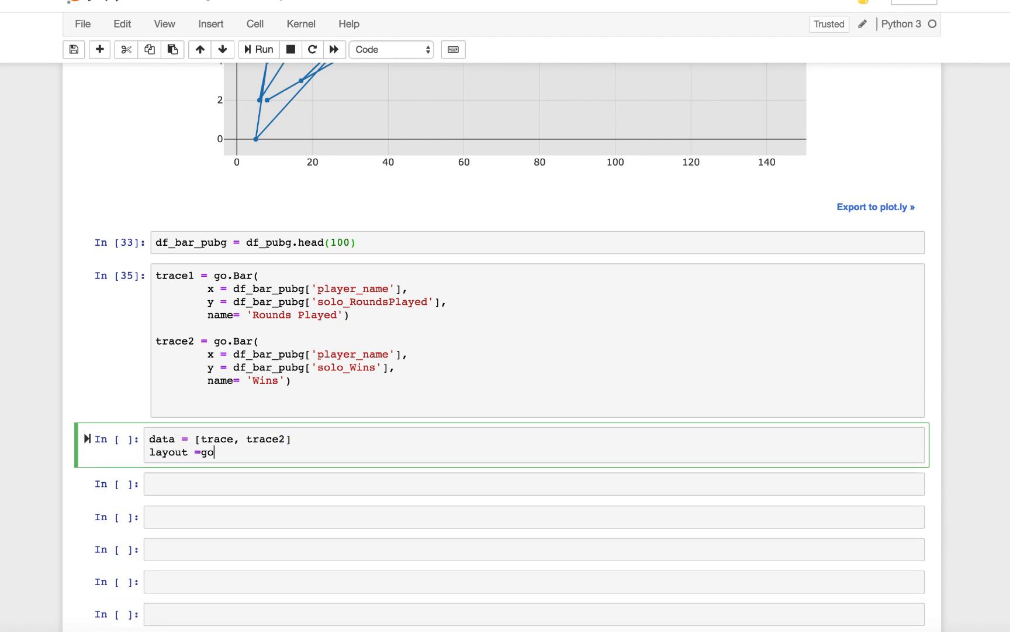
pyautogui.write('.l')
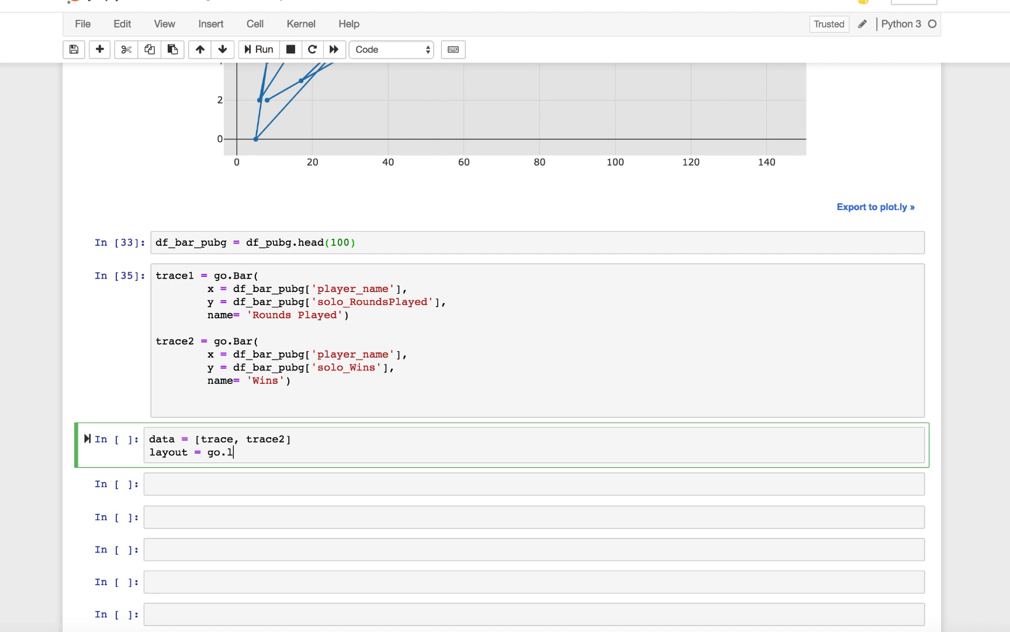
pyautogui.write('ayout')
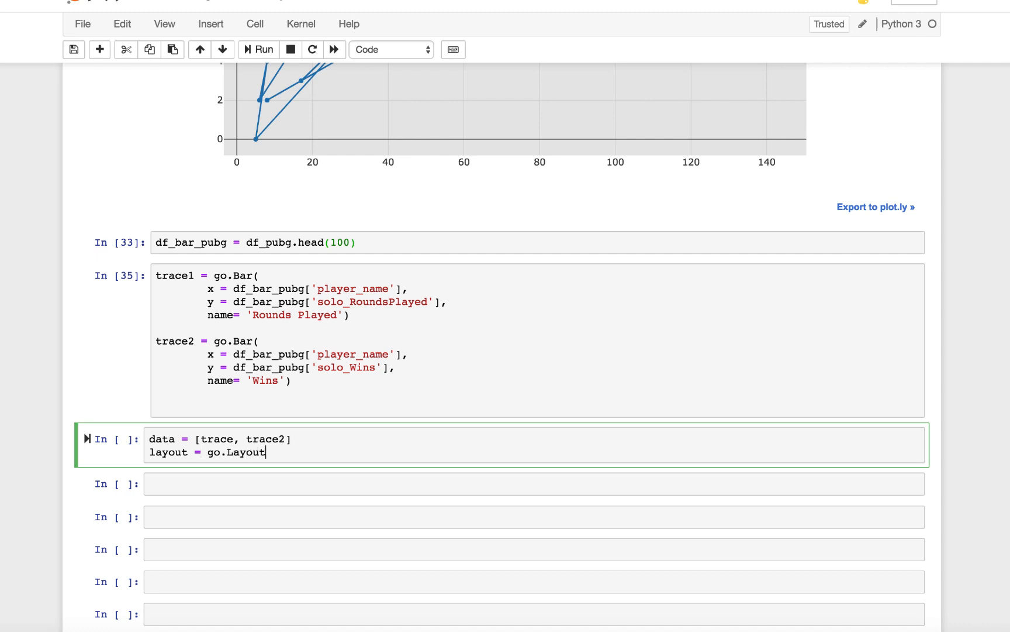
pyautogui.write('()')
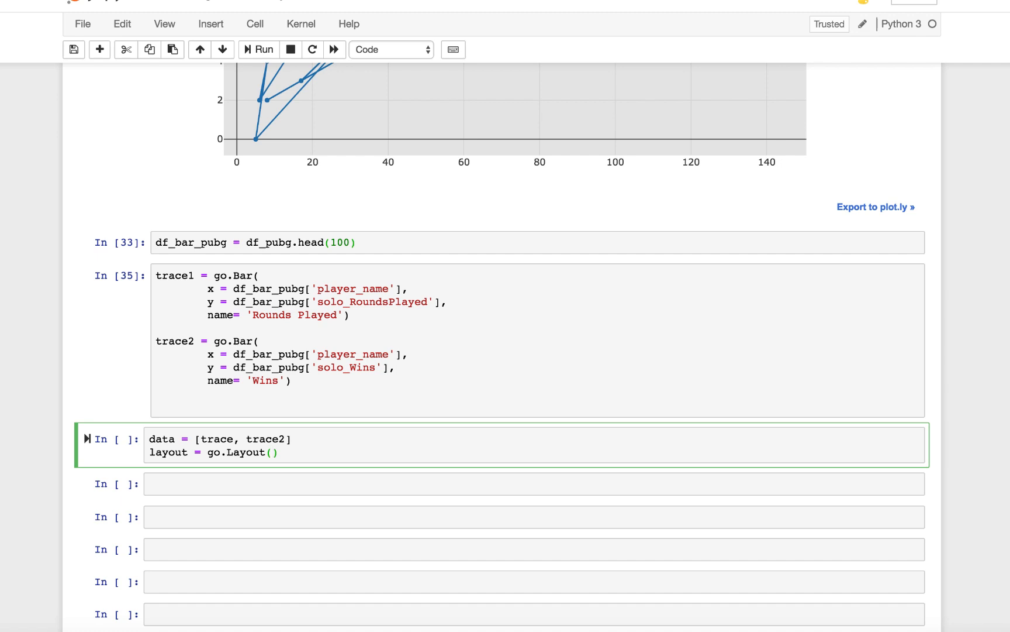
pyautogui.write("barmode='g")
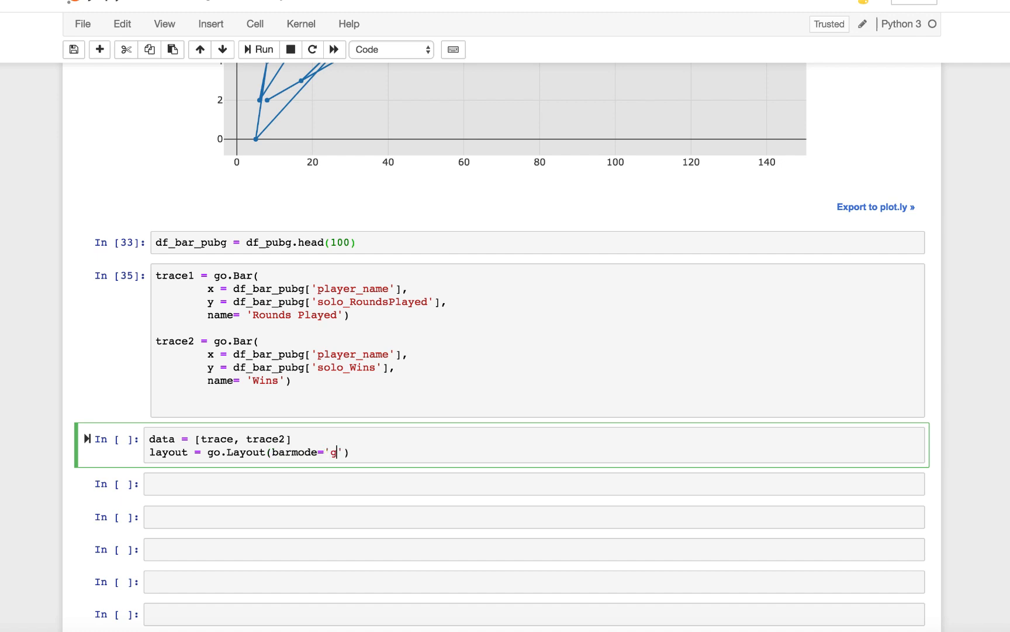
pyautogui.write('roup')
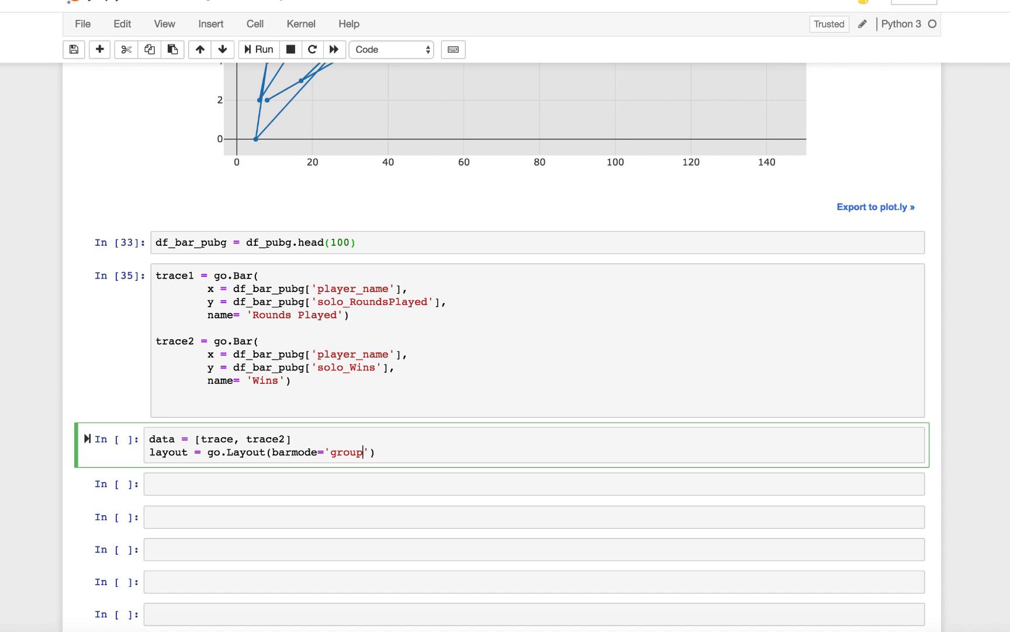
pyautogui.click(379, 452)
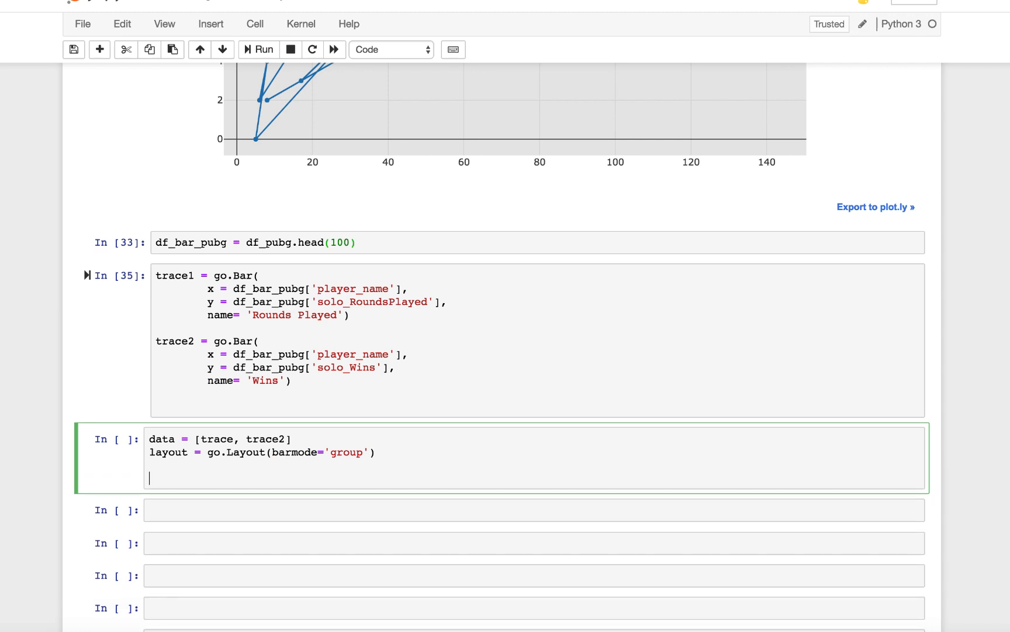
# Build fig = go.Figure(data=data, layout=layout), iplot it as 'grouped-bar' and run the cell.
pyautogui.write('fig')
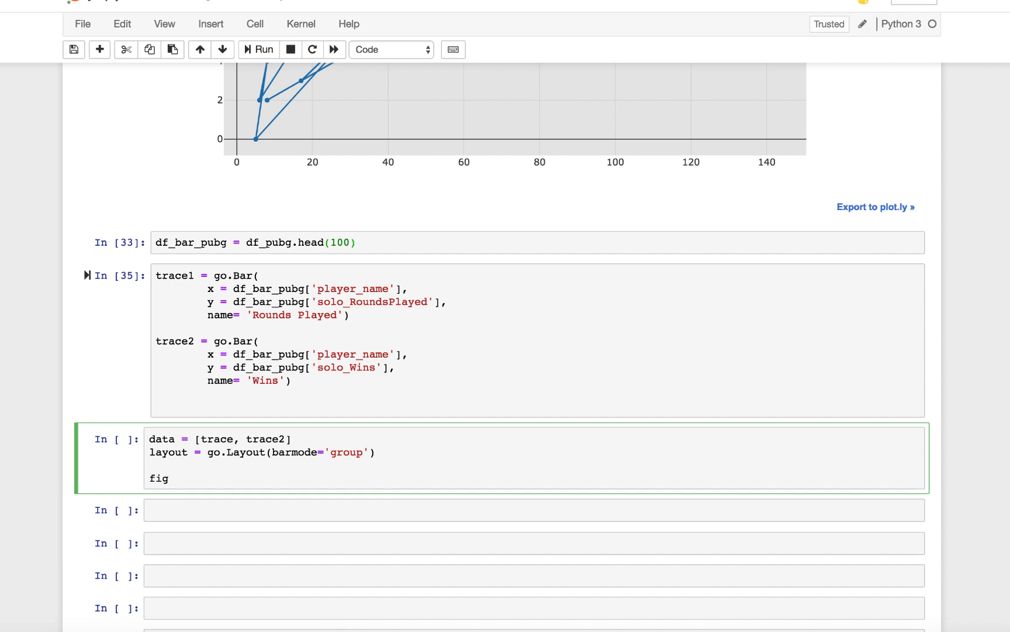
pyautogui.write('= go.Figur')
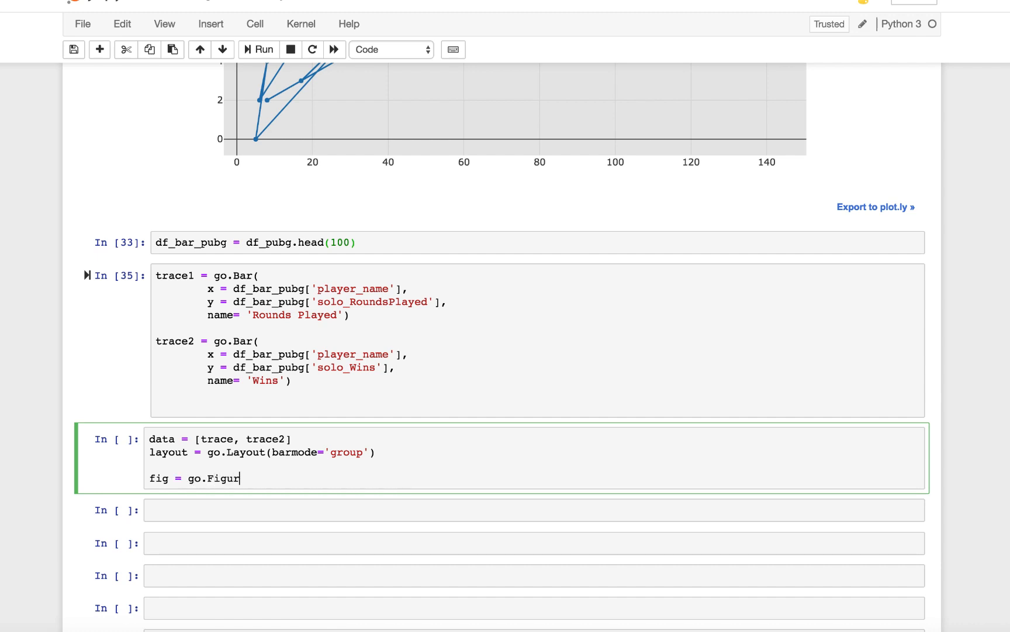
pyautogui.write('e(dat')
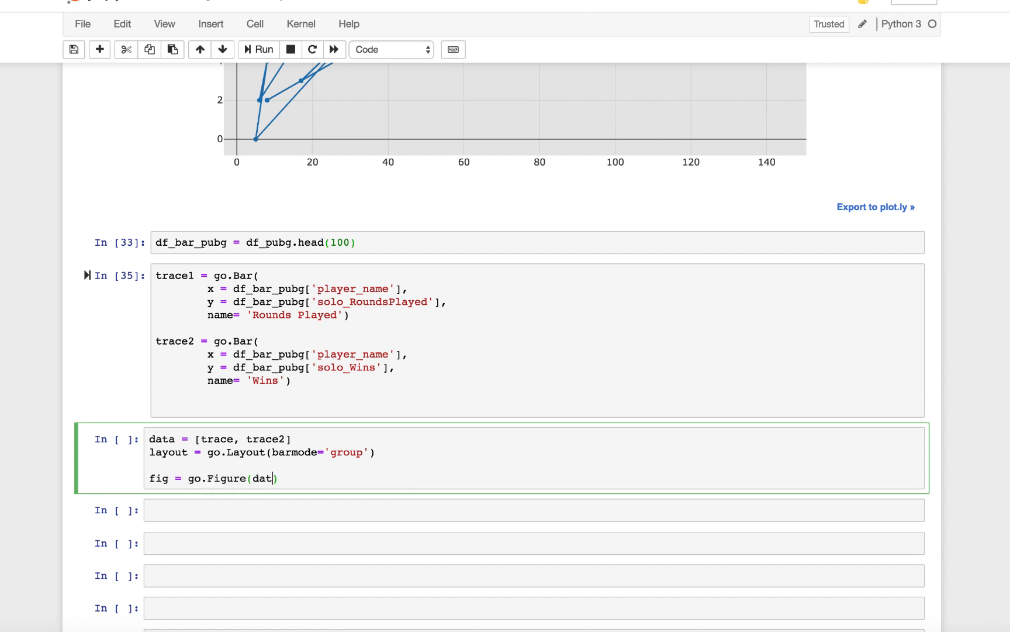
pyautogui.write('=')
pyautogui.click(534, 439)
pyautogui.write('1')
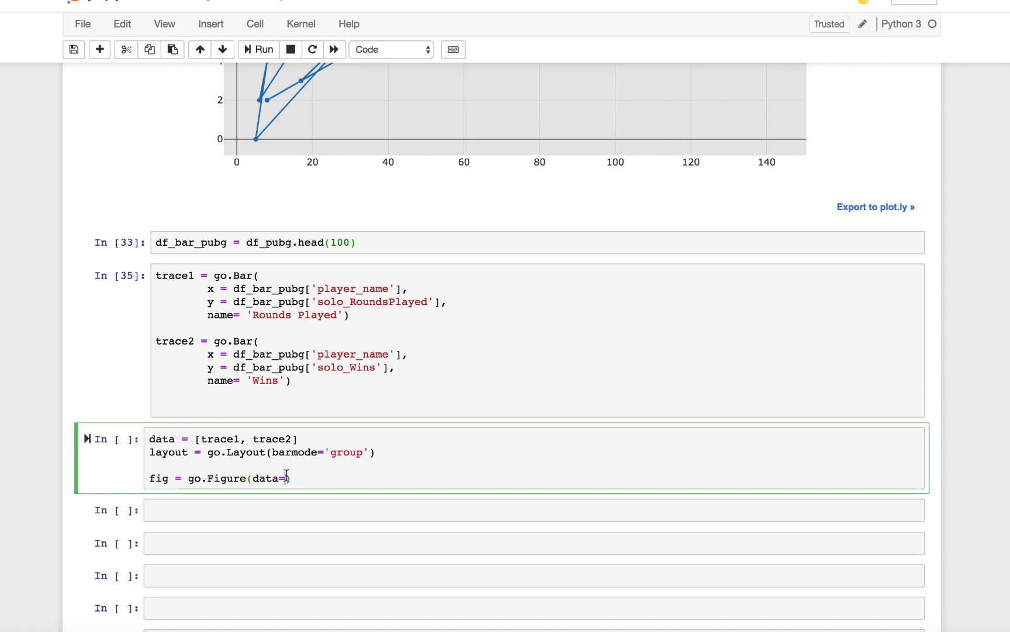
pyautogui.moveTo(321, 479)
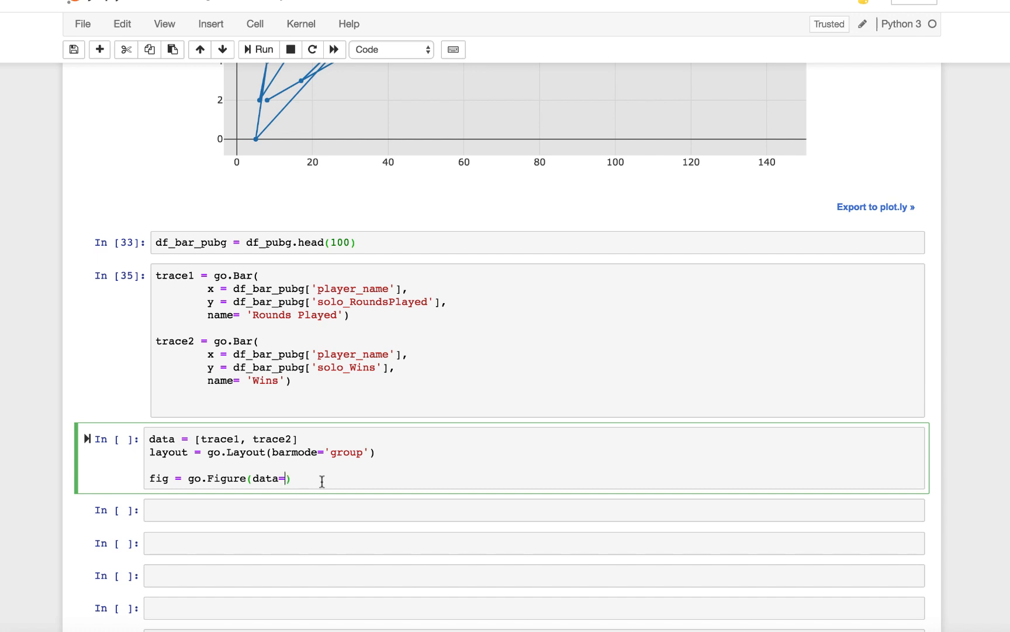
pyautogui.write('data,')
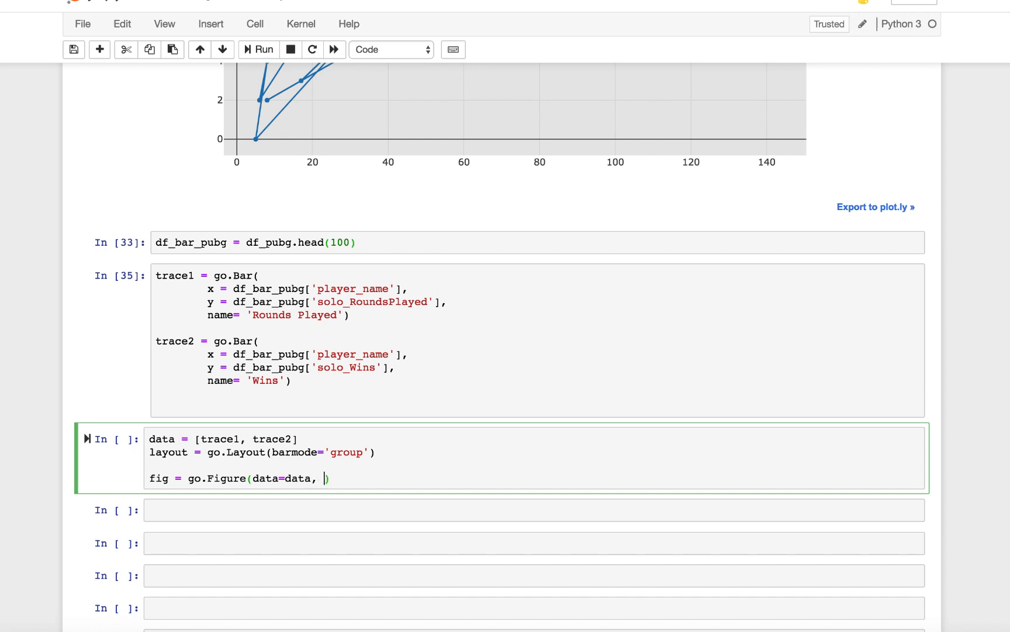
pyautogui.write('layout=')
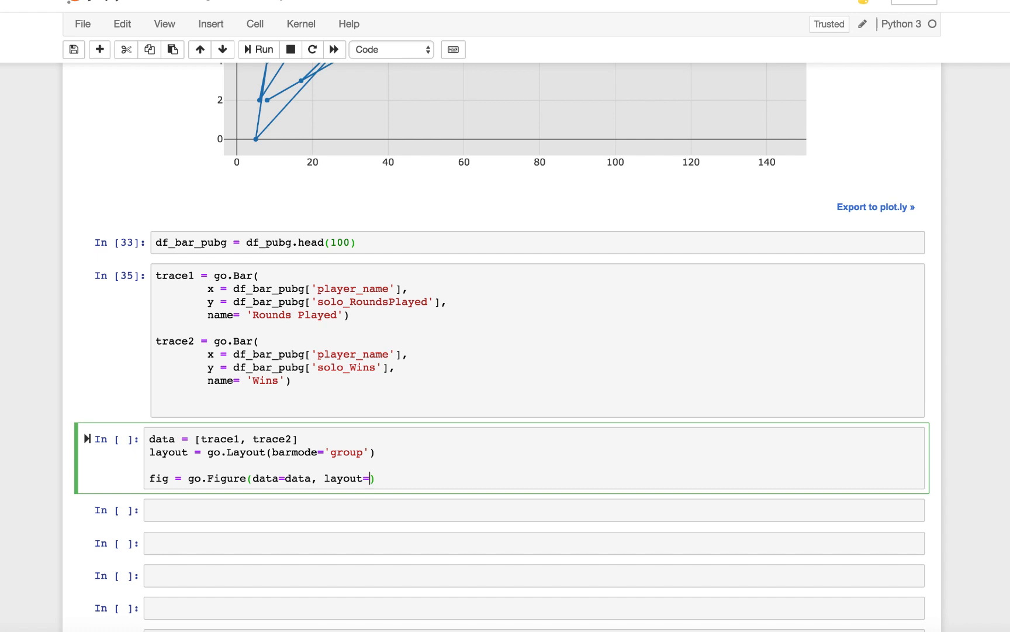
pyautogui.write('layout')
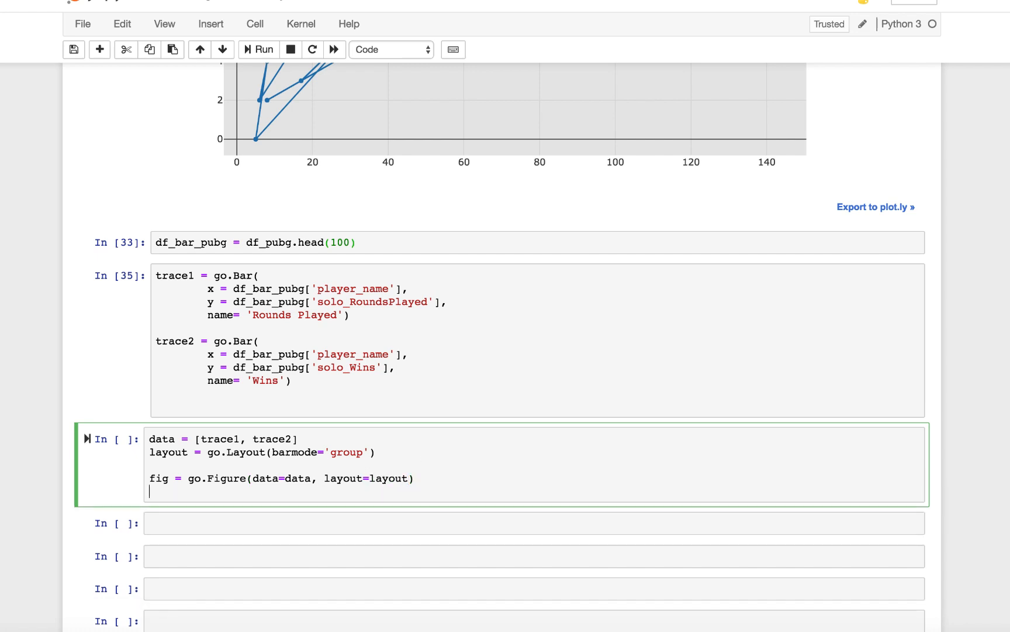
pyautogui.write('iplot')
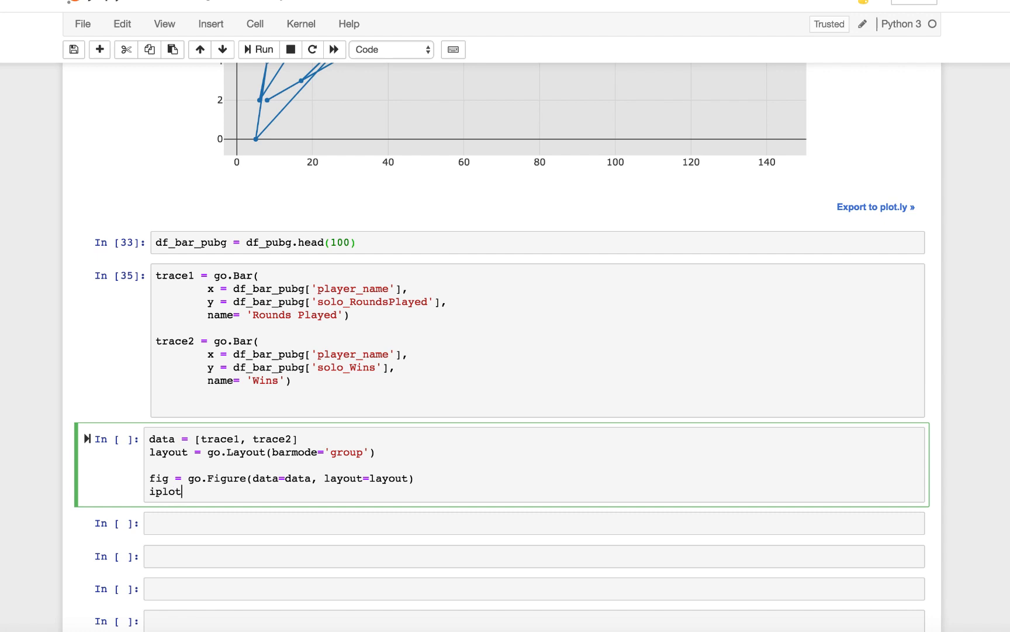
pyautogui.write('()')
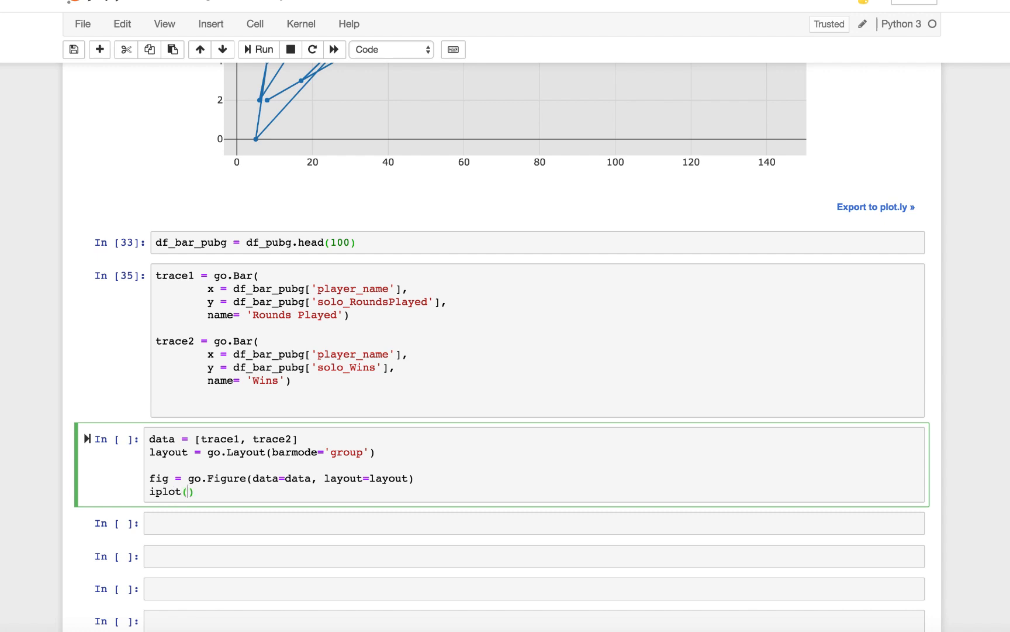
pyautogui.write('fig, filen')
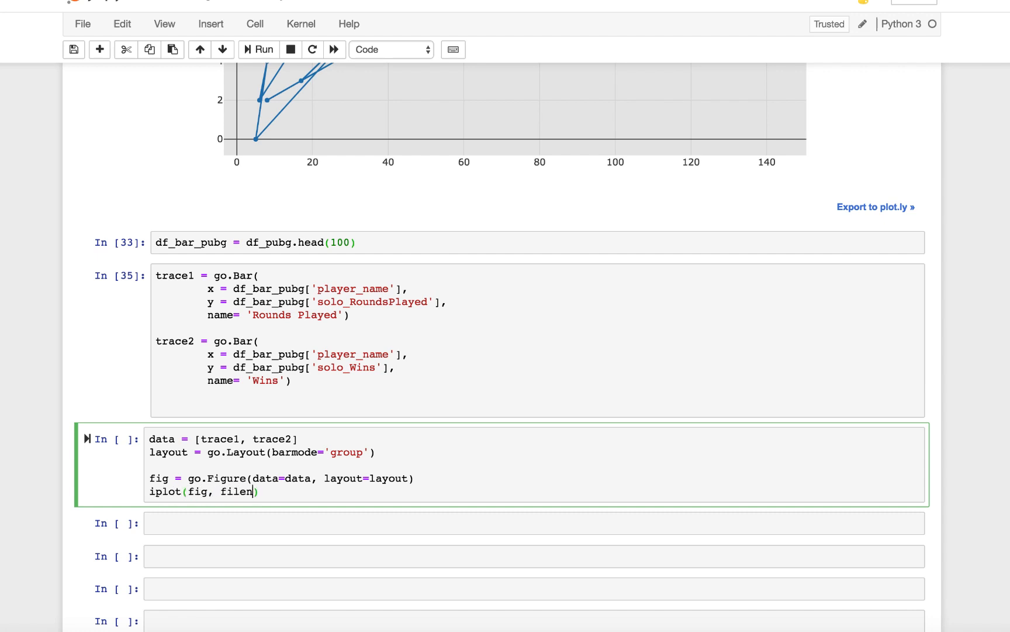
pyautogui.write("ame=''")
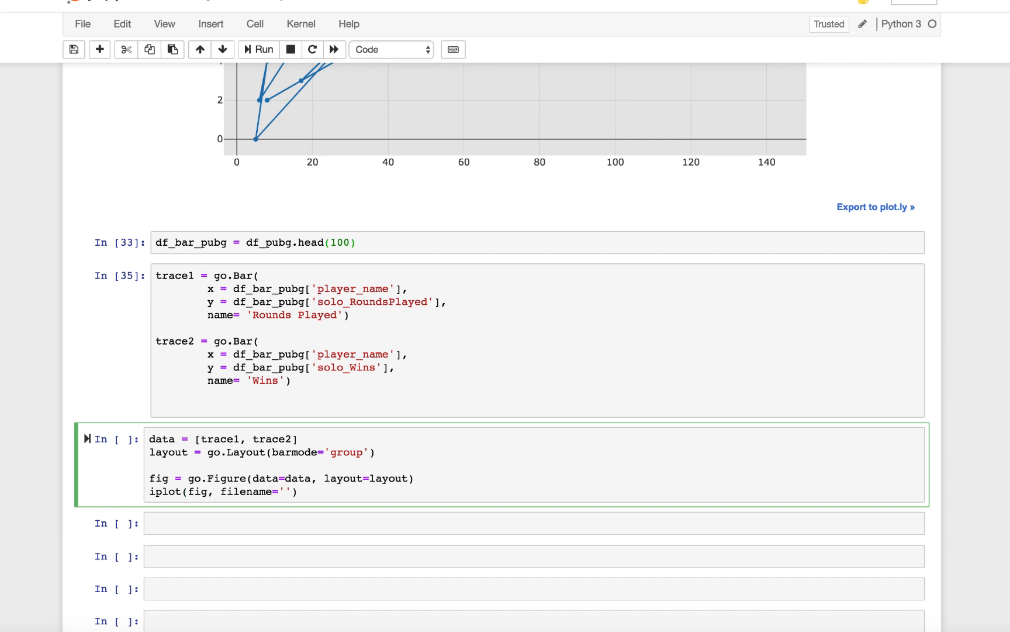
pyautogui.write('grouped-bar')
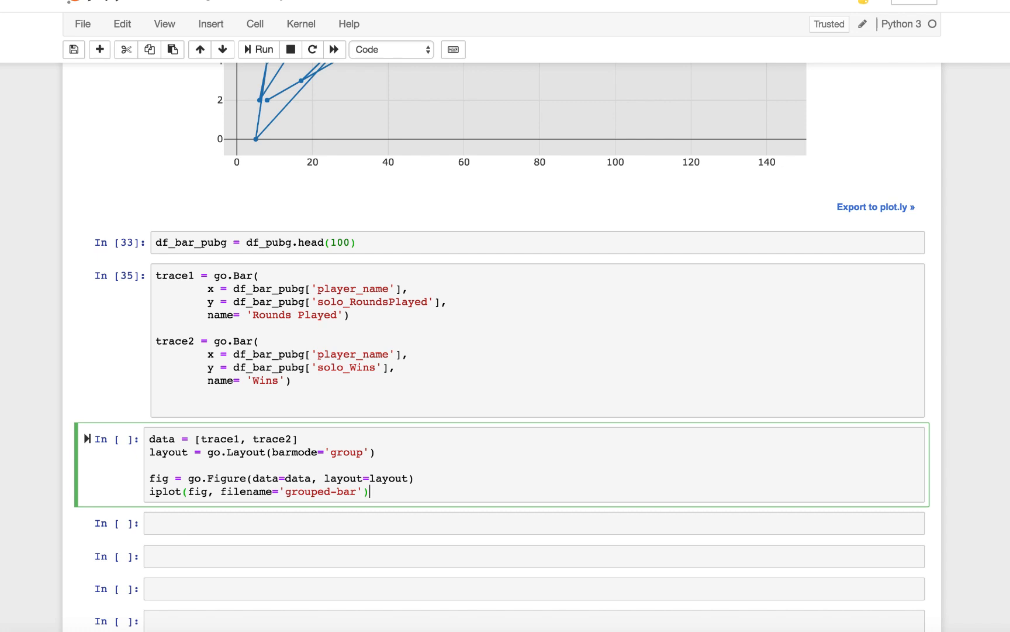
pyautogui.click(257, 49)
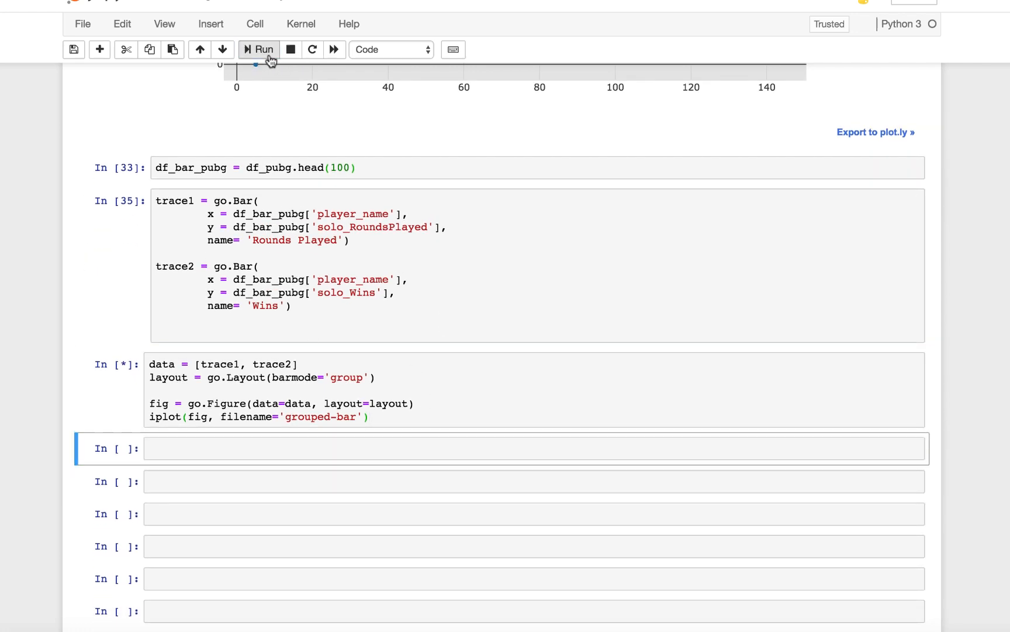
# Scroll through the rendered grouped bar chart and the code cells above it.
pyautogui.click(259, 49)
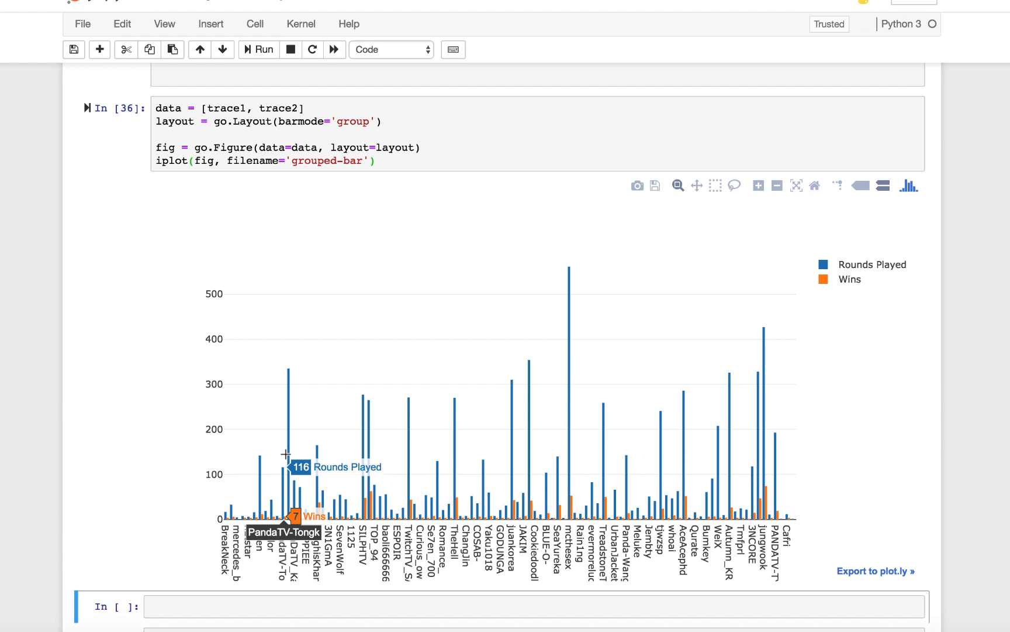
pyautogui.scroll(3)
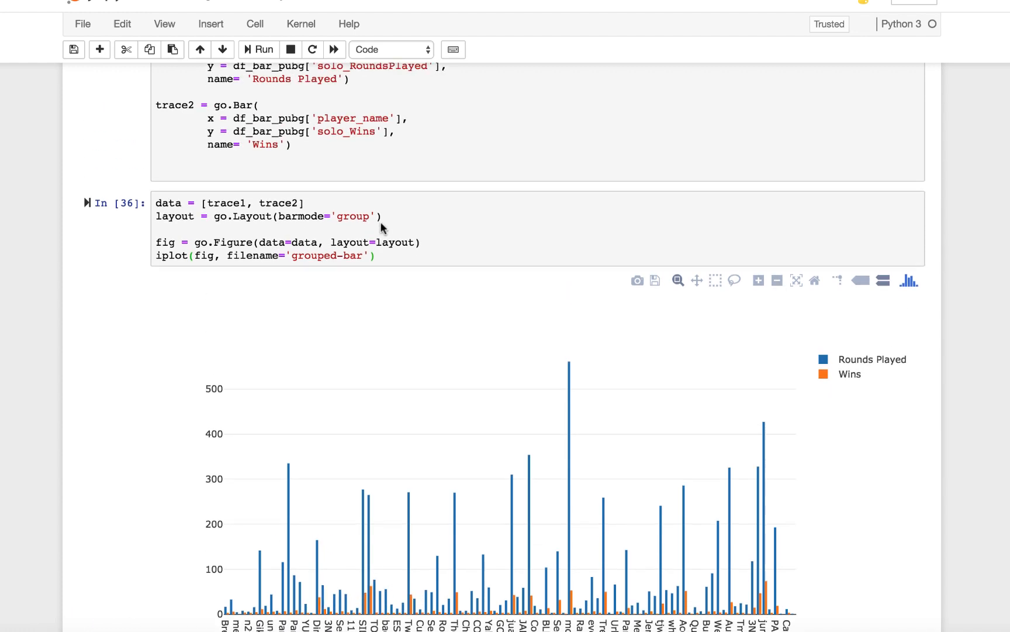
pyautogui.scroll(3)
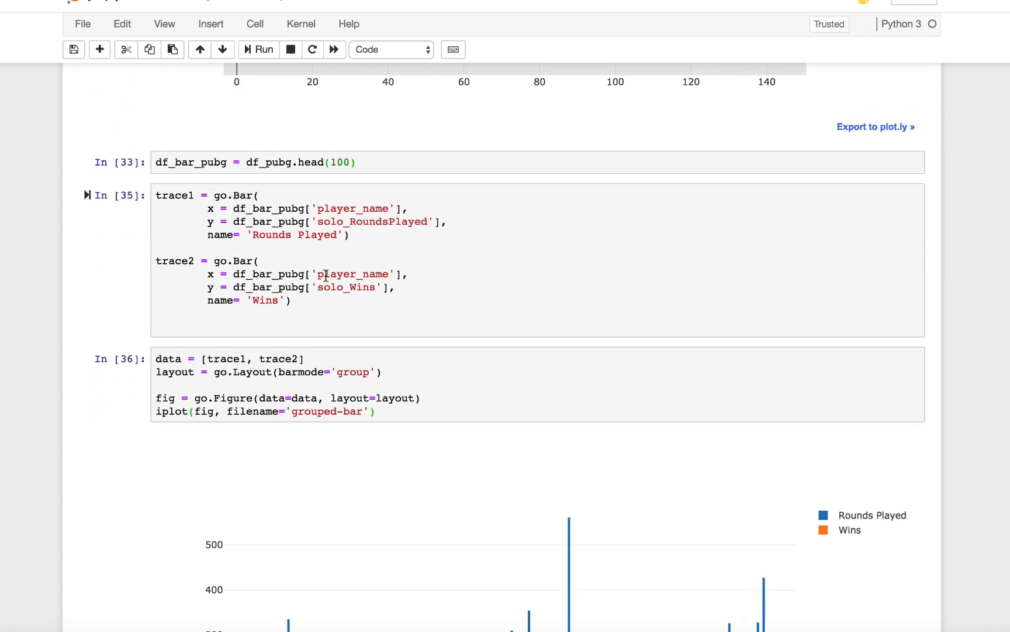
pyautogui.scroll(-3)
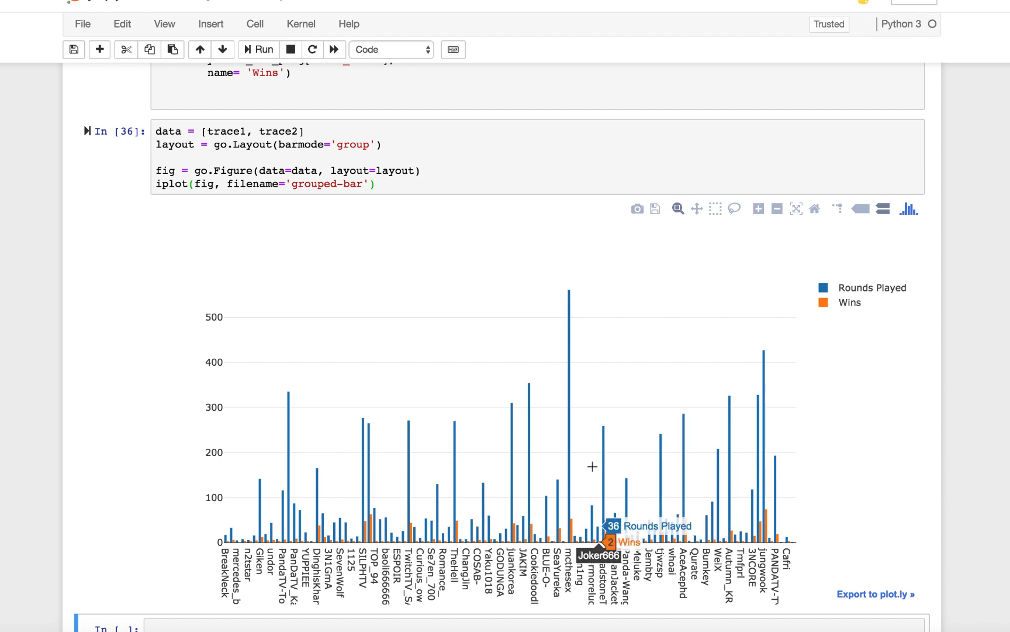
pyautogui.moveTo(514, 503)
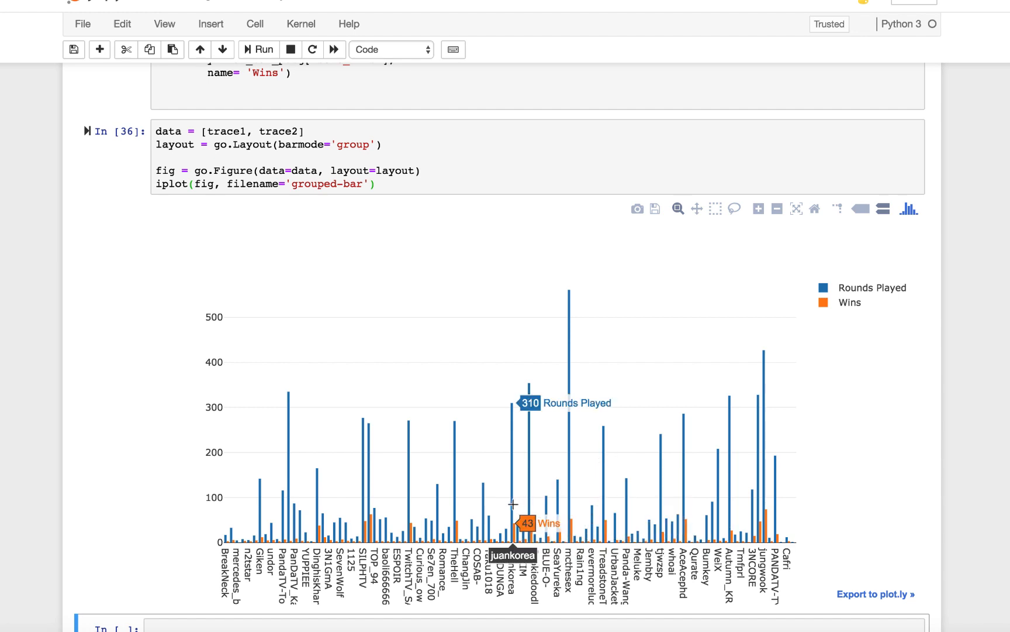
pyautogui.moveTo(448, 503)
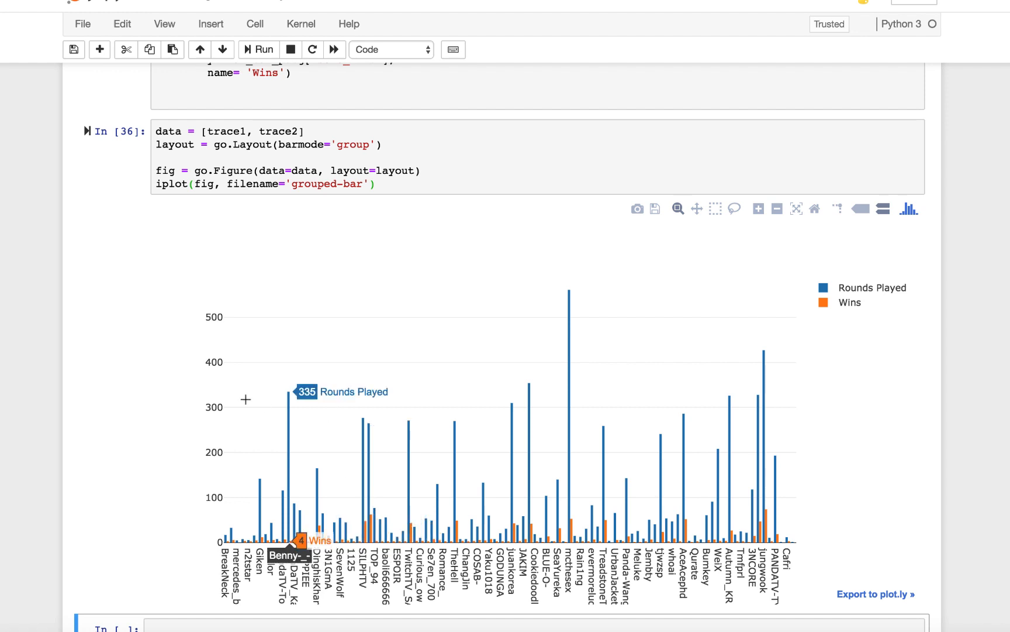
pyautogui.moveTo(416, 447)
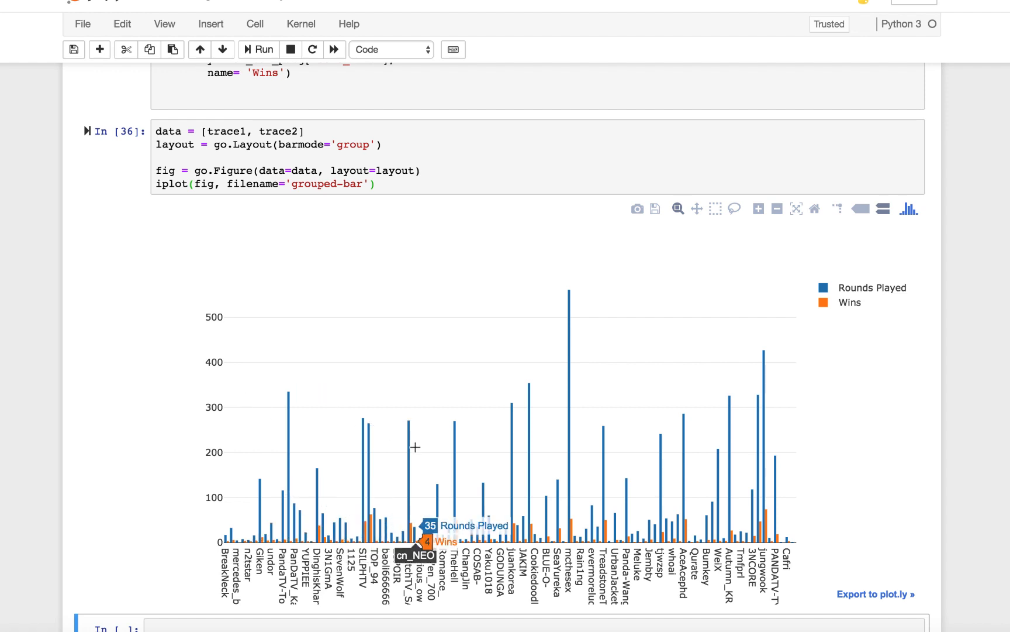
pyautogui.moveTo(506, 533)
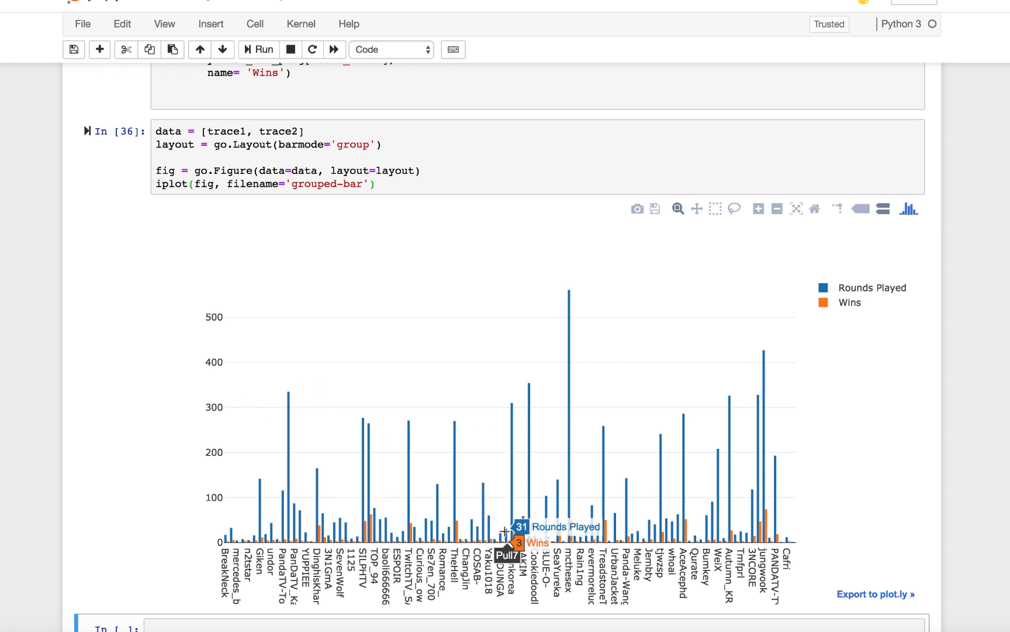
pyautogui.moveTo(466, 505)
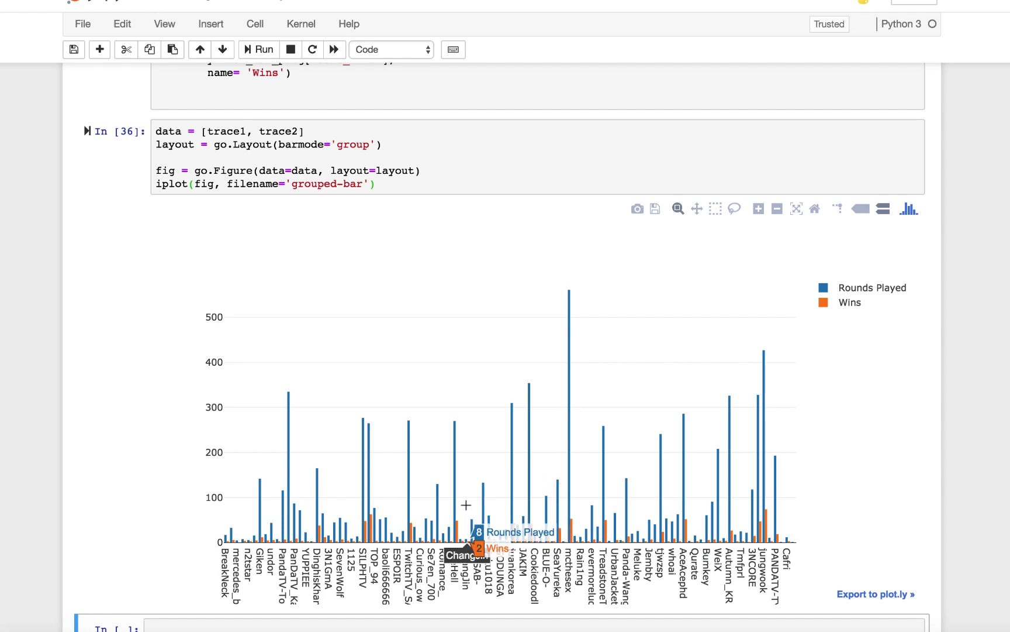
pyautogui.moveTo(603, 445)
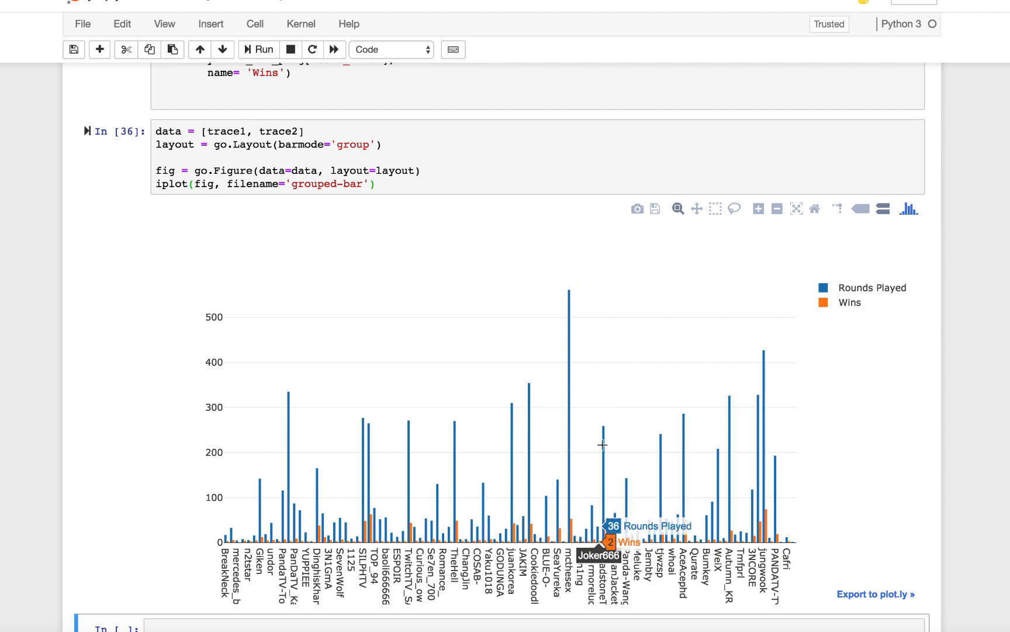
pyautogui.moveTo(604, 441)
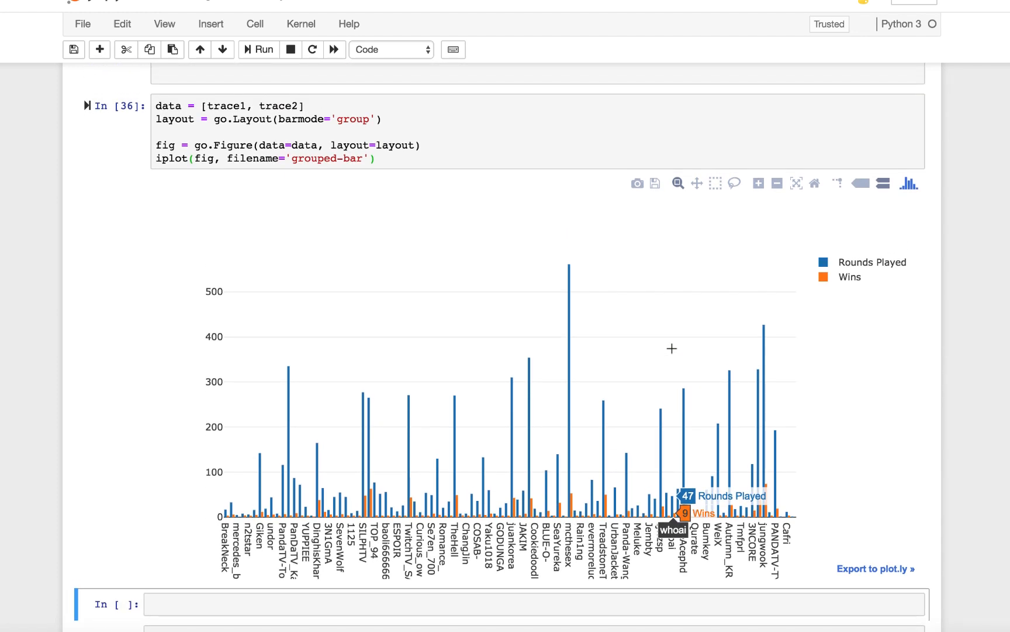
pyautogui.scroll(3)
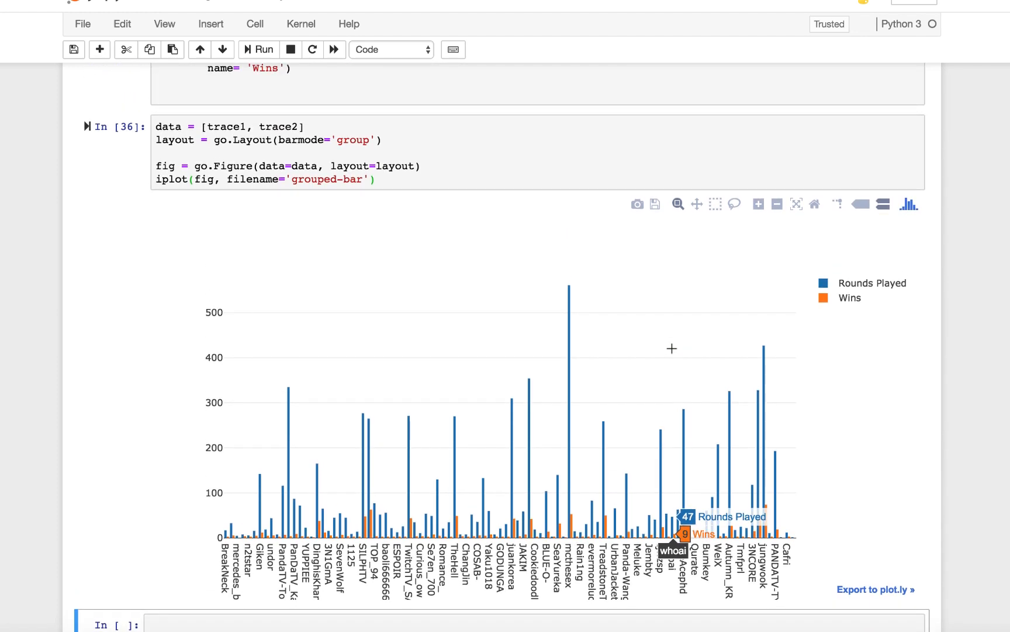
pyautogui.moveTo(698, 317)
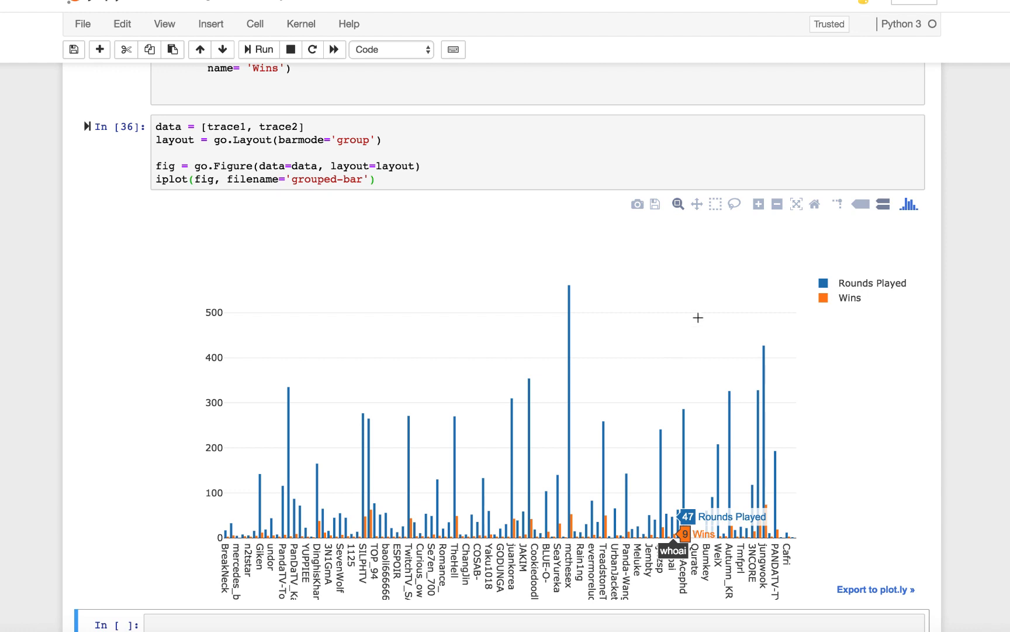
pyautogui.scroll(3)
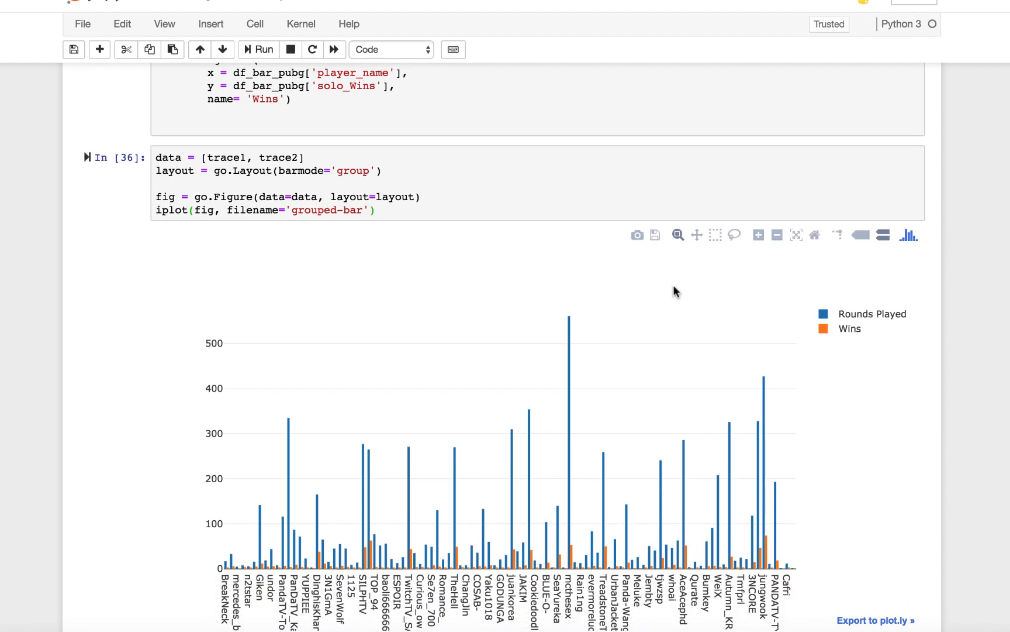
pyautogui.scroll(3)
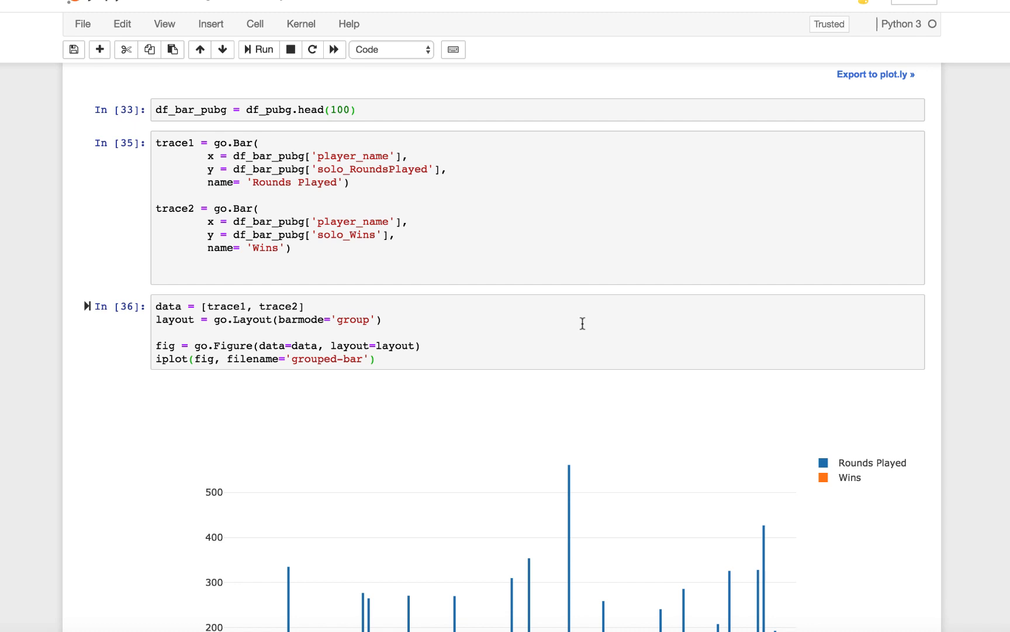
pyautogui.scroll(3)
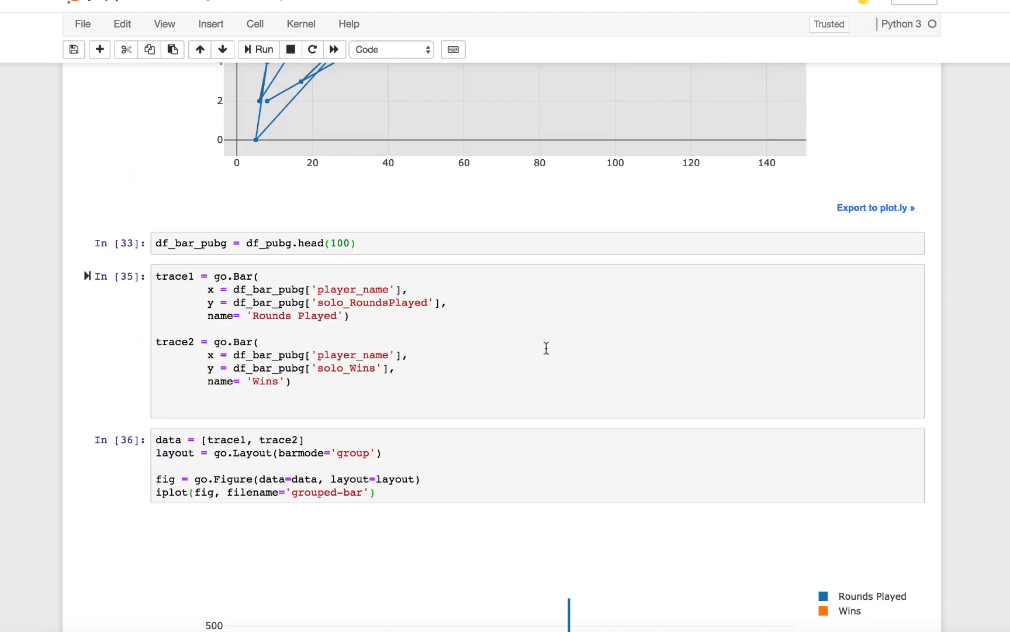
pyautogui.scroll(3)
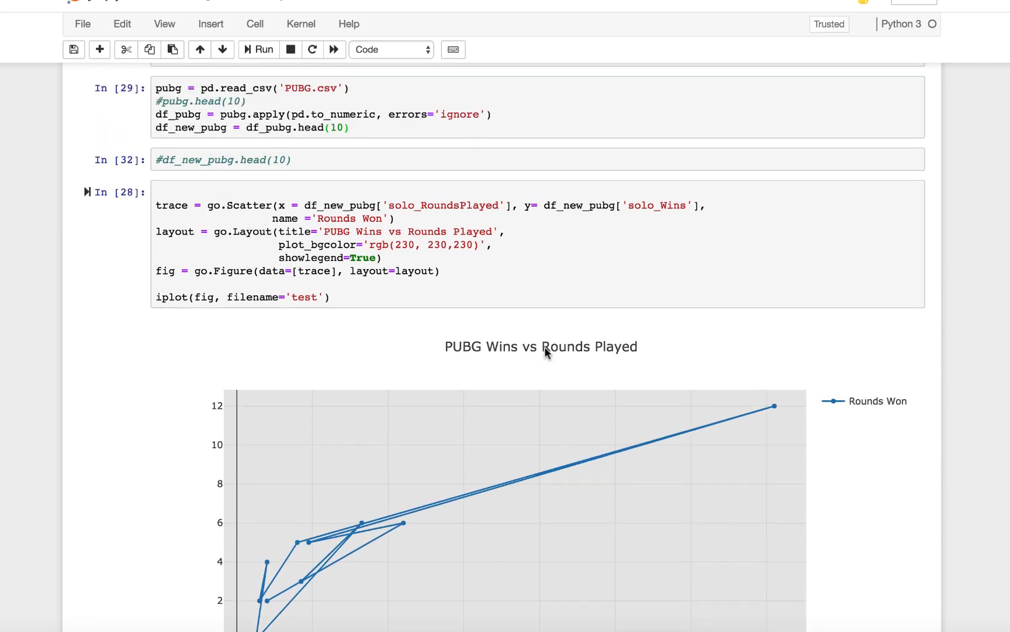
pyautogui.scroll(3)
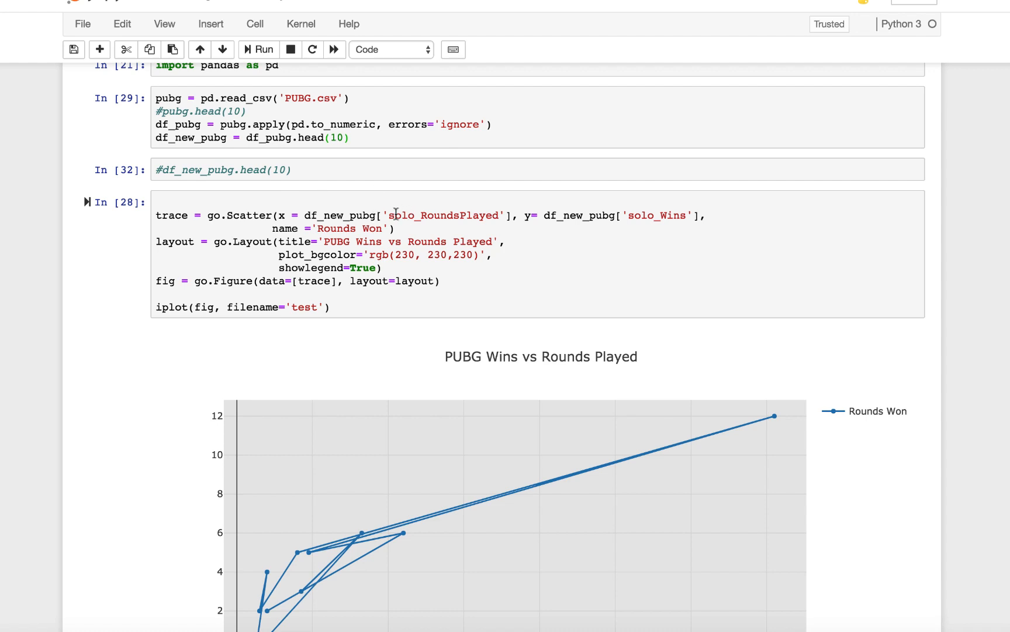
pyautogui.scroll(-3)
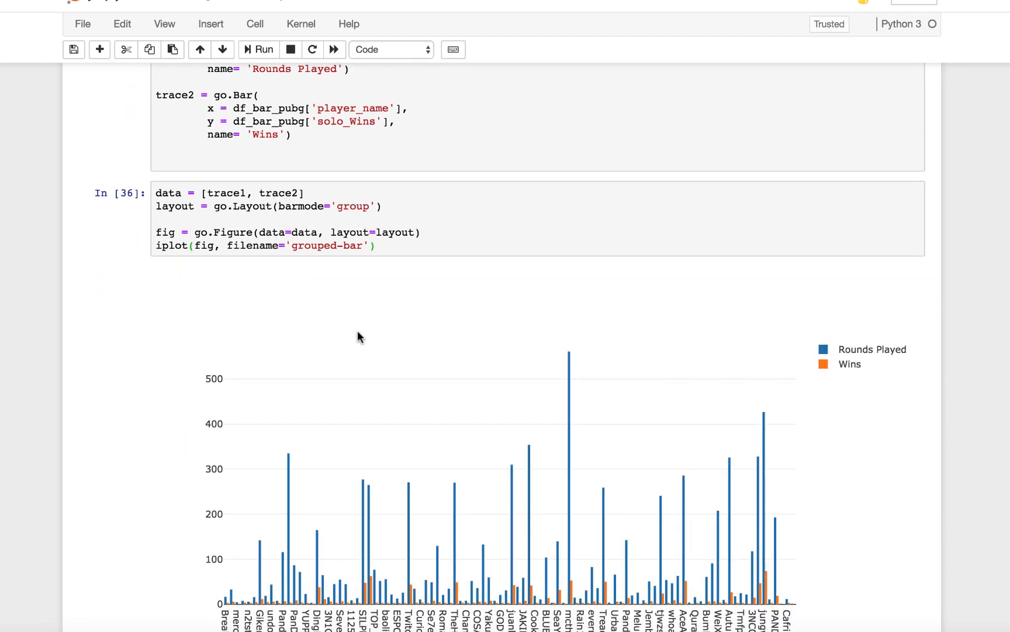
pyautogui.scroll(-3)
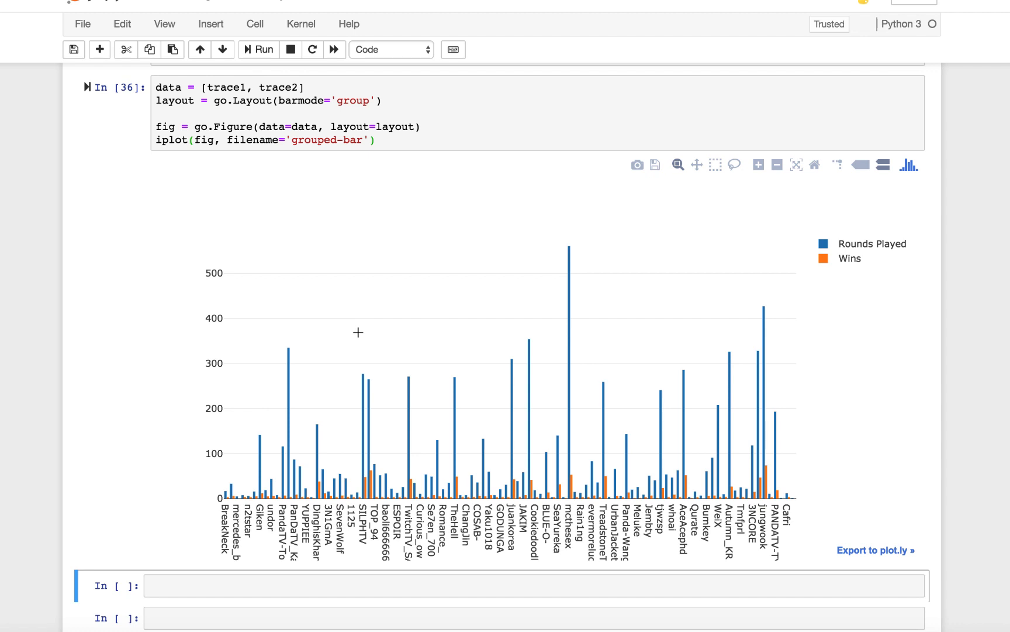
pyautogui.moveTo(835, 193)
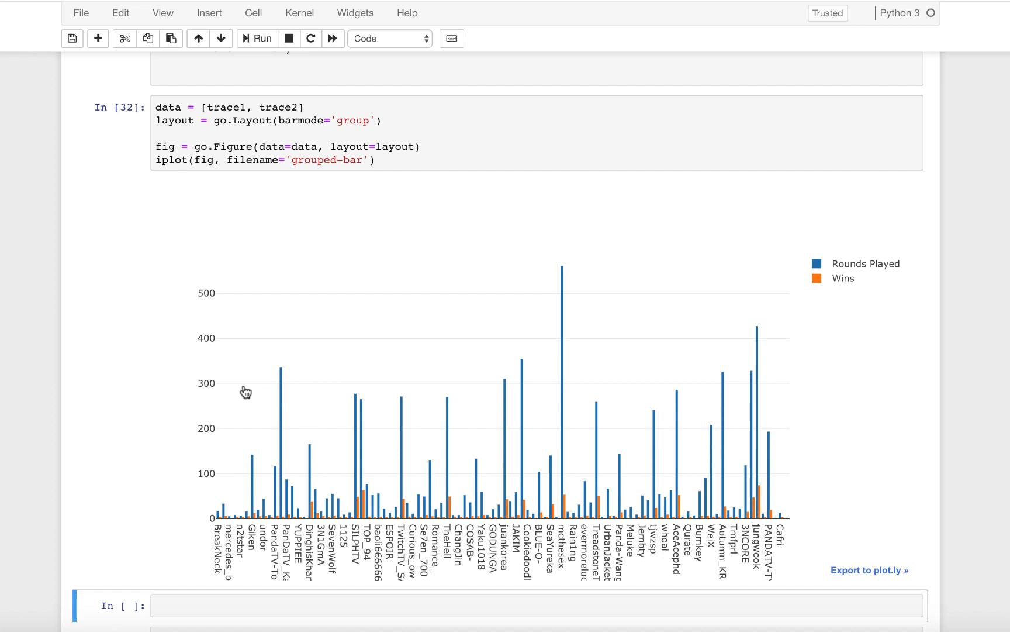
pyautogui.scroll(3)
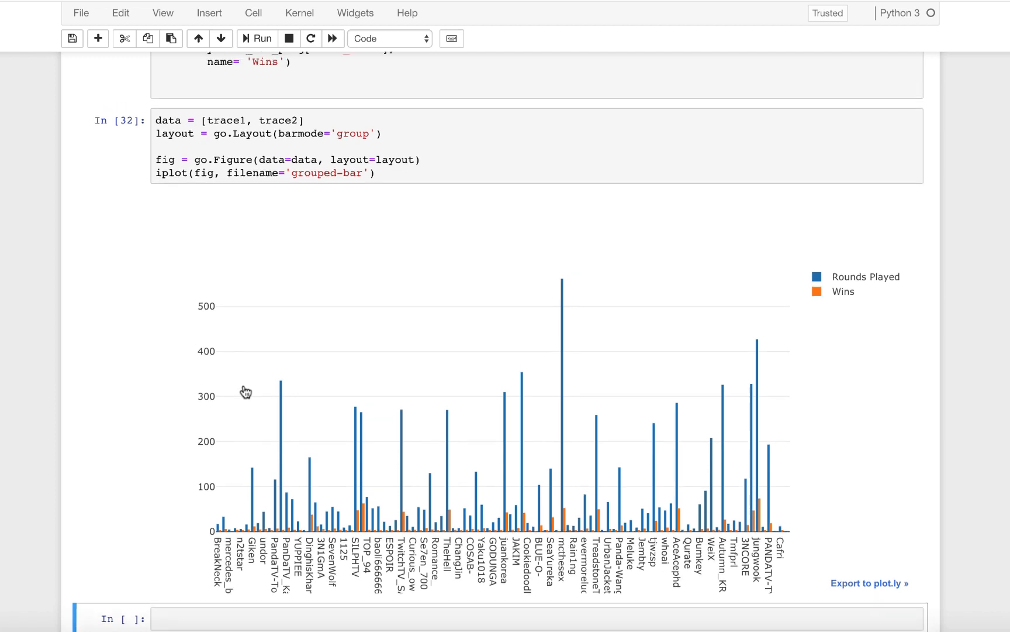
pyautogui.scroll(-3)
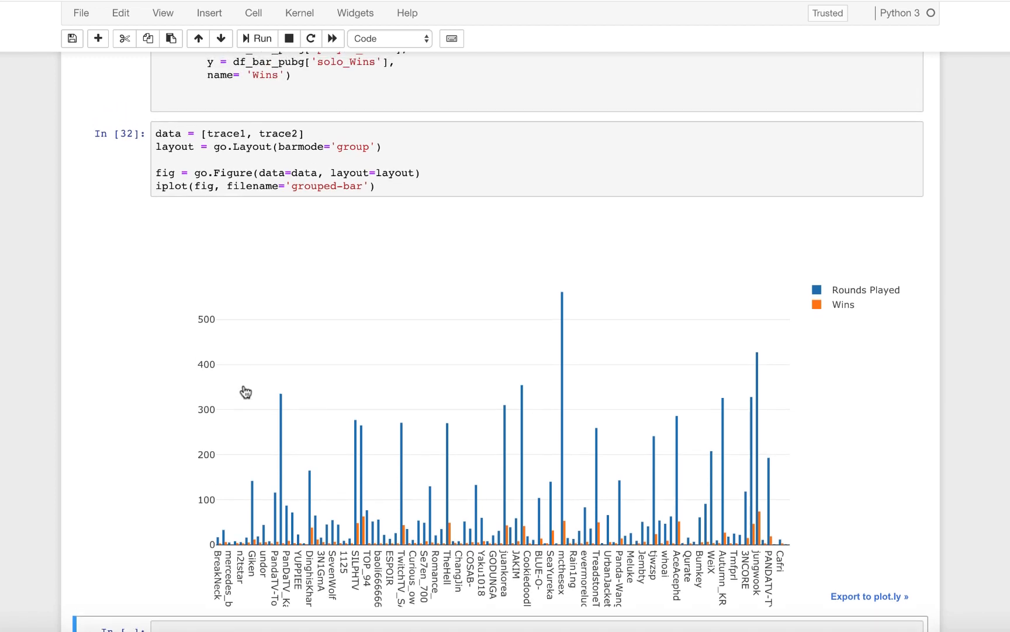
pyautogui.moveTo(477, 516)
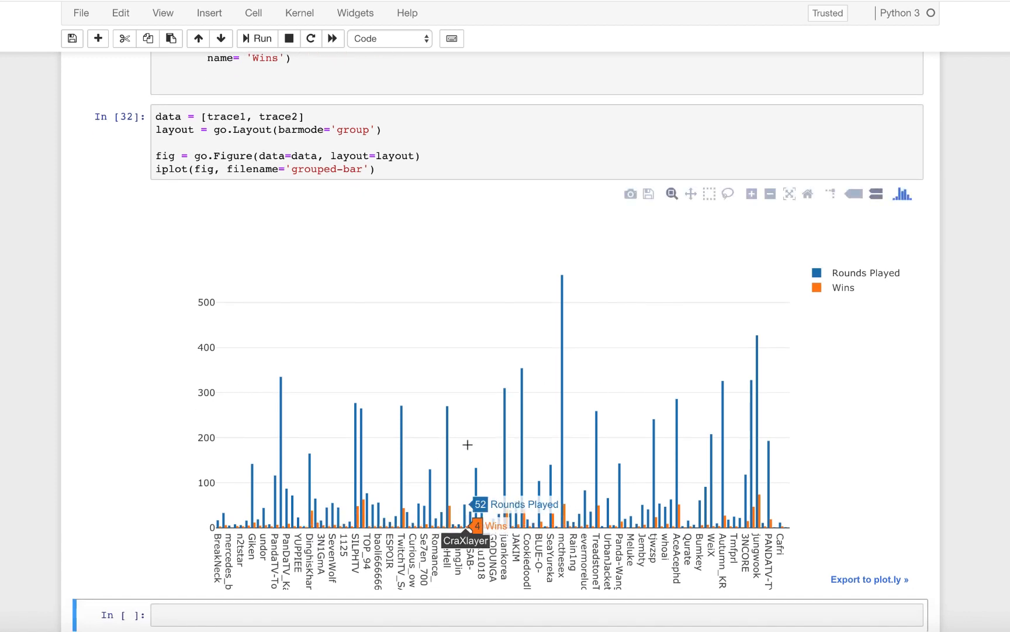
pyautogui.scroll(3)
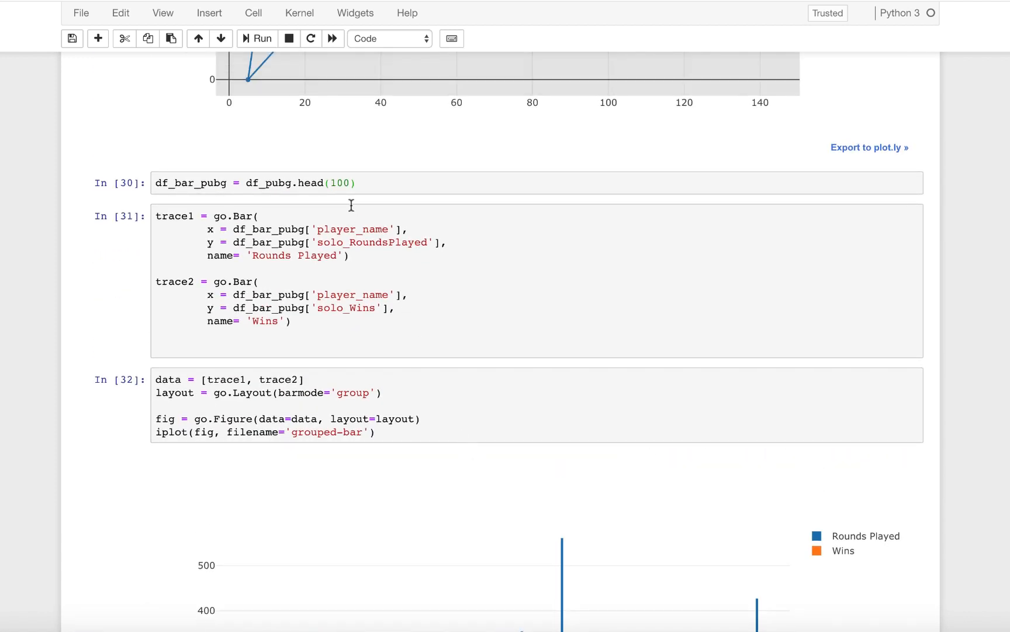
pyautogui.scroll(3)
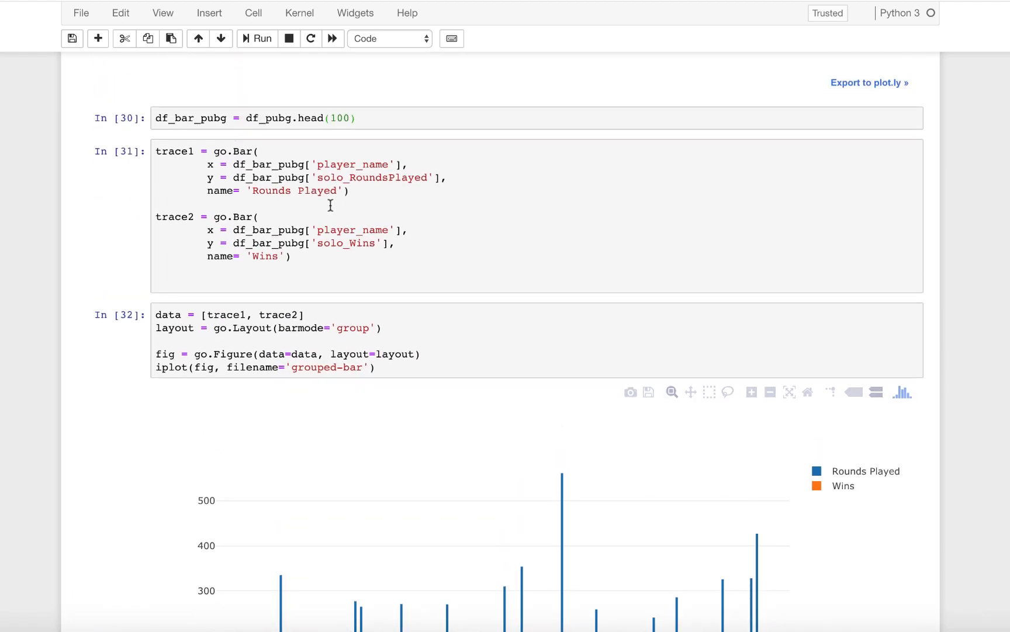
pyautogui.scroll(-3)
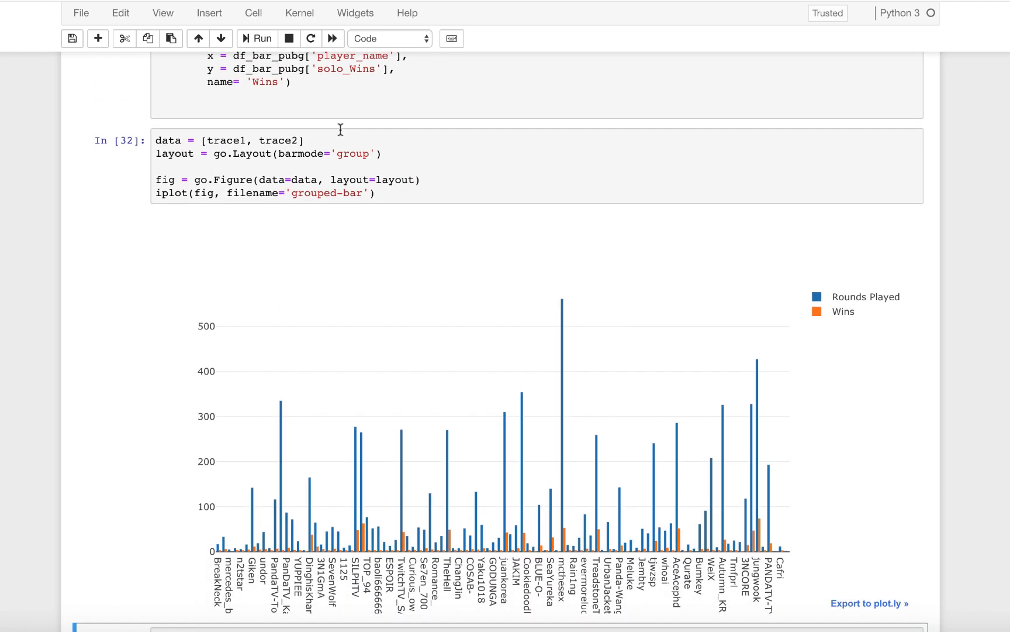
pyautogui.scroll(3)
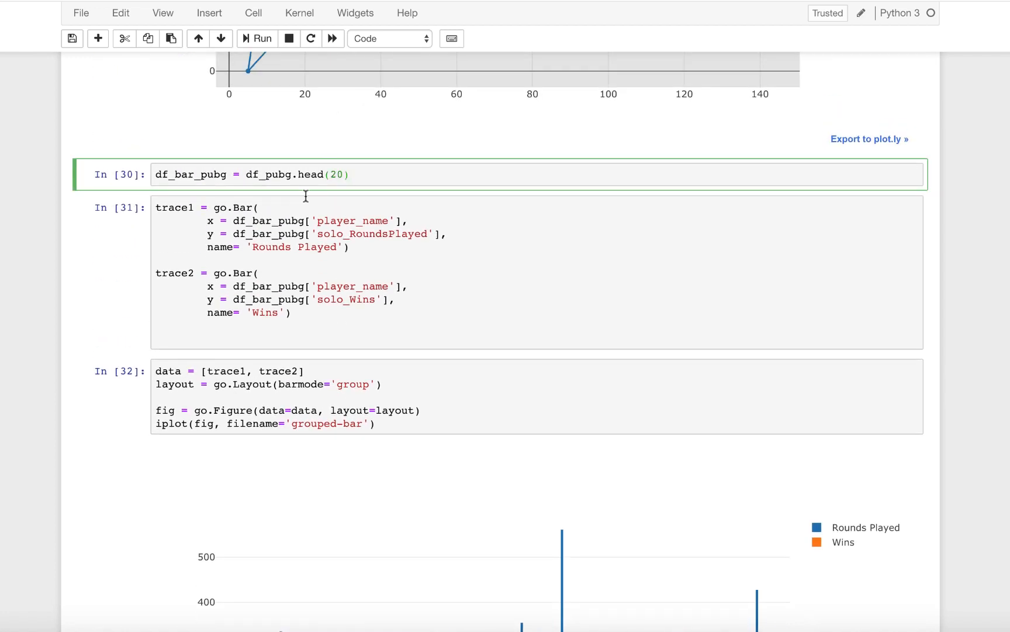
# Change the row limit to head(30) and rerun the cells to redraw the chart for 30 players.
pyautogui.click(256, 39)
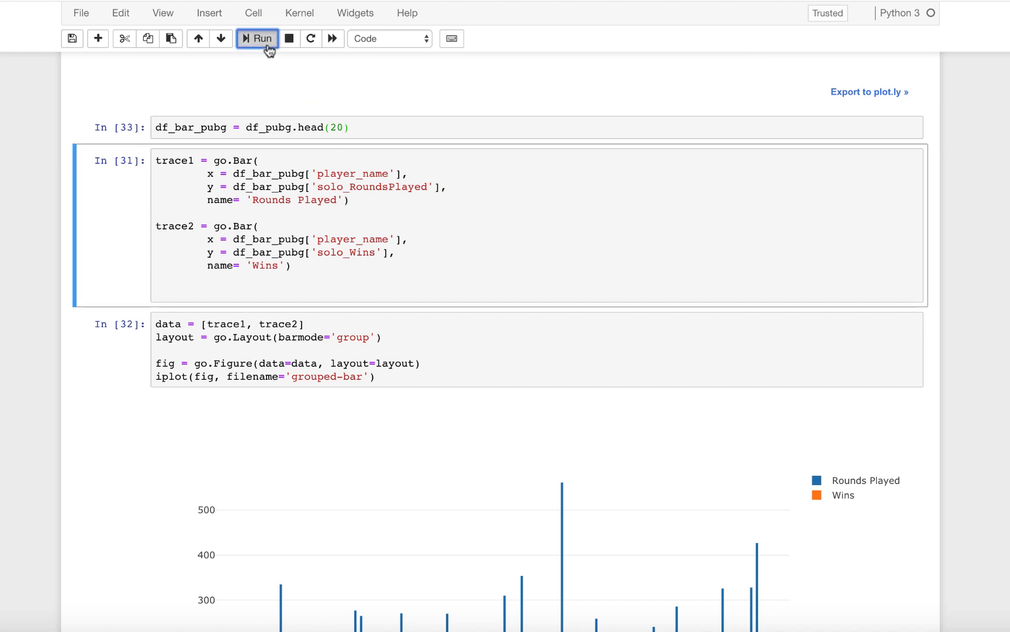
pyautogui.click(256, 39)
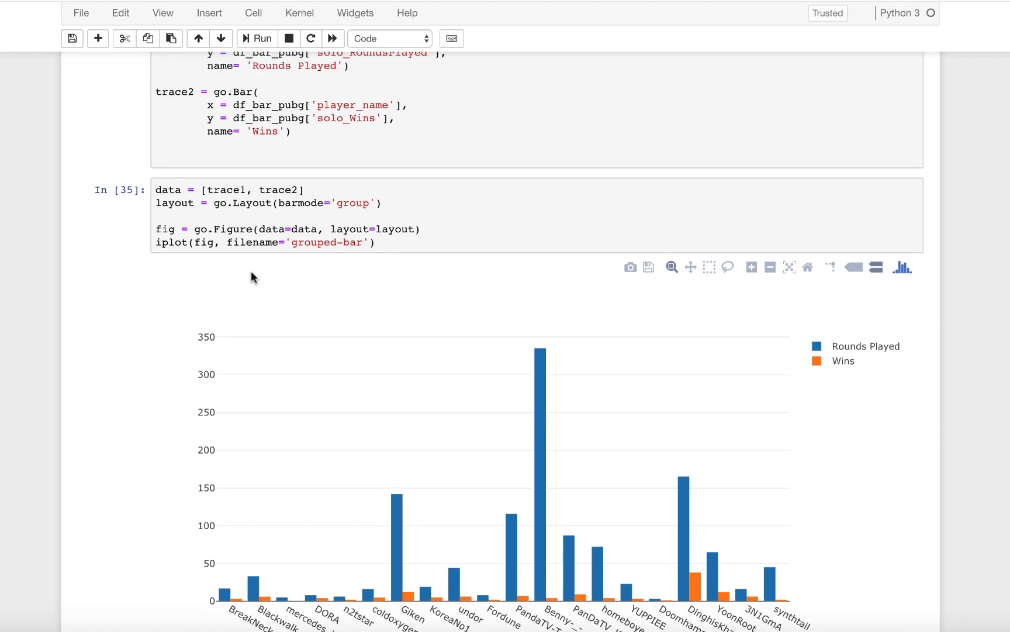
pyautogui.scroll(3)
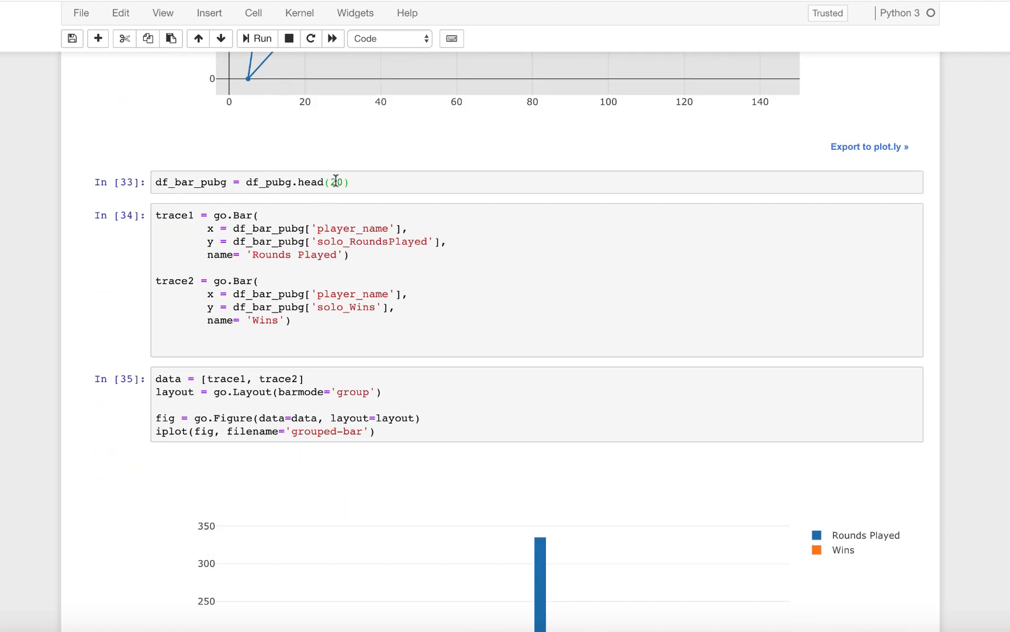
pyautogui.click(336, 182)
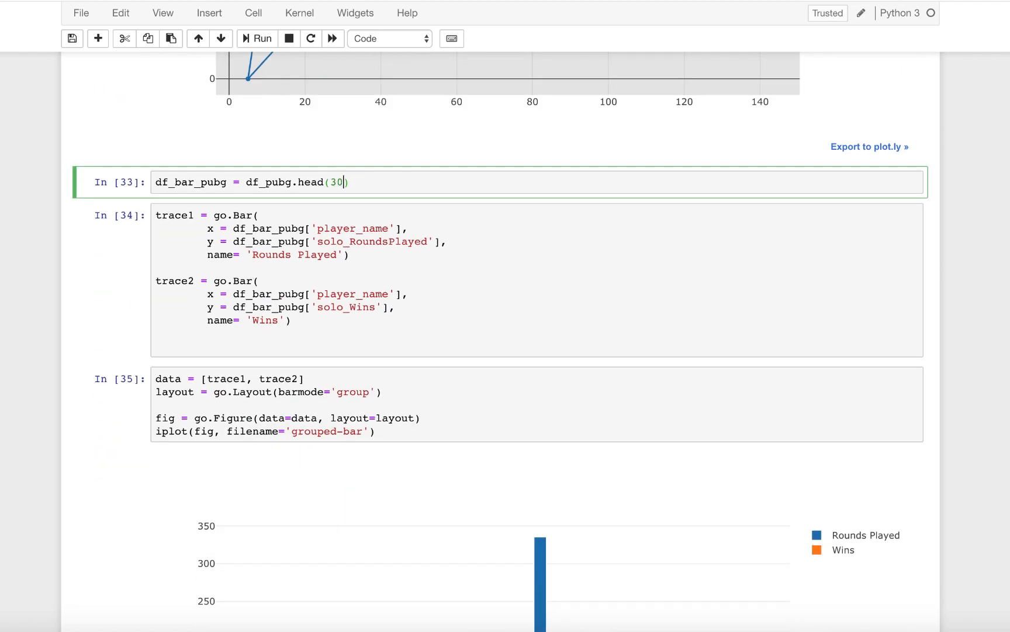
pyautogui.click(256, 39)
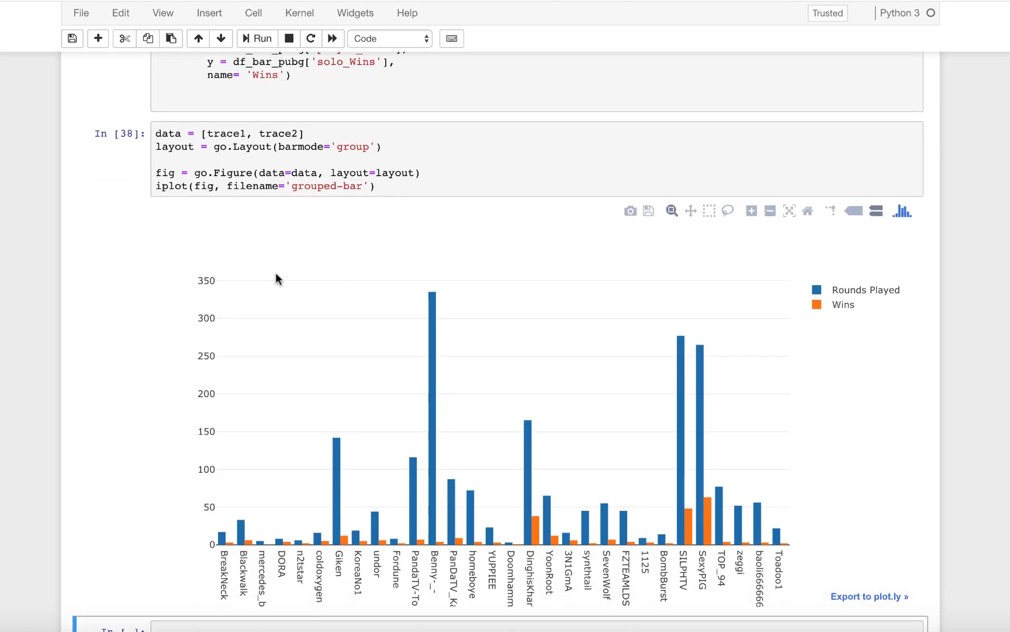
pyautogui.scroll(3)
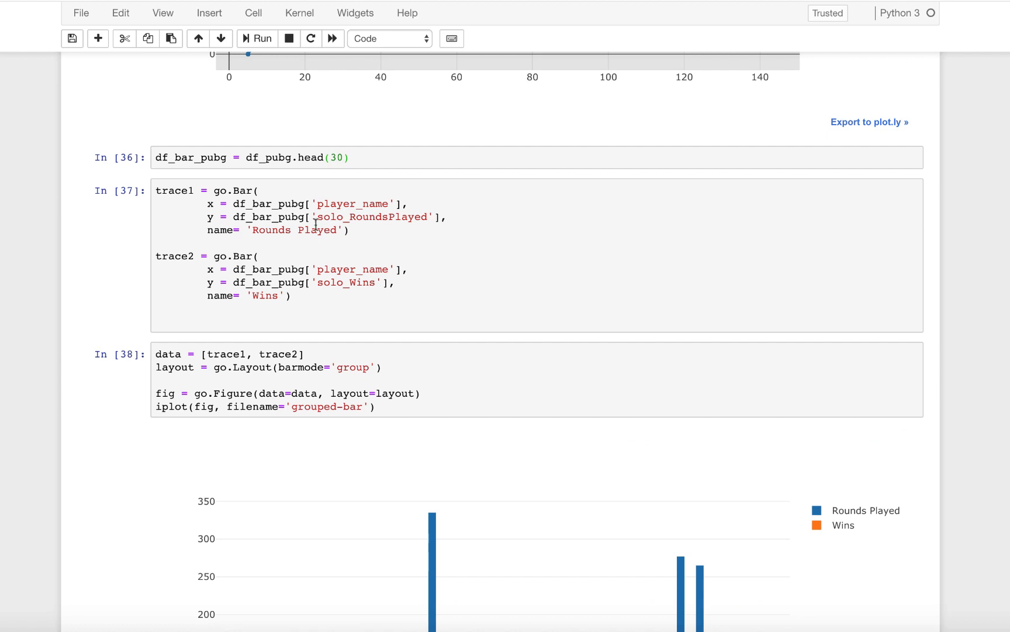
pyautogui.scroll(-3)
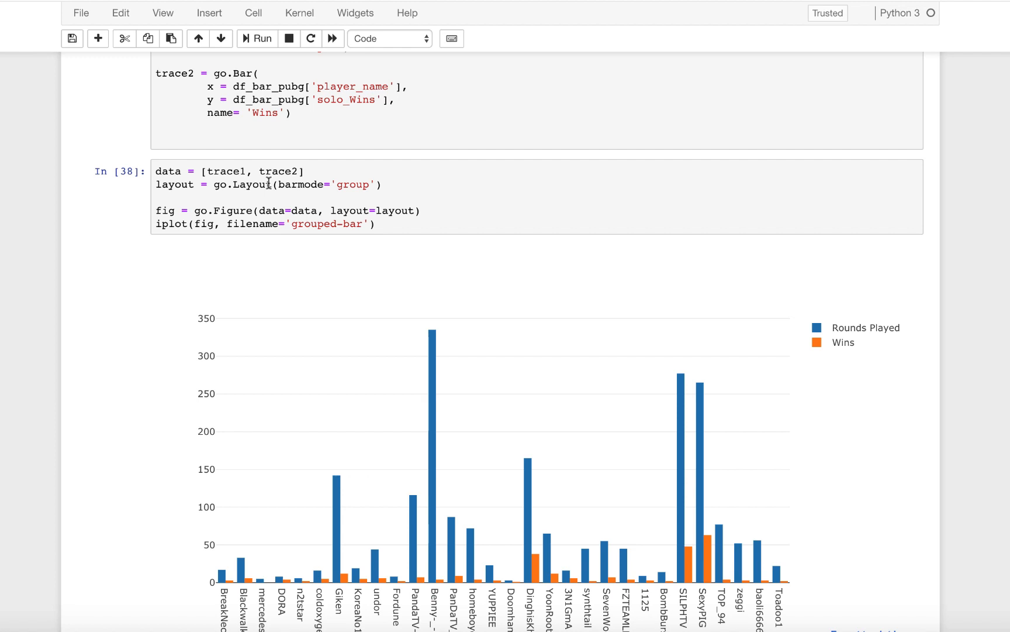
pyautogui.scroll(3)
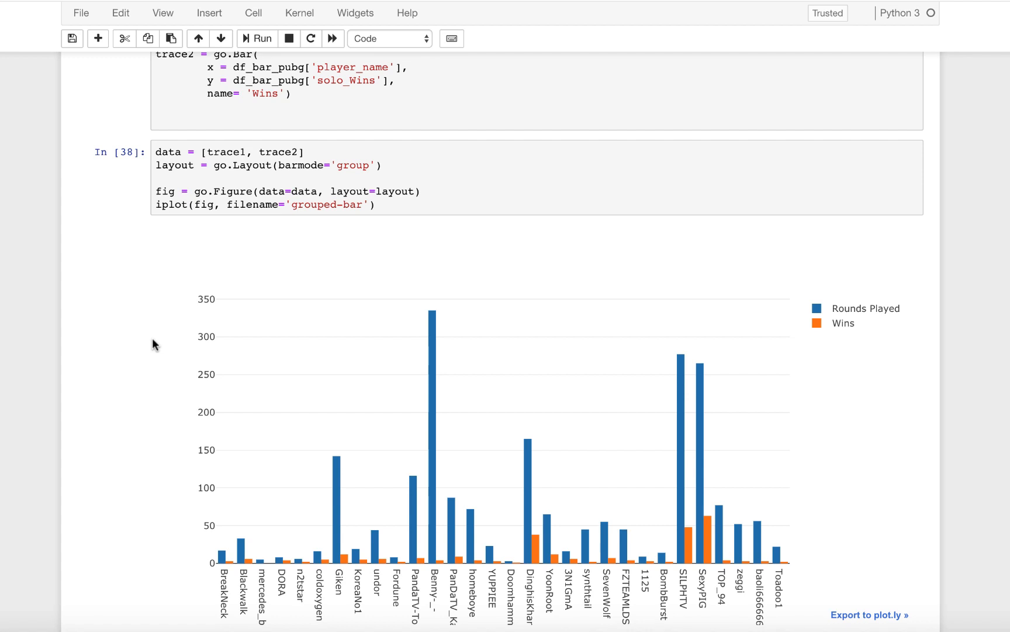
pyautogui.scroll(3)
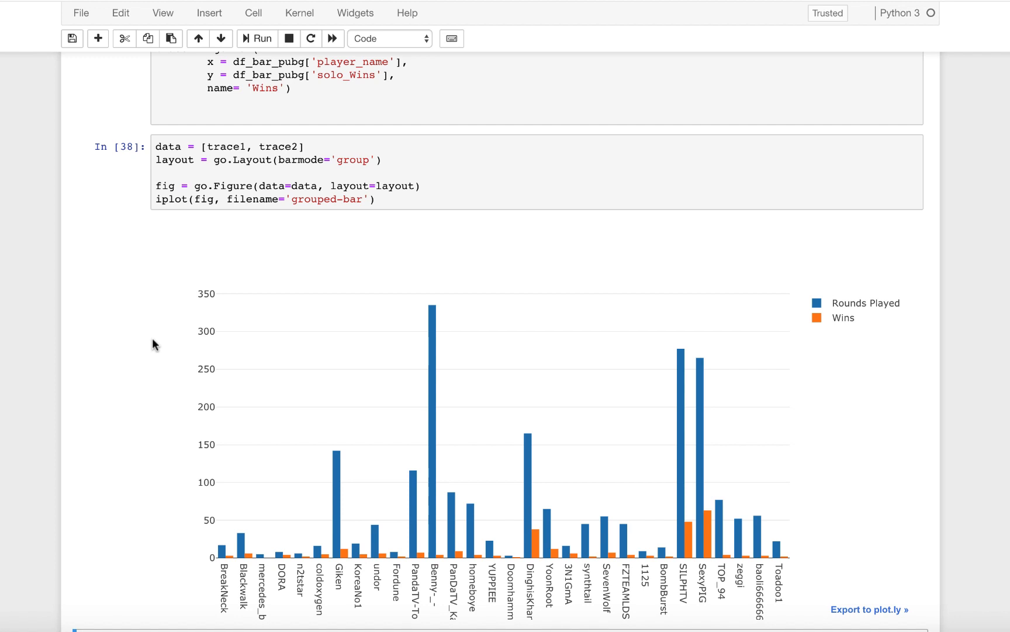
pyautogui.scroll(-3)
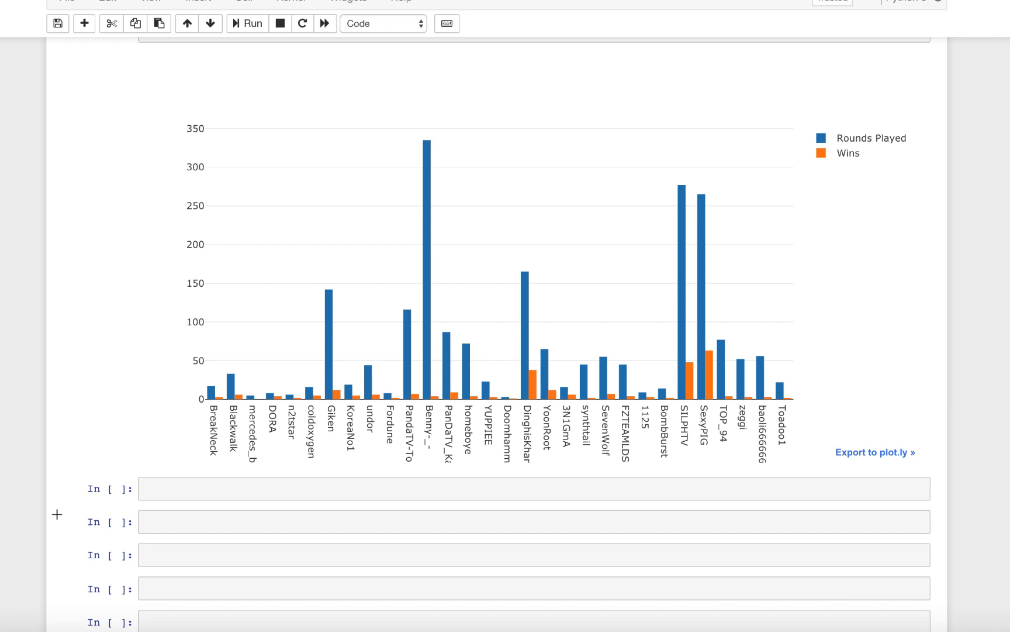
# Scroll to the NBA points-scored box-plot output and export it to Plotly's online editor.
pyautogui.scroll(-3)
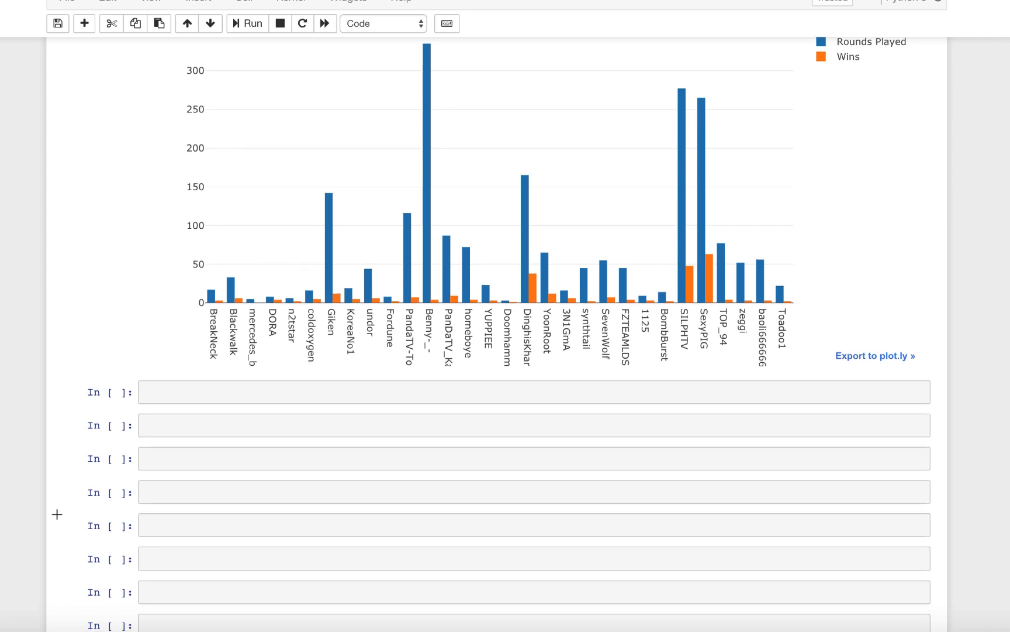
pyautogui.scroll(-3)
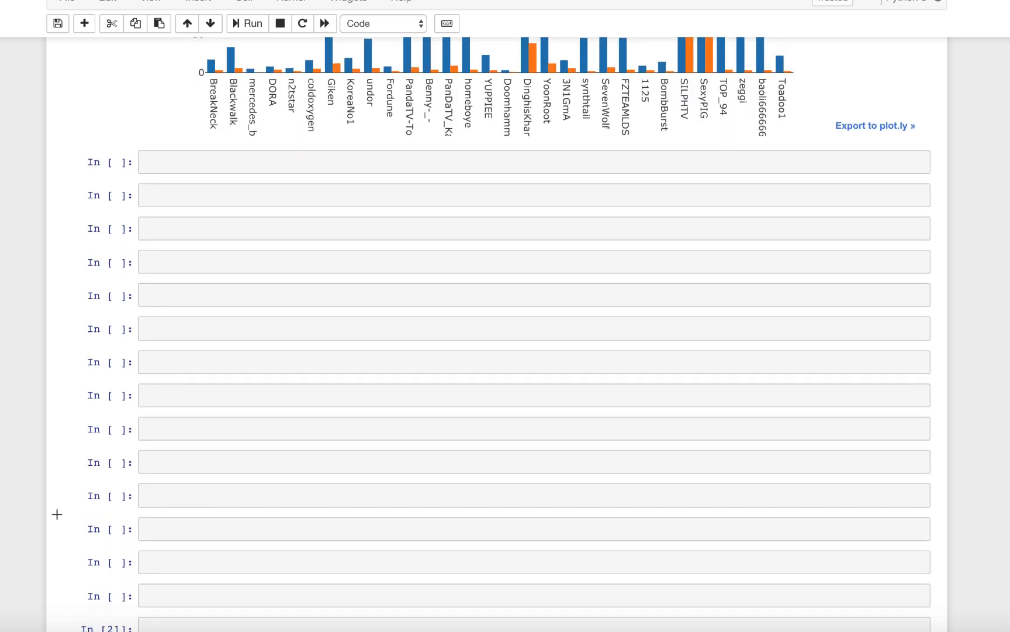
pyautogui.scroll(-3)
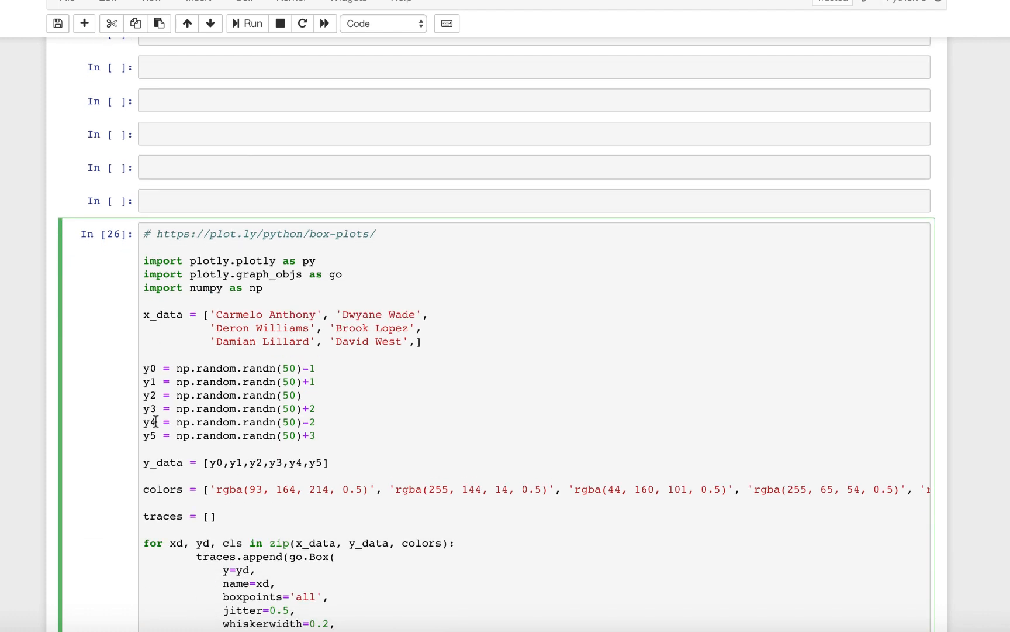
pyautogui.moveTo(86, 444)
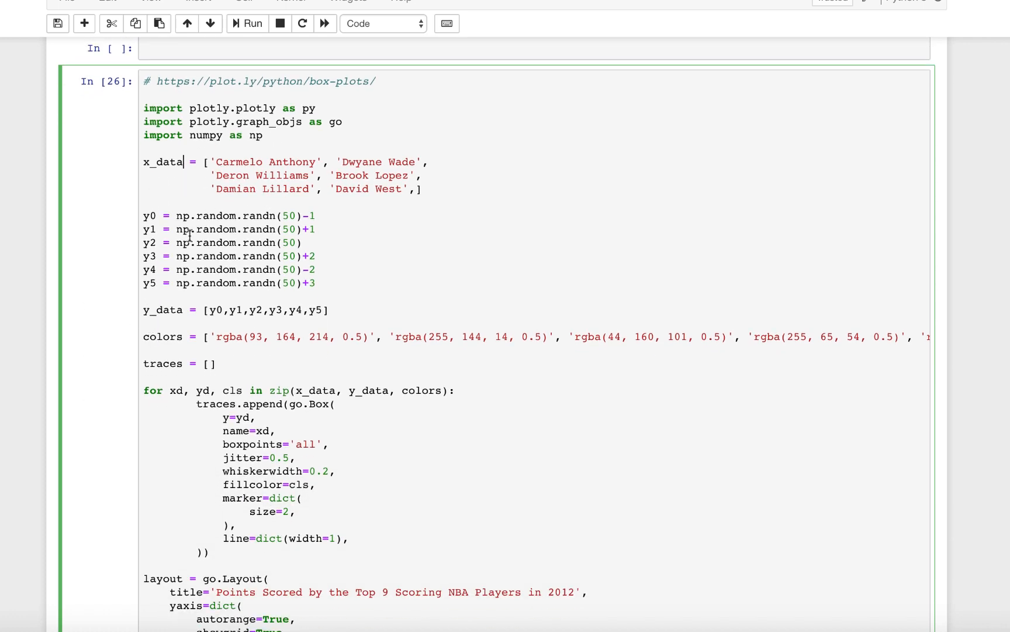
pyautogui.scroll(3)
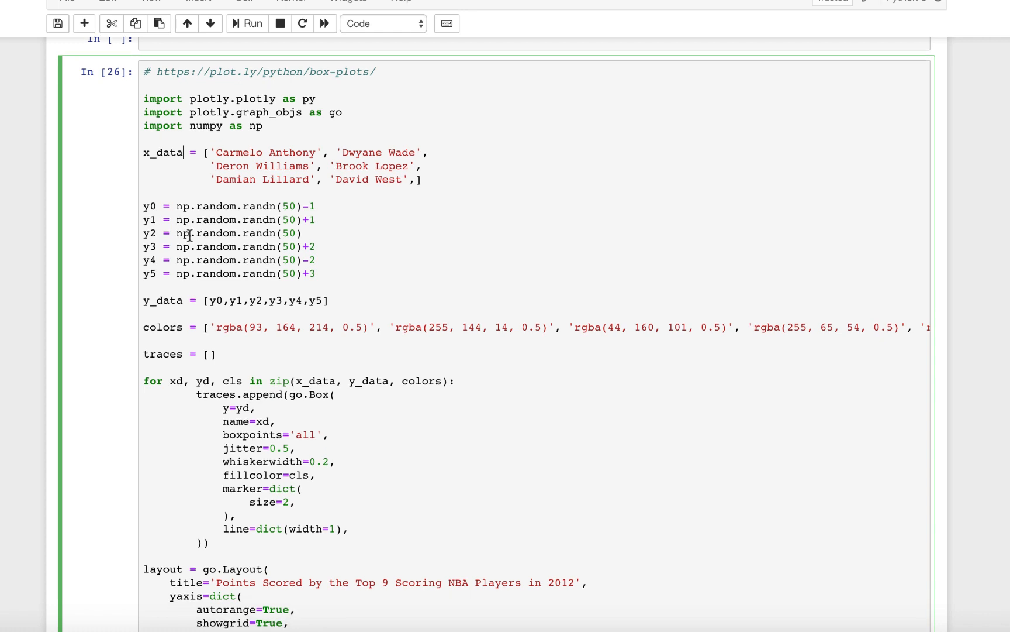
pyautogui.moveTo(261, 206)
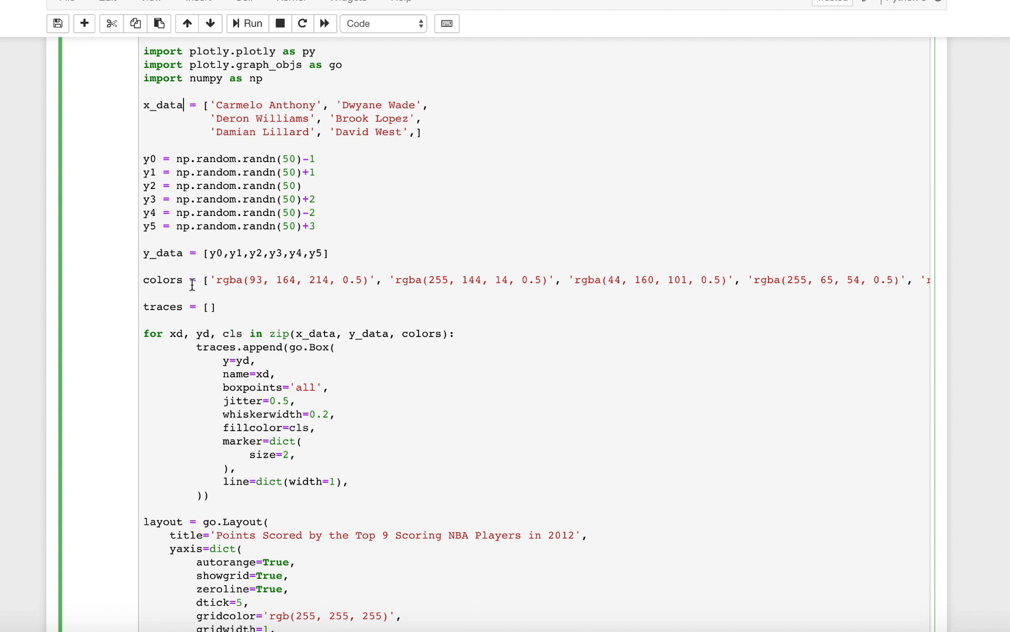
pyautogui.hscroll(3)
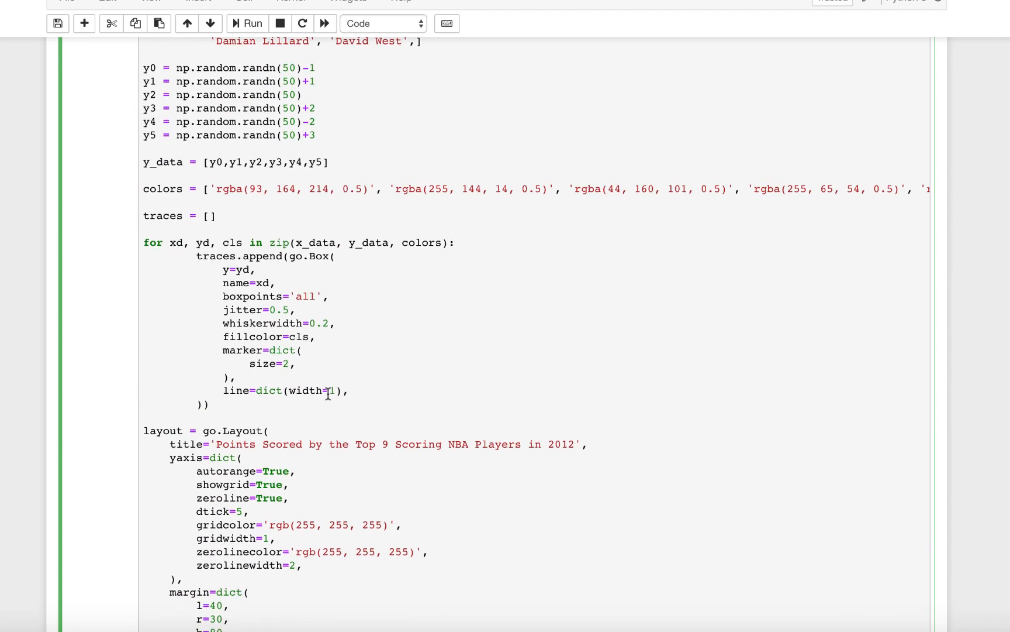
pyautogui.scroll(-3)
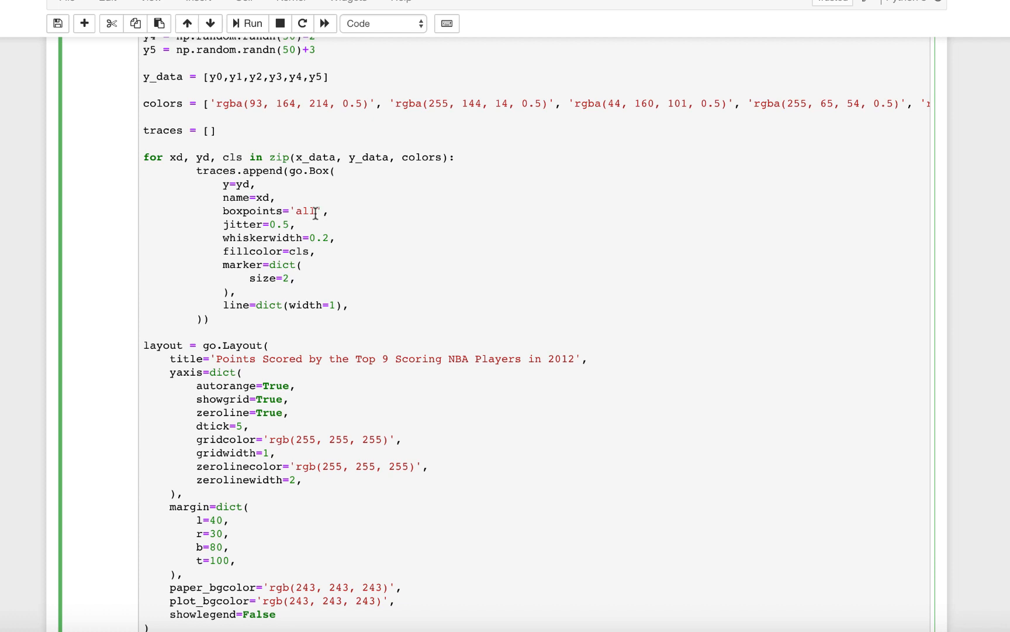
pyautogui.scroll(-3)
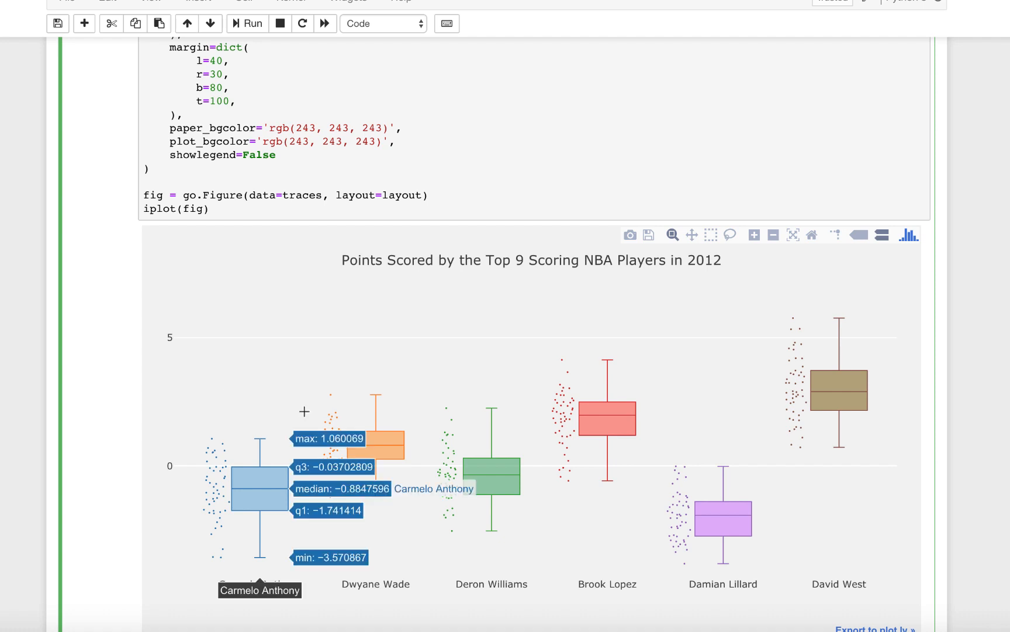
pyautogui.moveTo(353, 463)
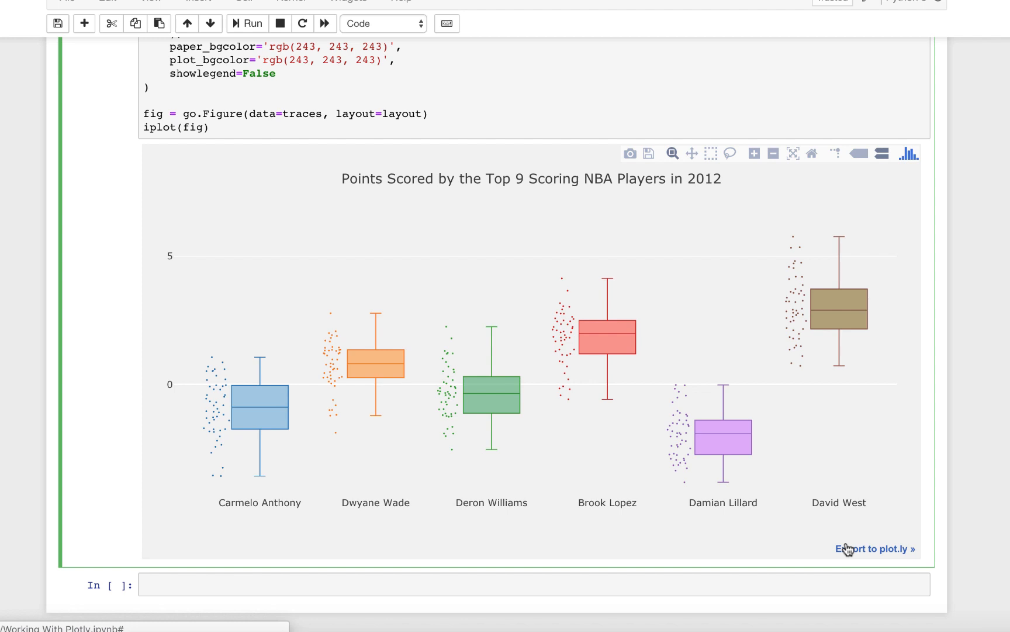
pyautogui.click(875, 548)
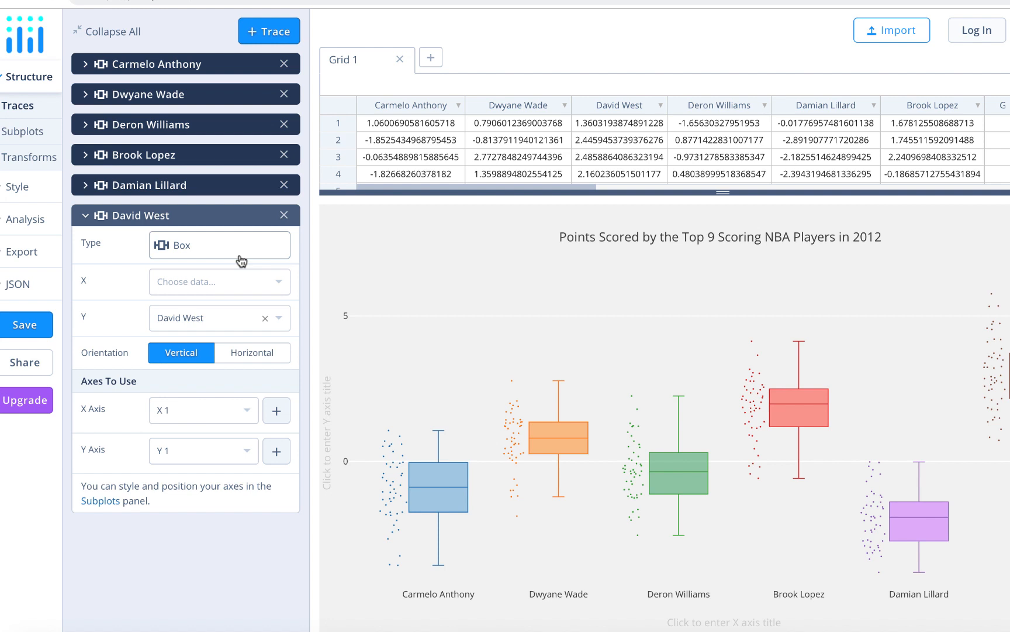
pyautogui.moveTo(439, 481)
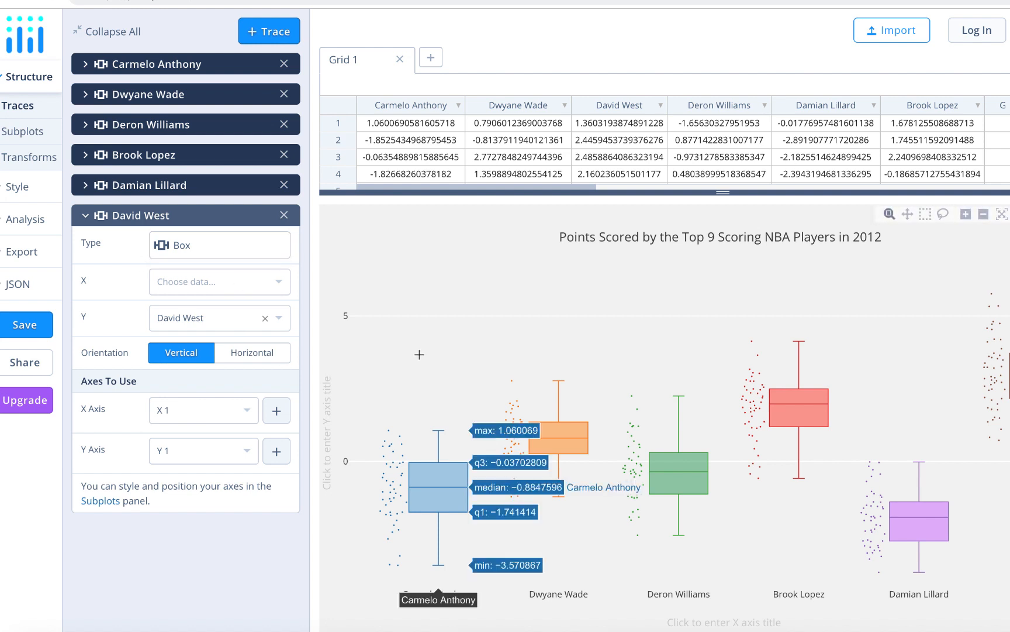
pyautogui.moveTo(389, 283)
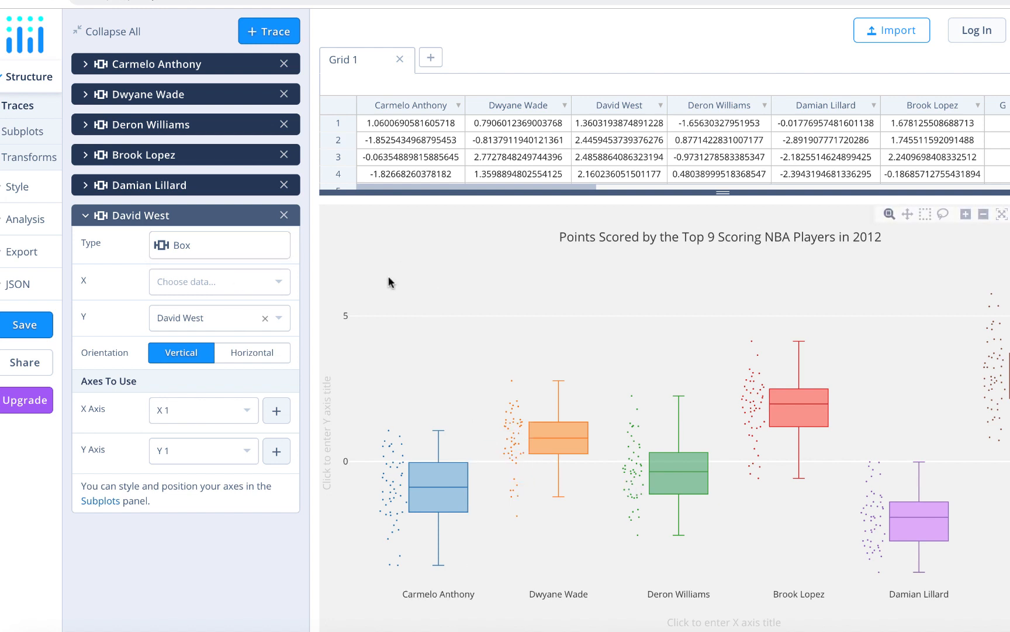
pyautogui.moveTo(570, 159)
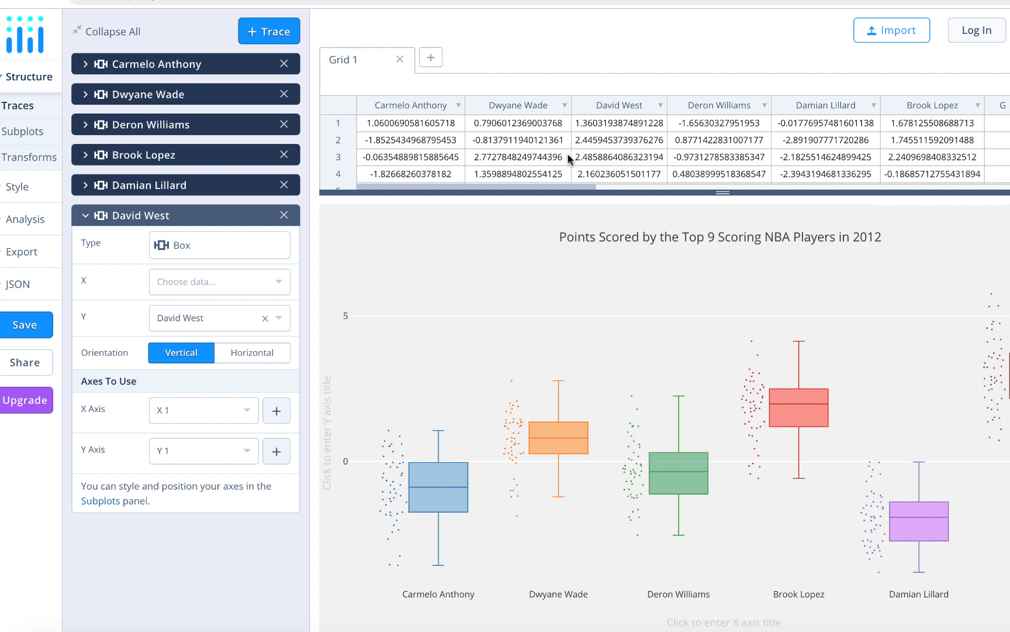
pyautogui.moveTo(438, 486)
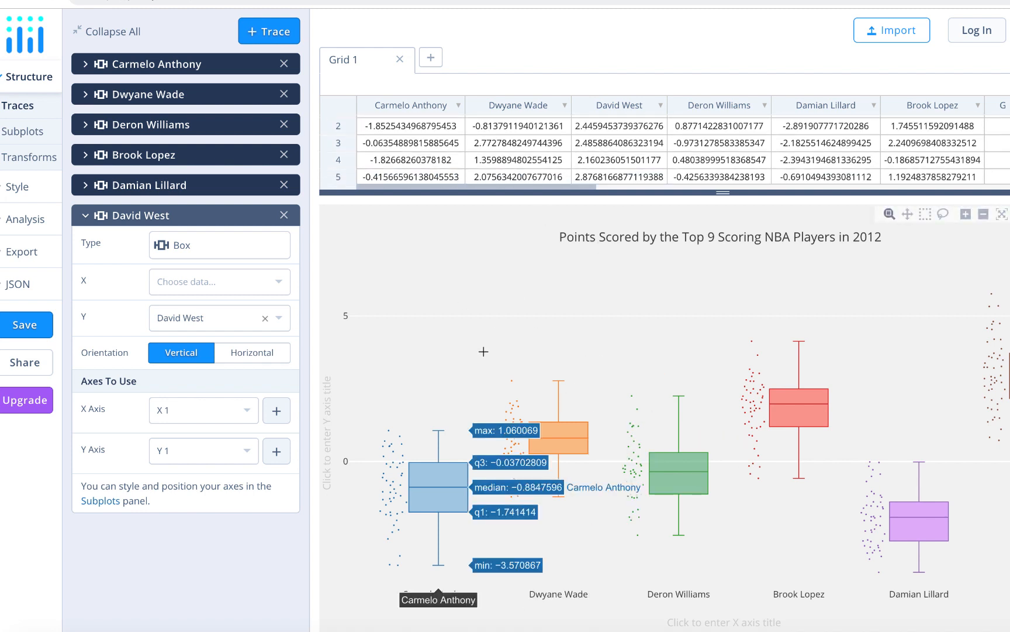
pyautogui.moveTo(300, 349)
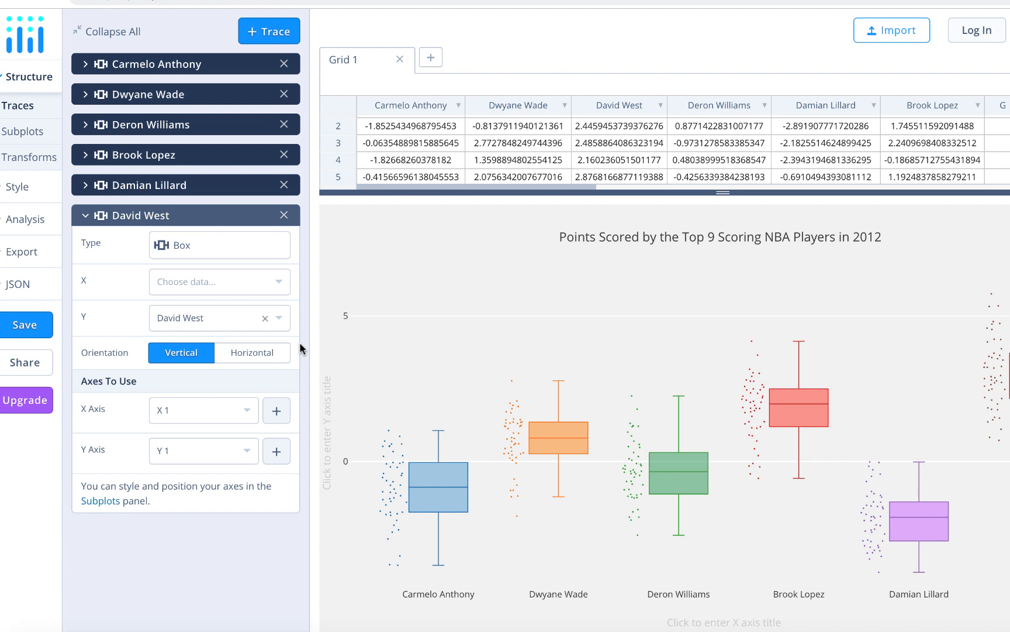